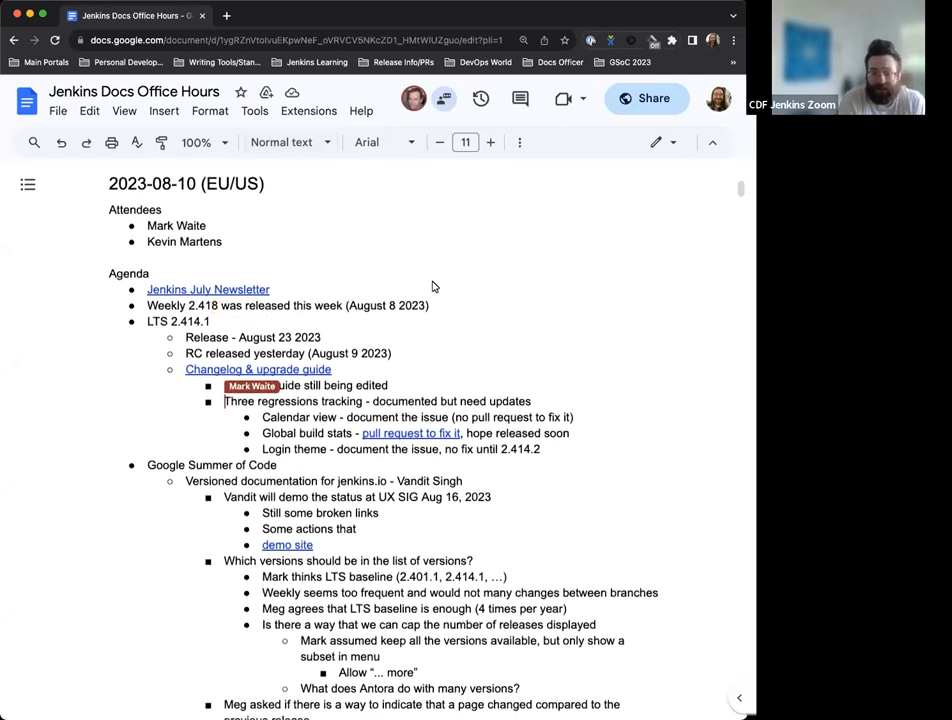
Step: Scroll down through the 2023-08-10 notes to the out-of-office line reading Aug 14 through Aug 18, 2023
scroll(down, 3)
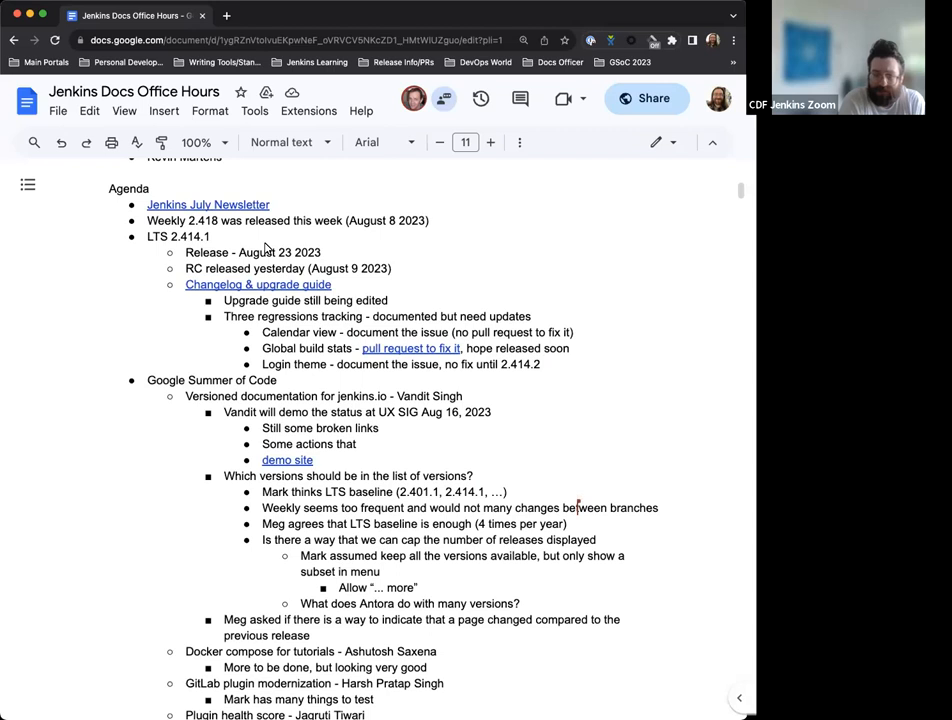
scroll(down, 3)
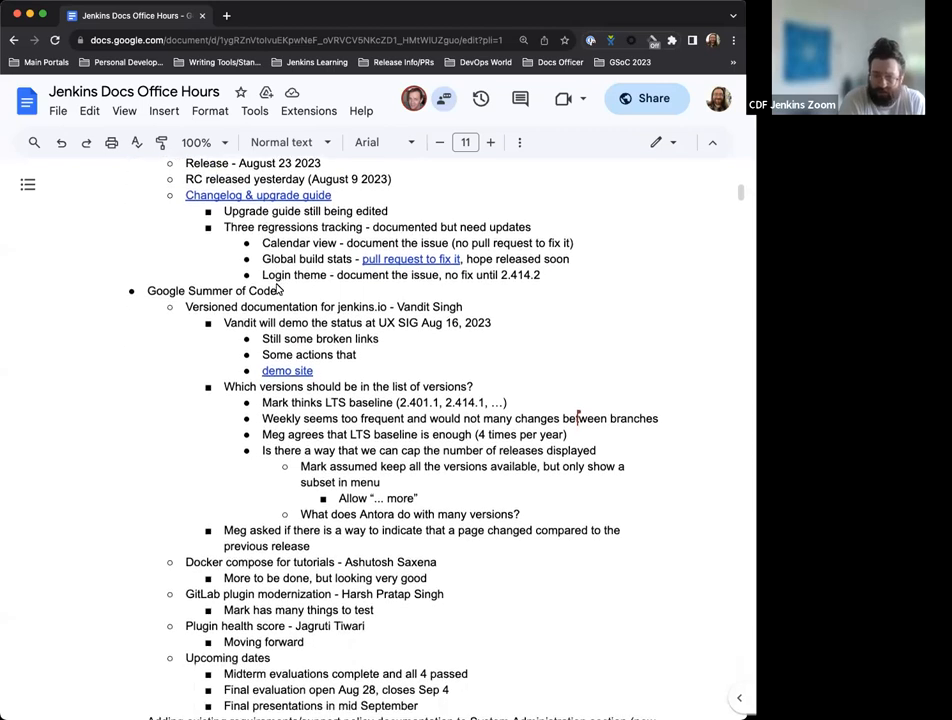
scroll(down, 3)
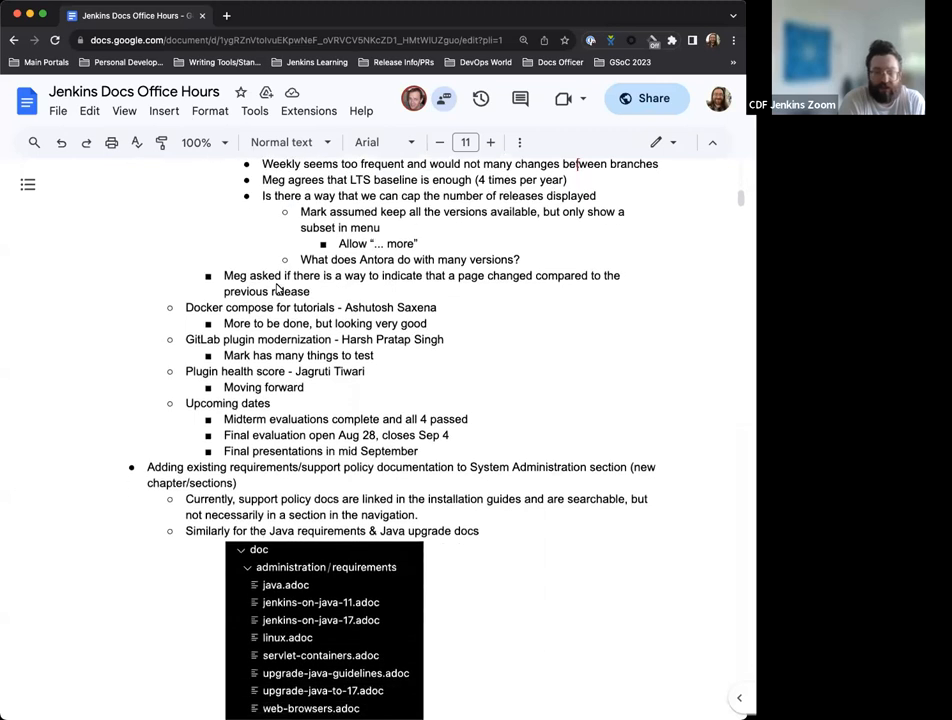
scroll(down, 3)
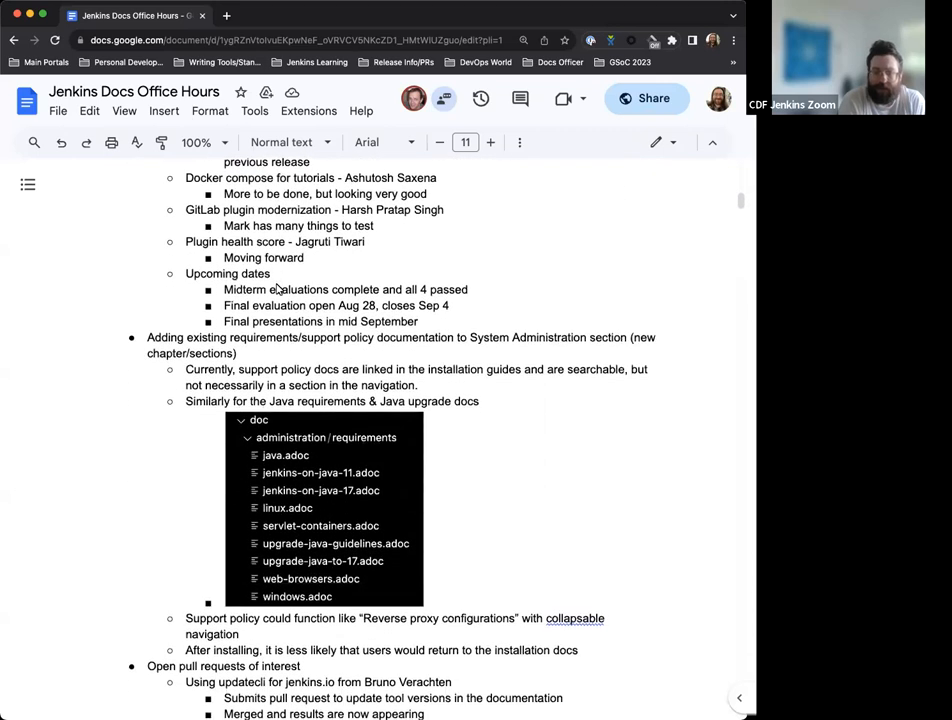
scroll(down, 3)
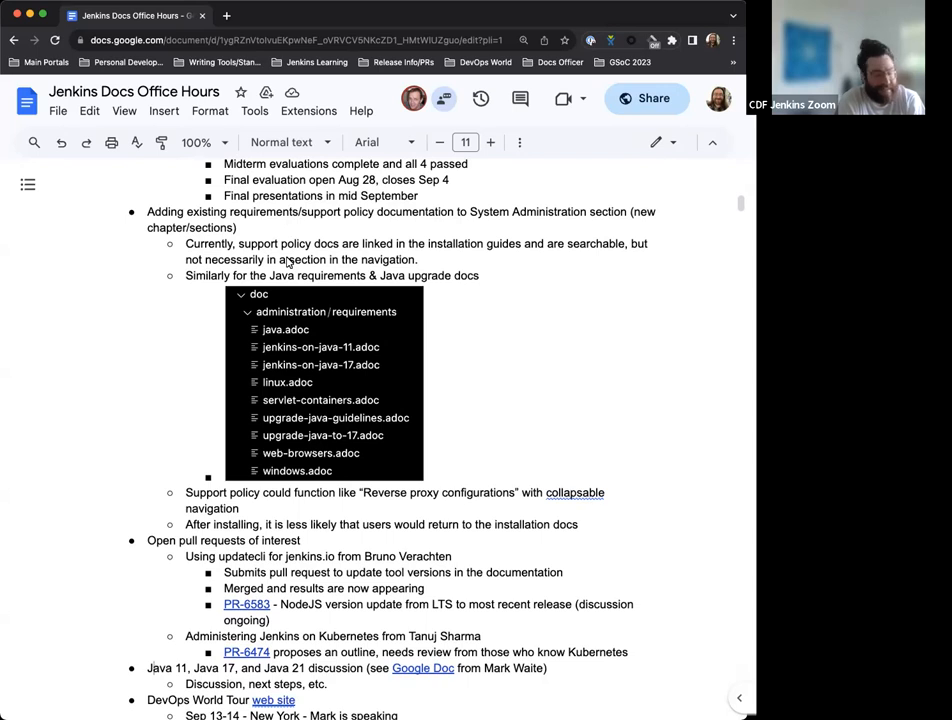
scroll(down, 3)
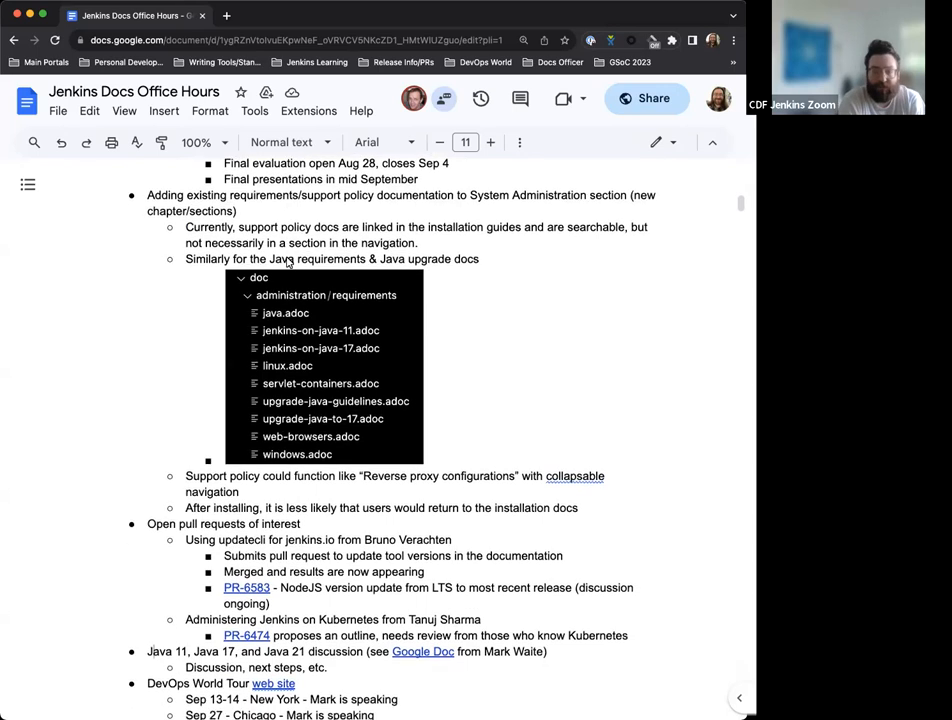
scroll(down, 3)
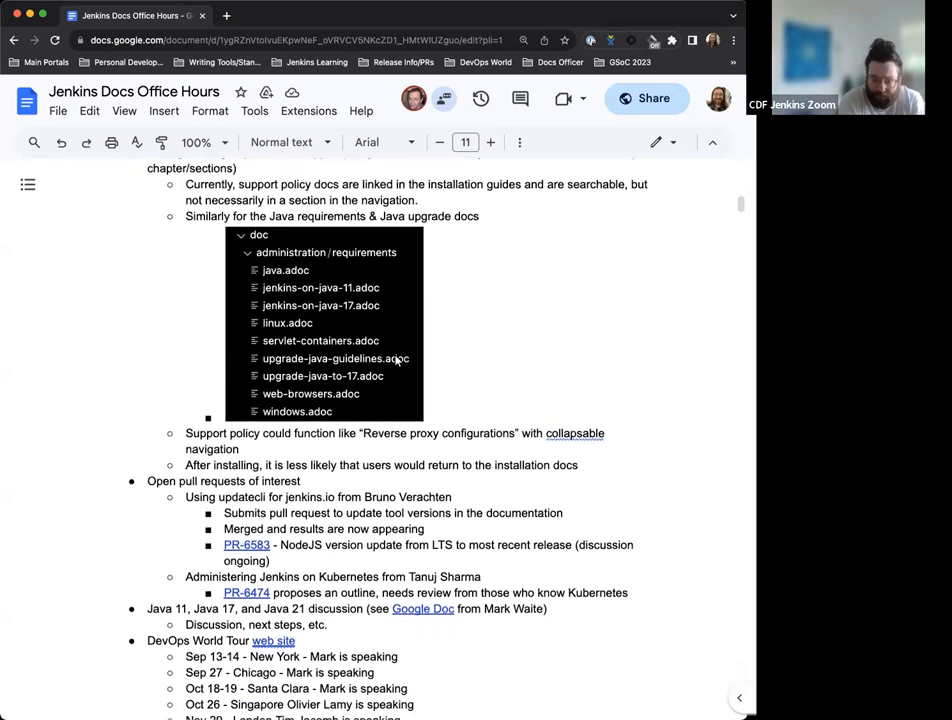
scroll(down, 3)
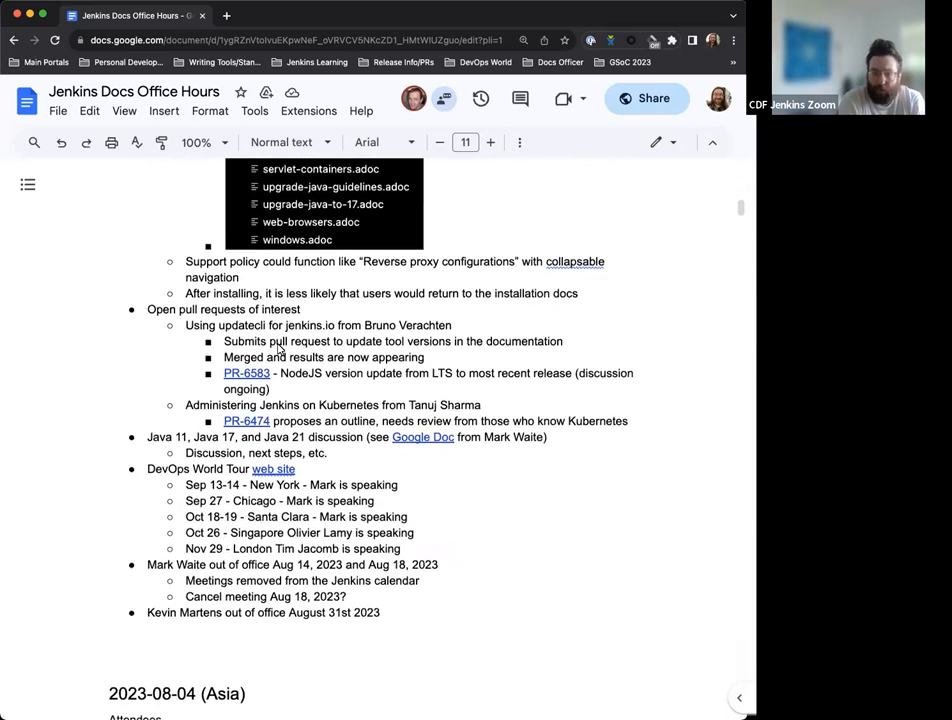
scroll(down, 3)
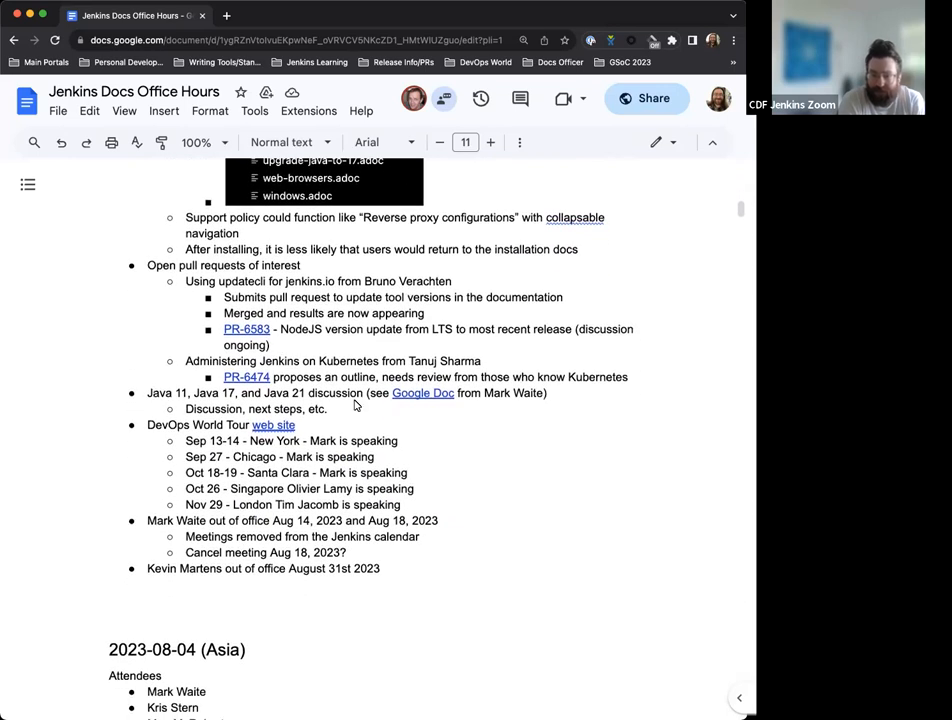
scroll(down, 3)
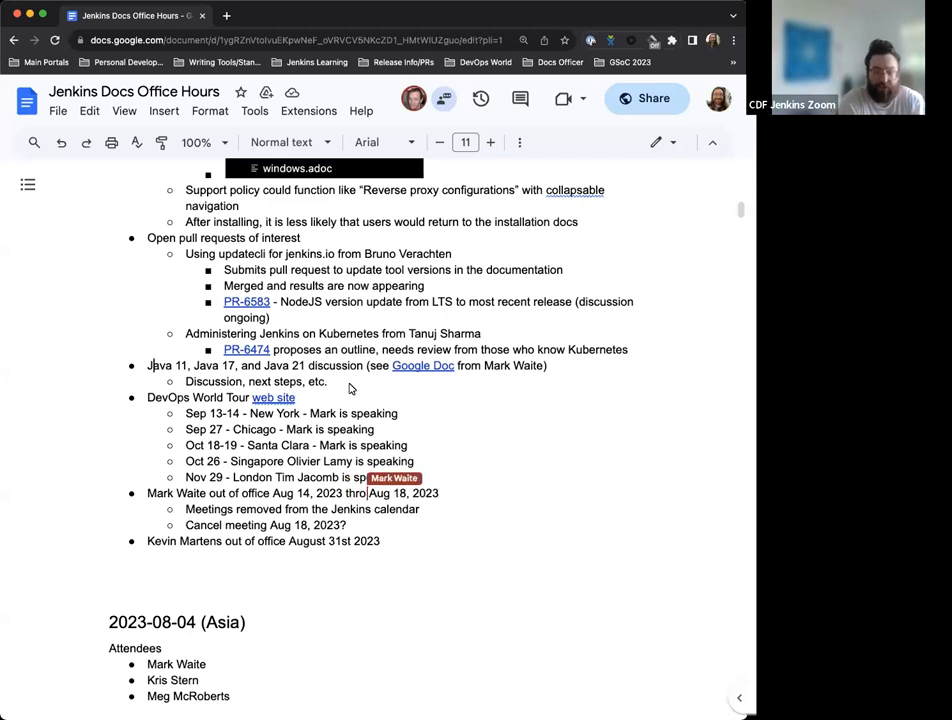
scroll(down, 3)
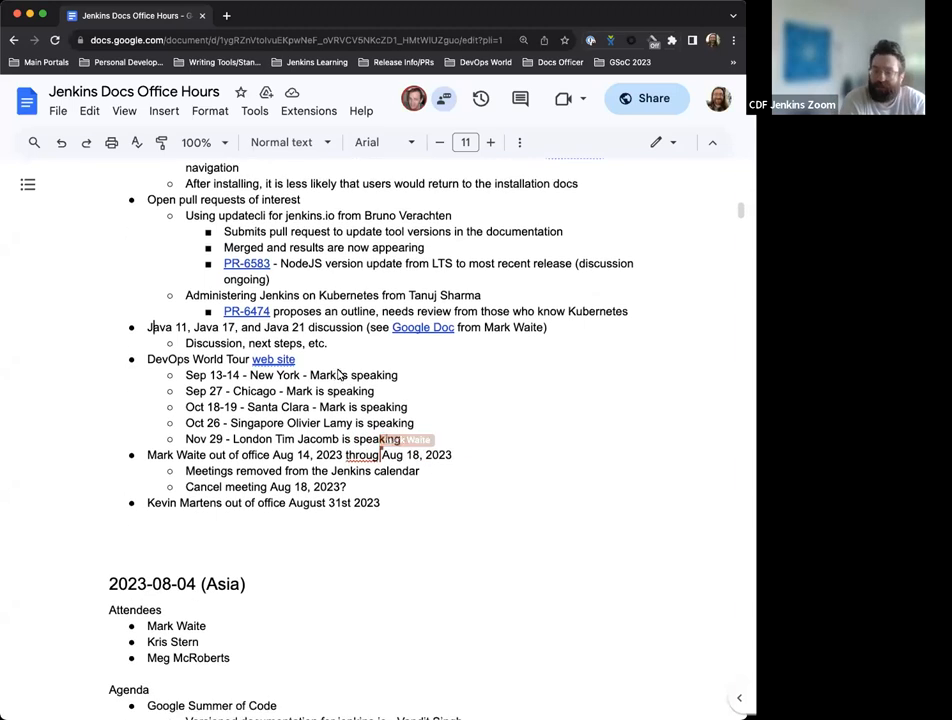
scroll(down, 3)
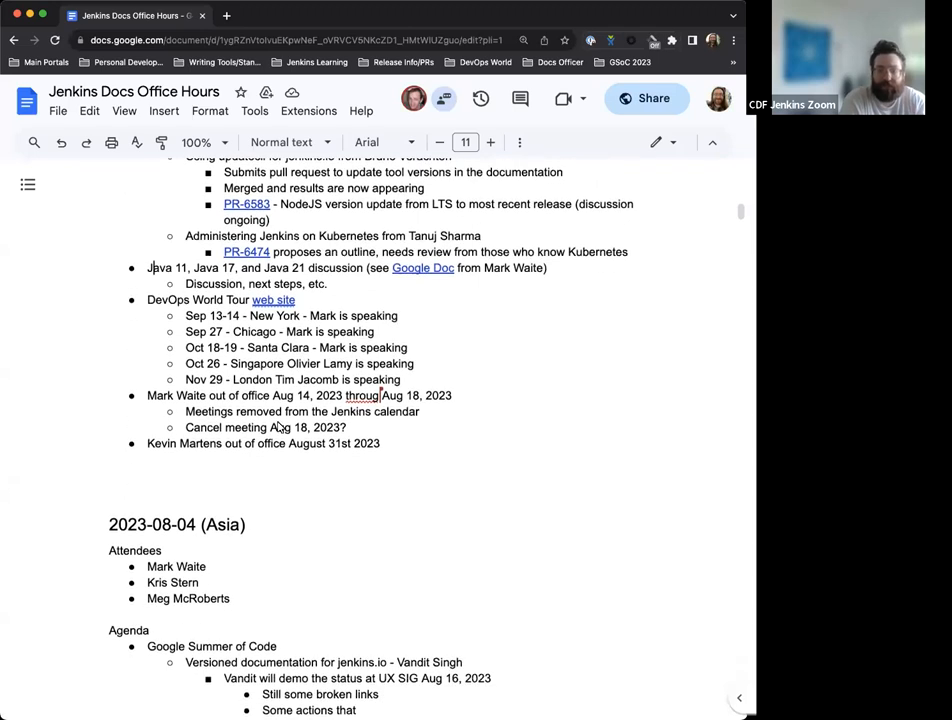
scroll(down, 3)
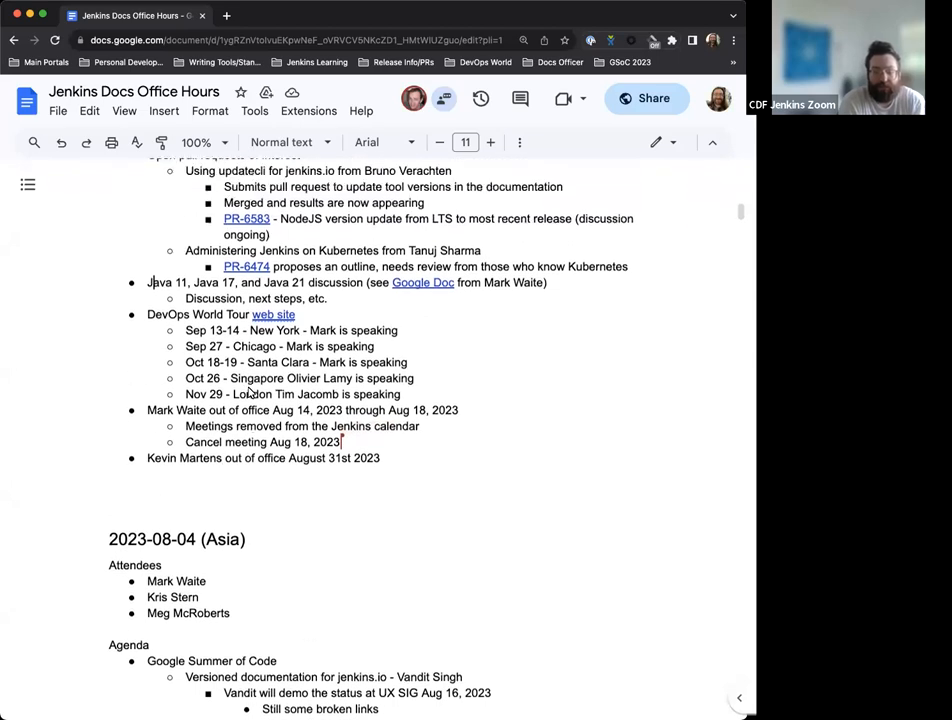
scroll(down, 3)
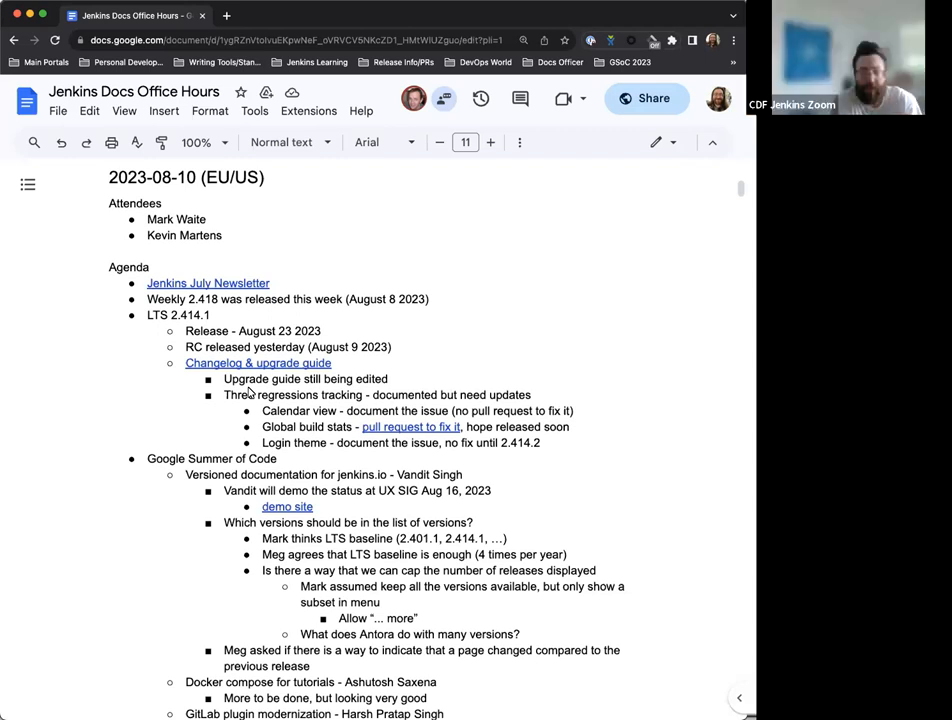
Step: Follow the agenda's 'Jenkins July Newsletter' link into a new tab and skim the July 2023 newsletter
scroll(down, 3)
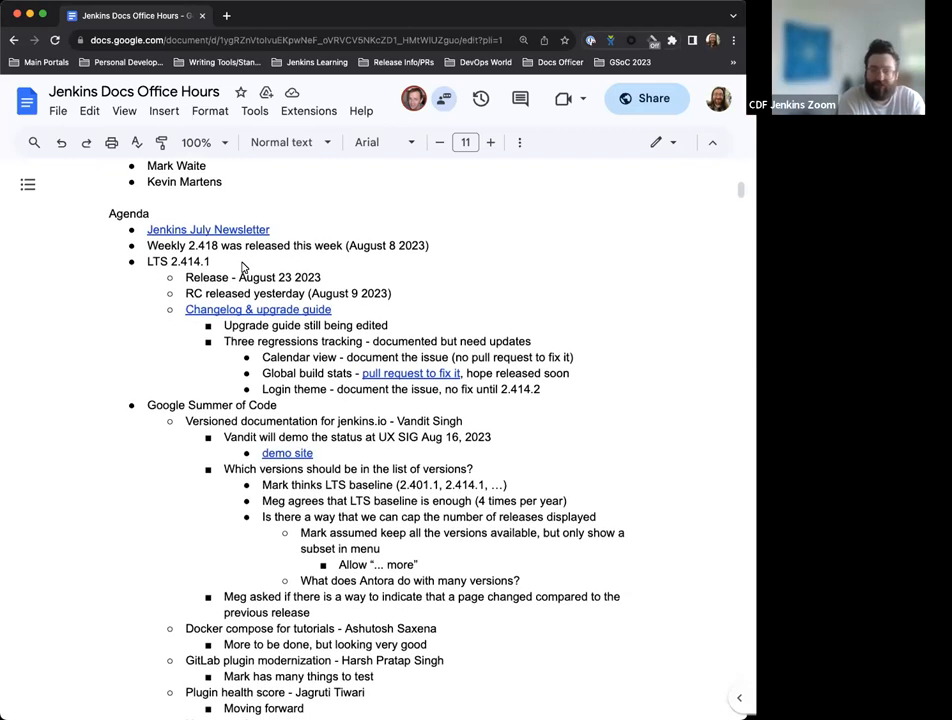
scroll(down, 3)
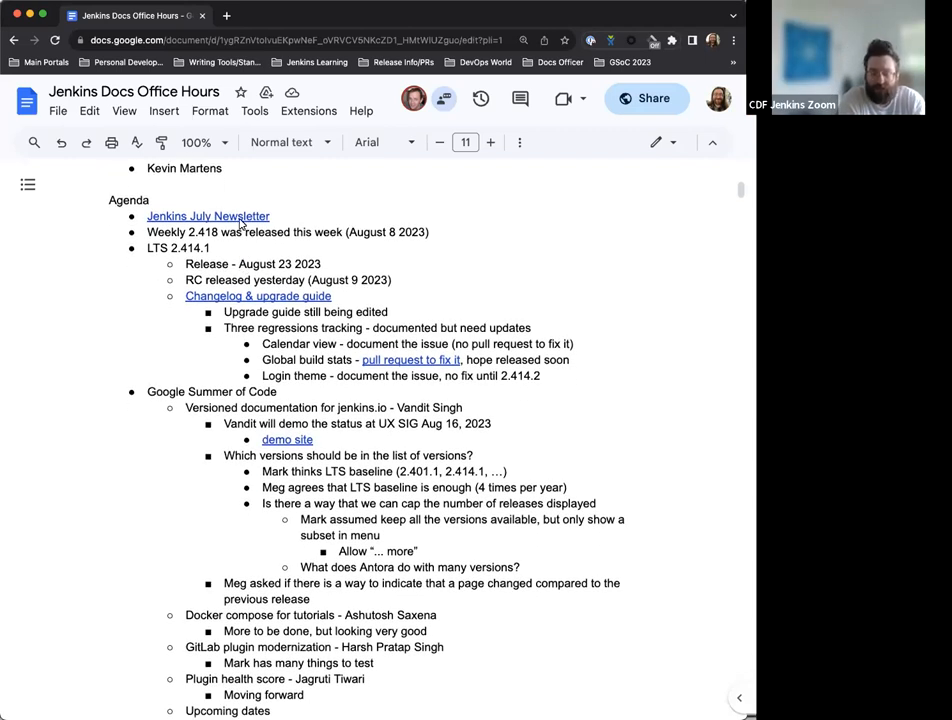
click(208, 216)
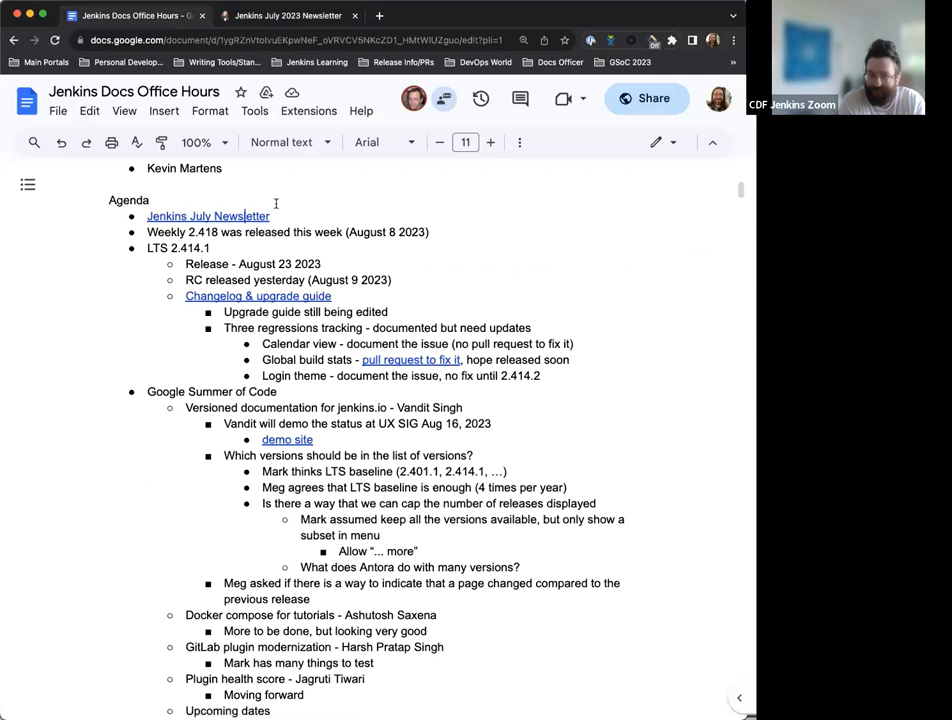
scroll(down, 3)
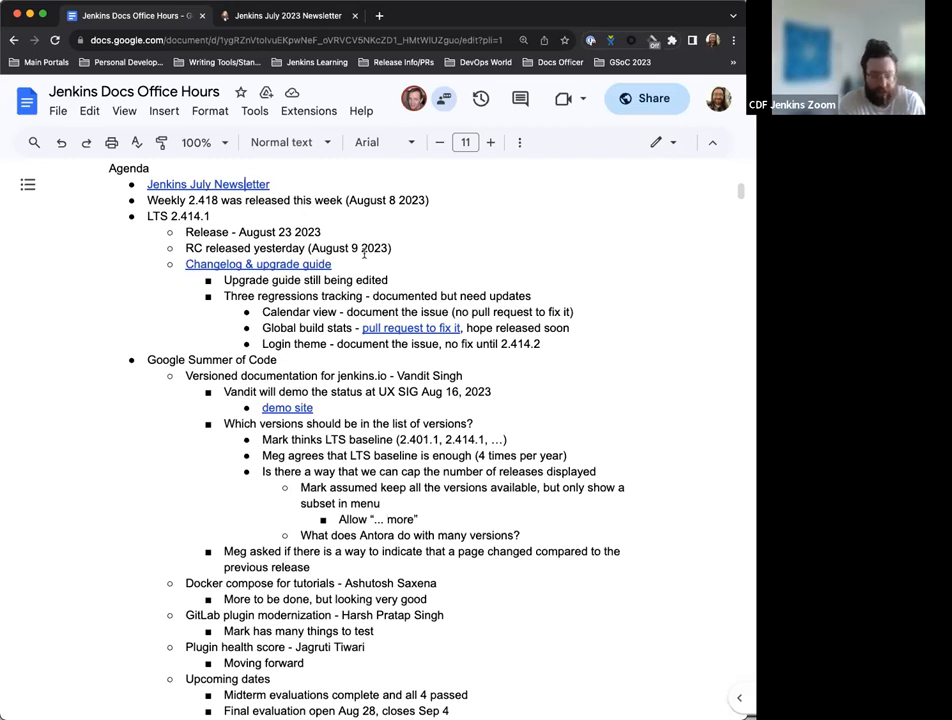
scroll(down, 3)
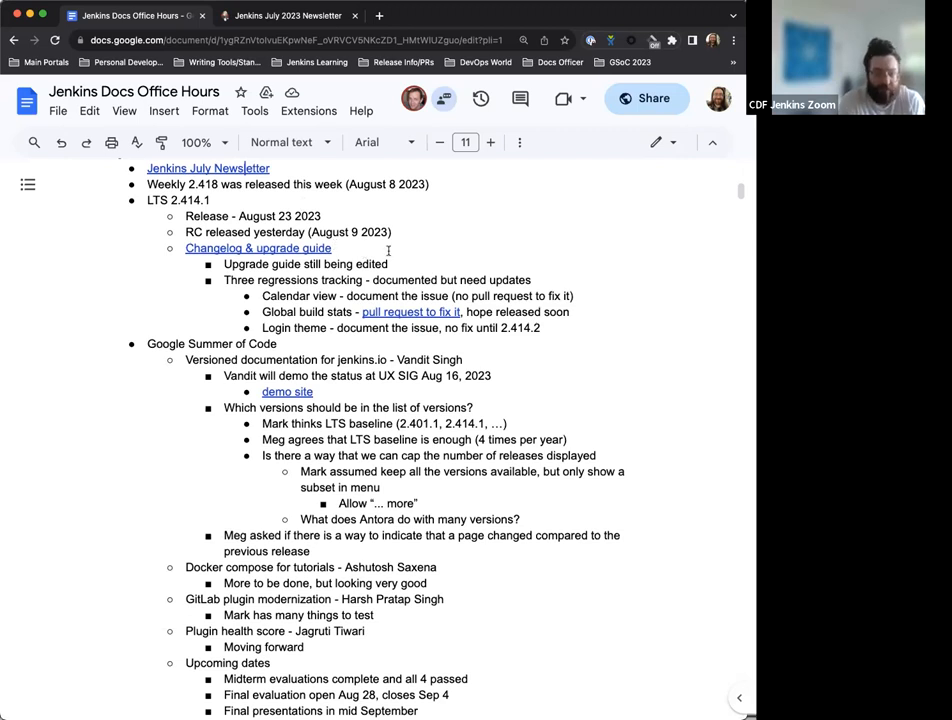
Step: Add a 'Start the testing' sub-bullet under the 'RC released yesterday' agenda item
click(392, 232)
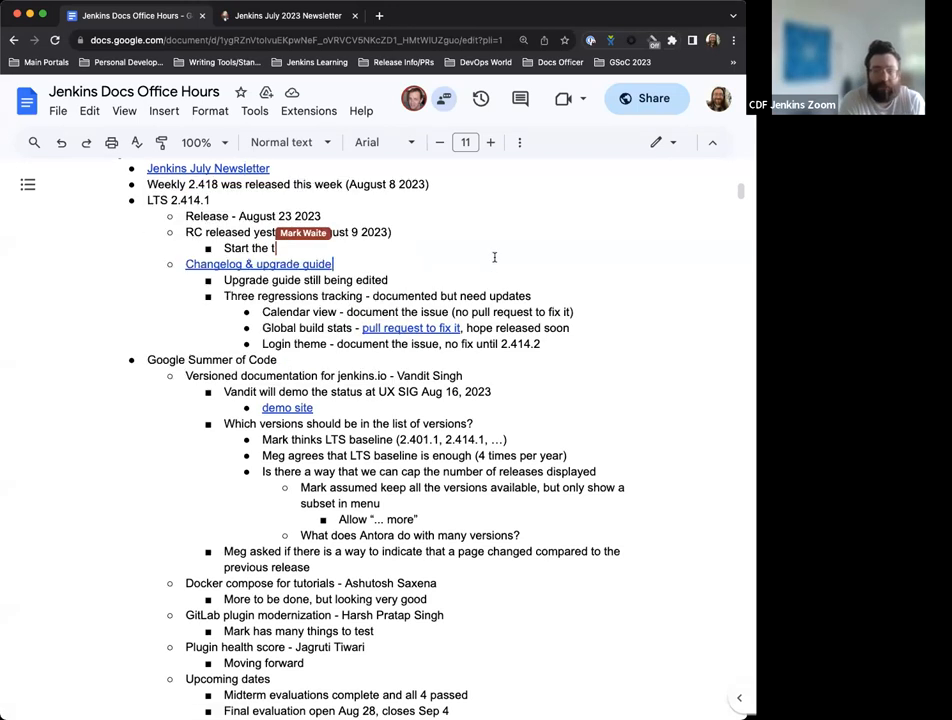
text(esting)
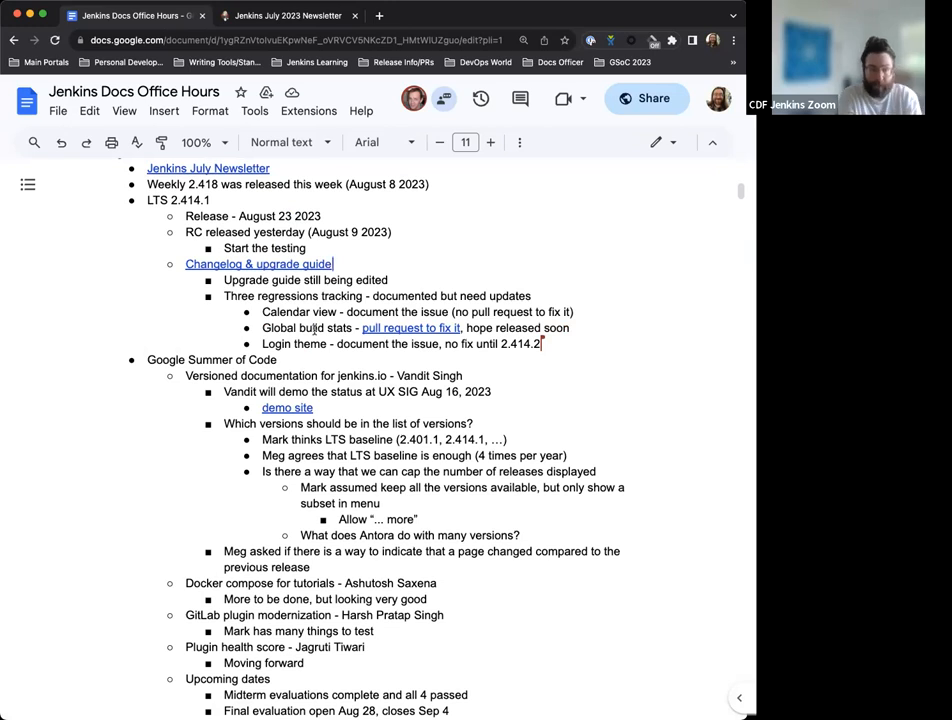
scroll(down, 3)
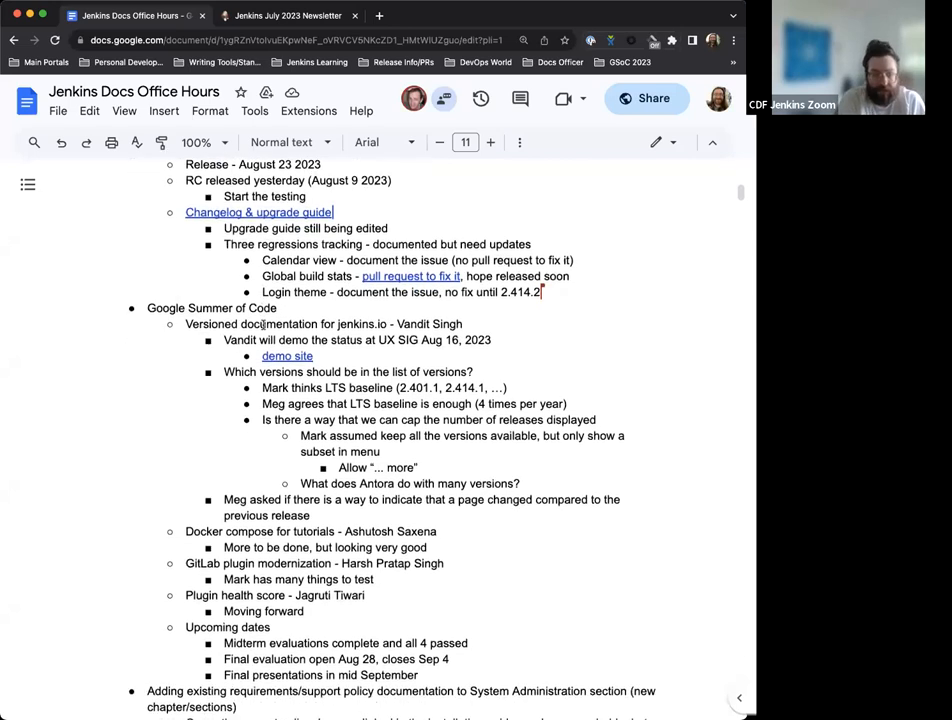
Step: Scroll to the Google Summer of Code section and follow its 'demo site' link into a new tab
scroll(down, 3)
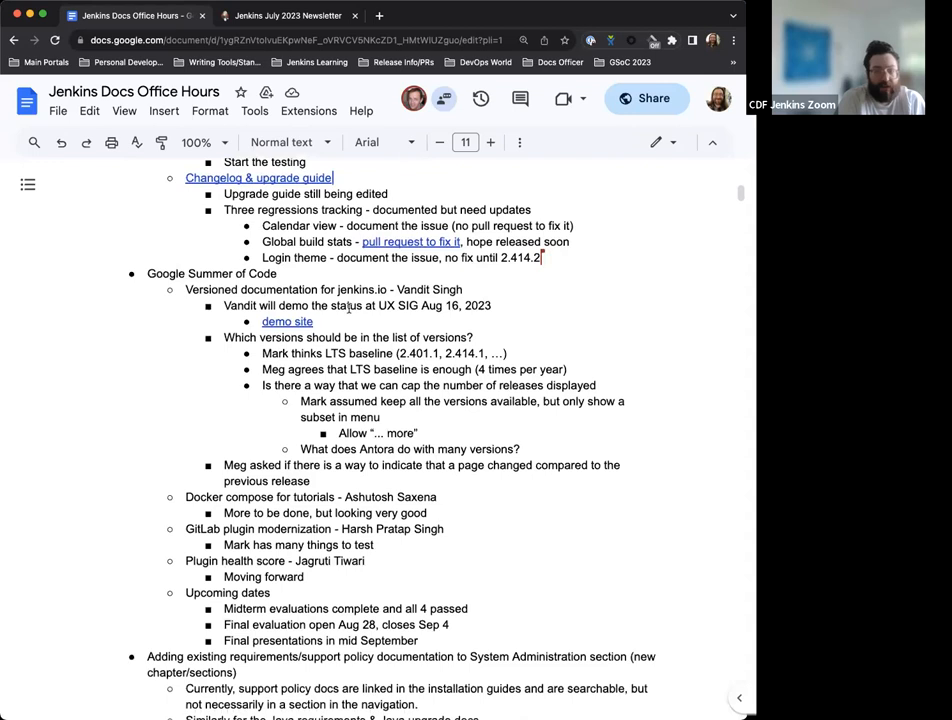
scroll(down, 3)
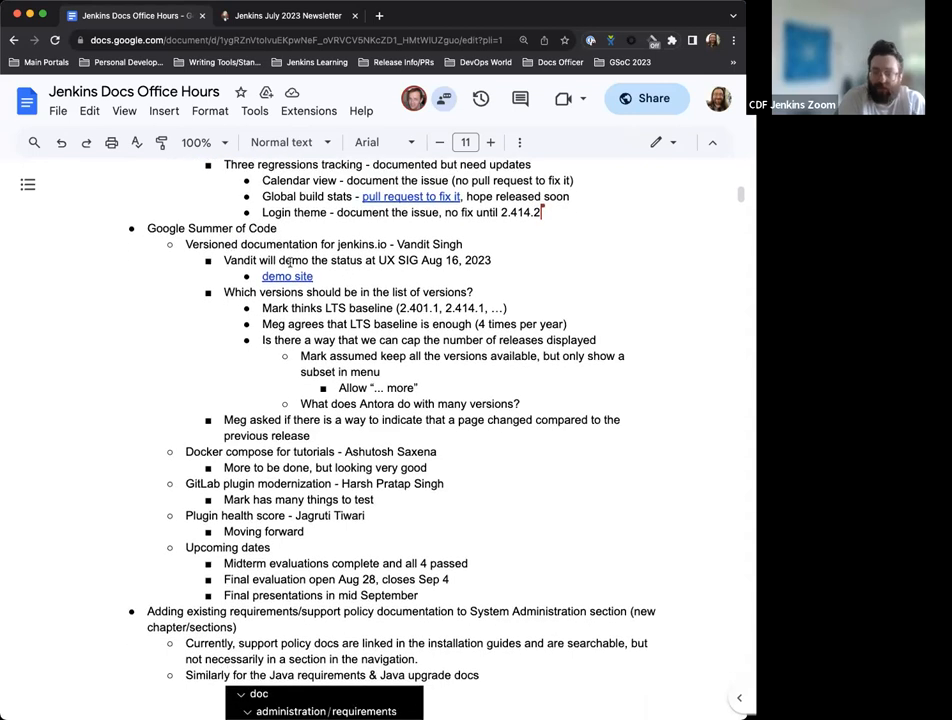
scroll(down, 3)
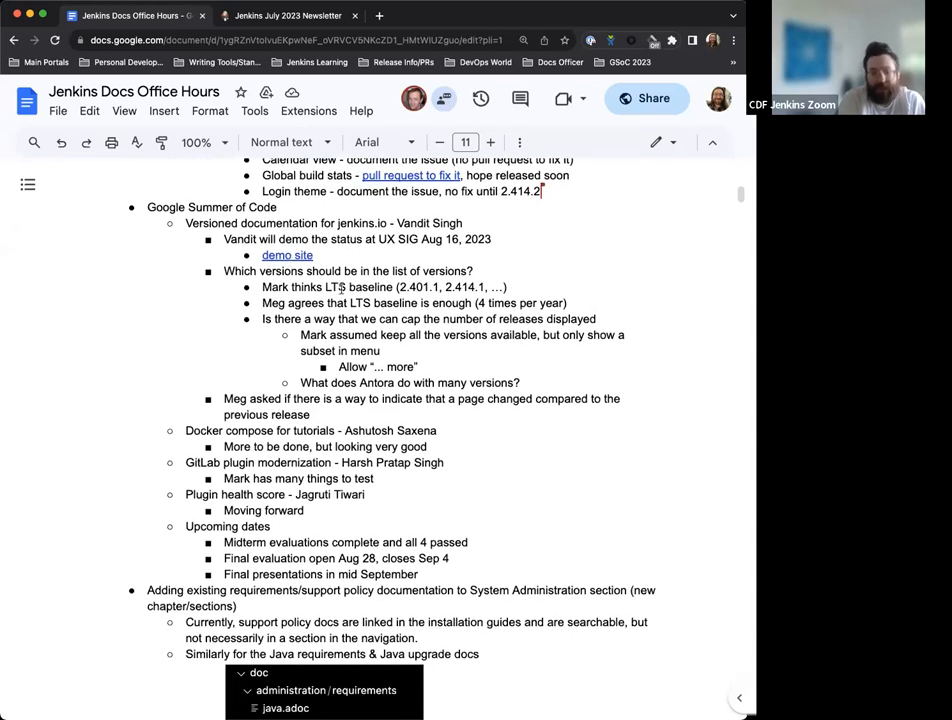
scroll(down, 3)
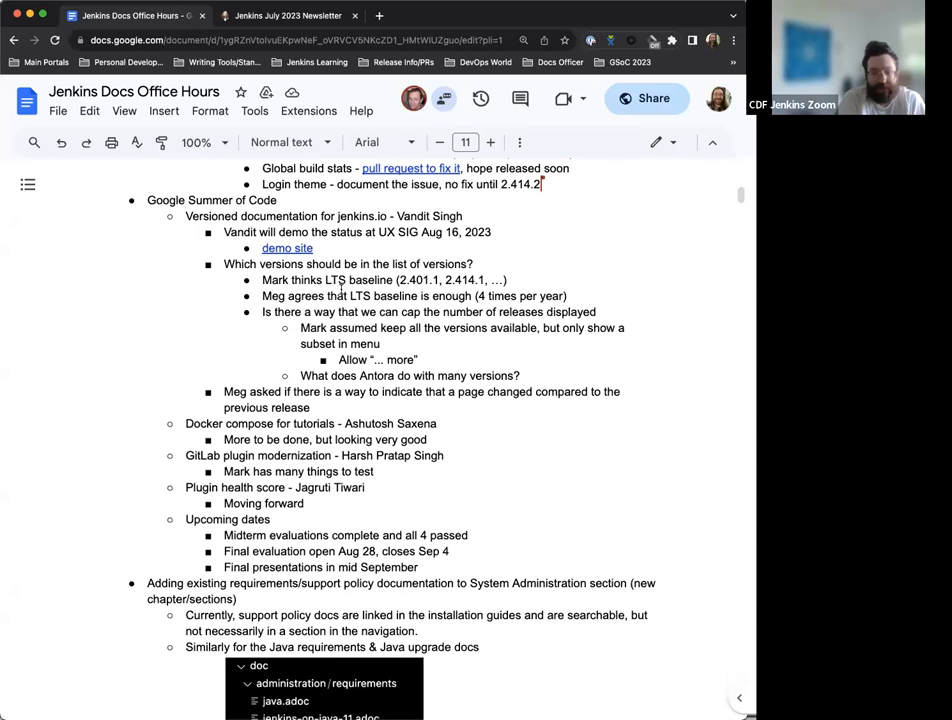
scroll(down, 3)
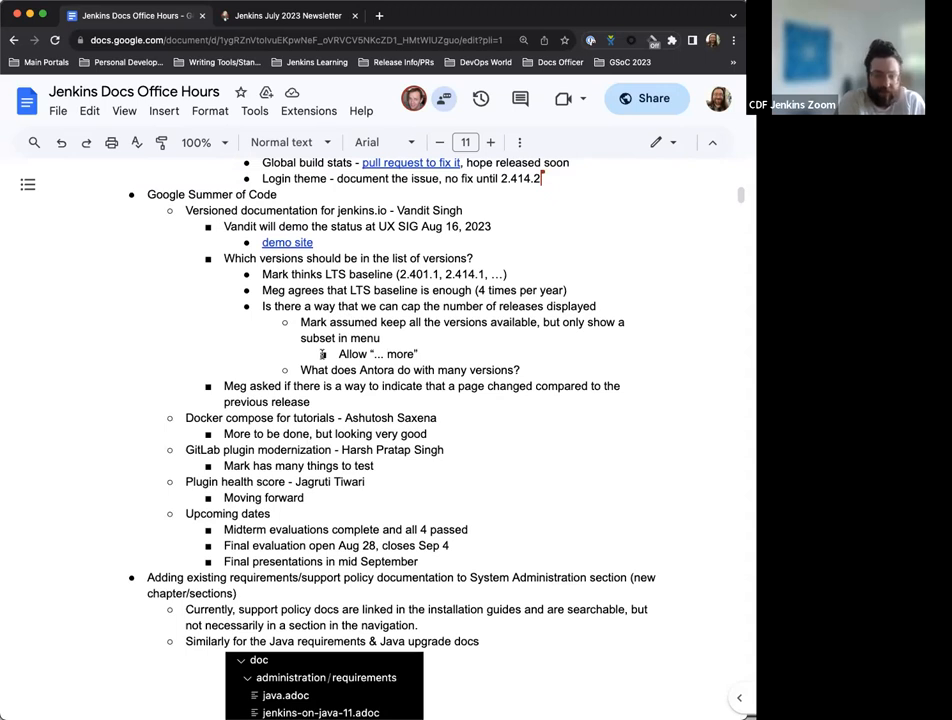
scroll(down, 3)
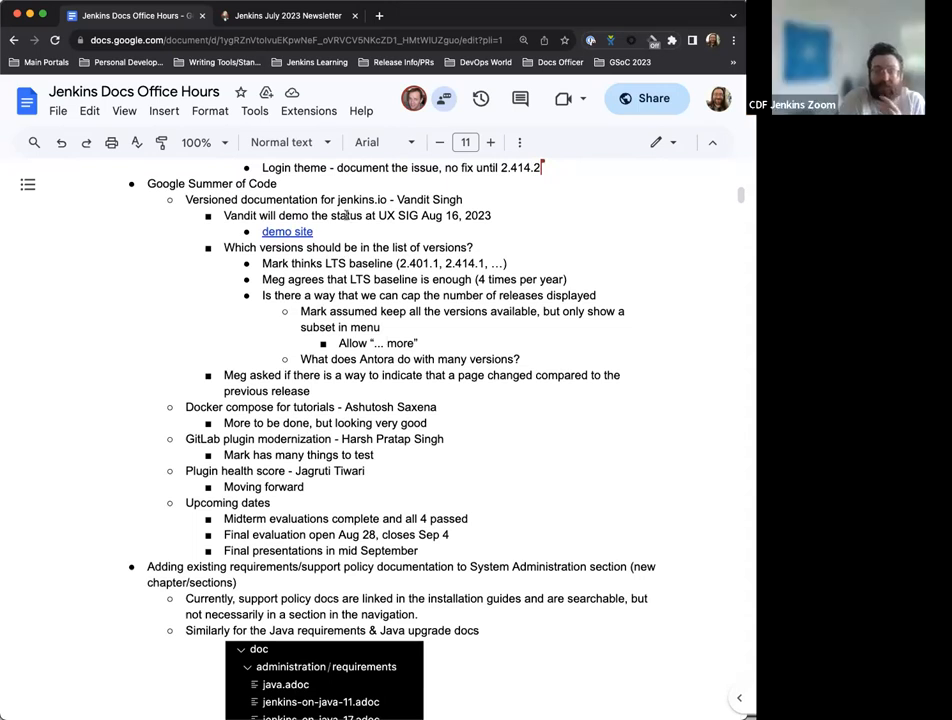
scroll(down, 3)
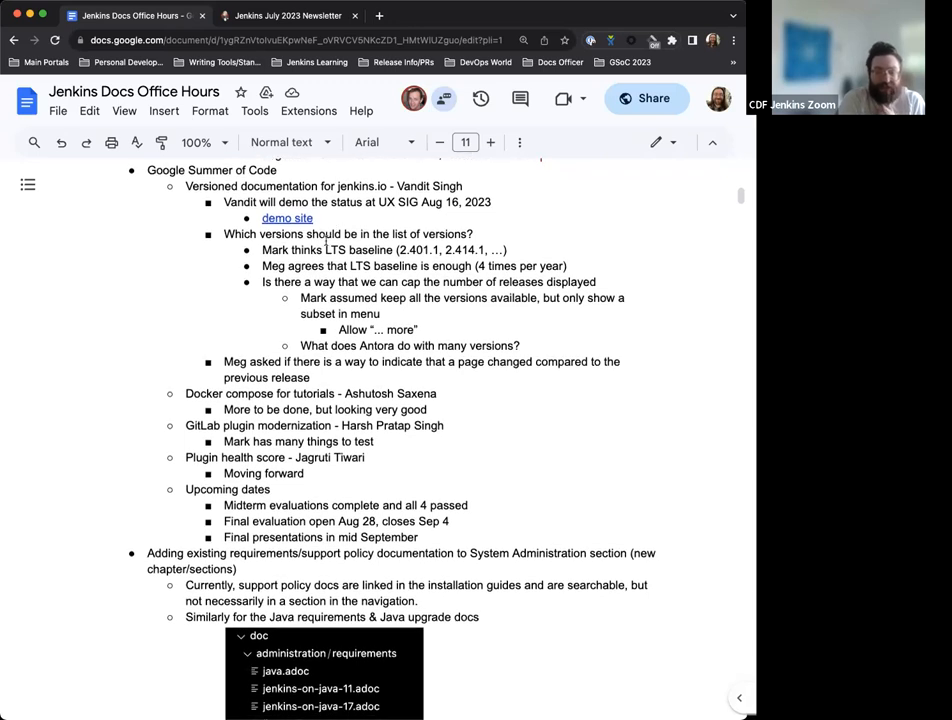
scroll(up, 3)
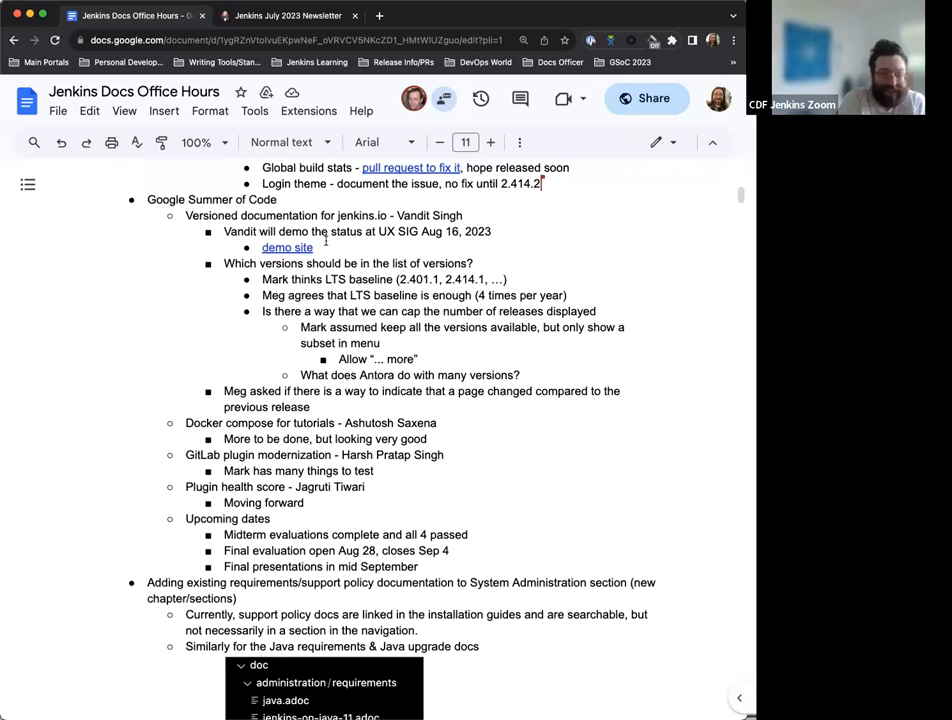
scroll(down, 3)
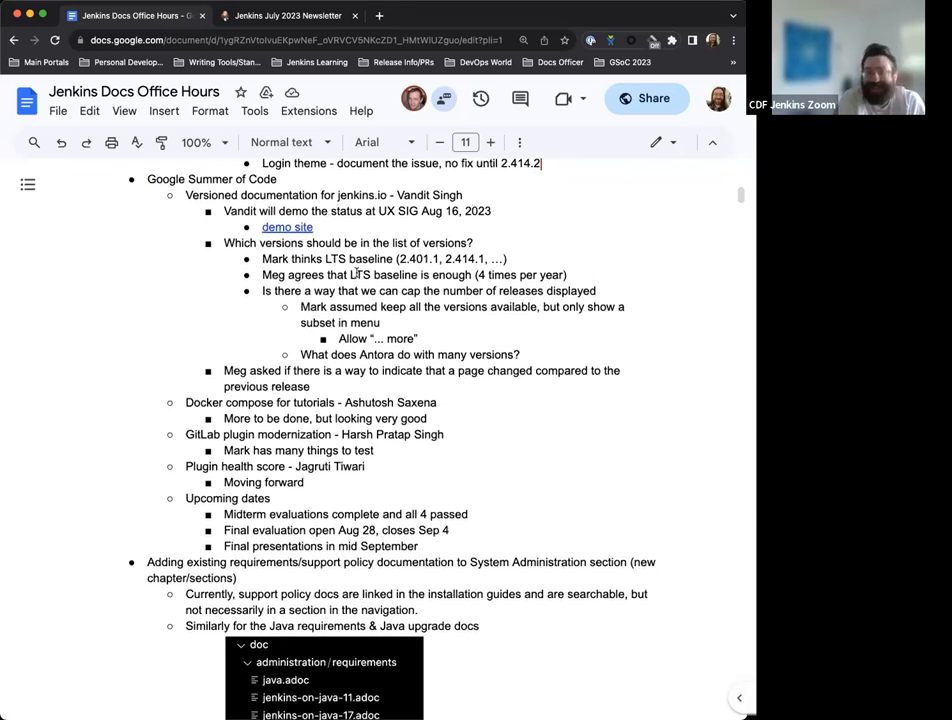
scroll(down, 3)
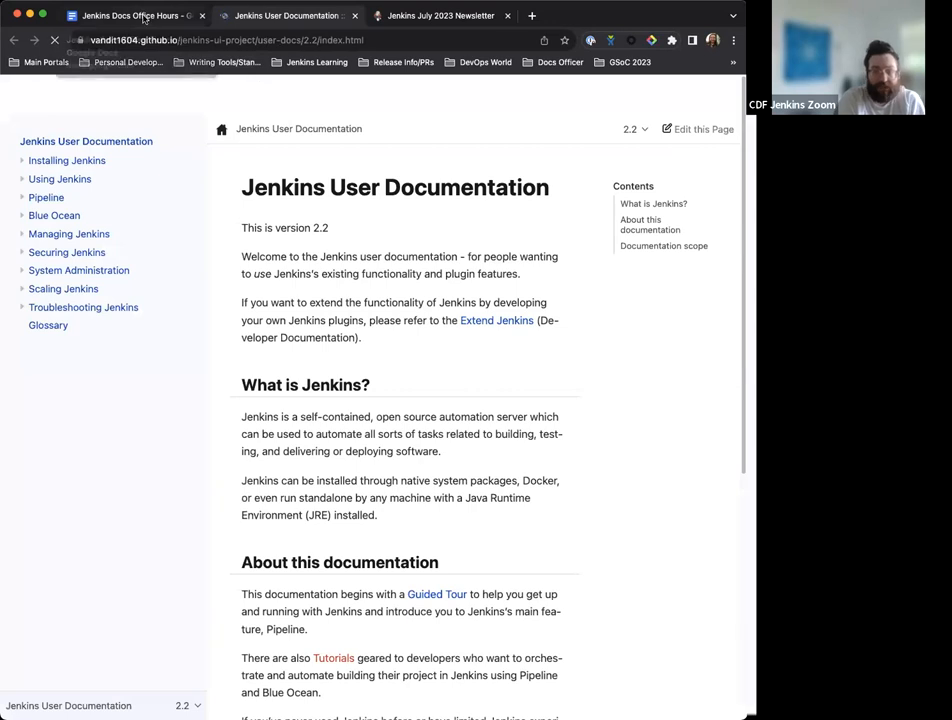
Step: Switch back to the 'Jenkins Docs Office Hours' notes tab
click(136, 16)
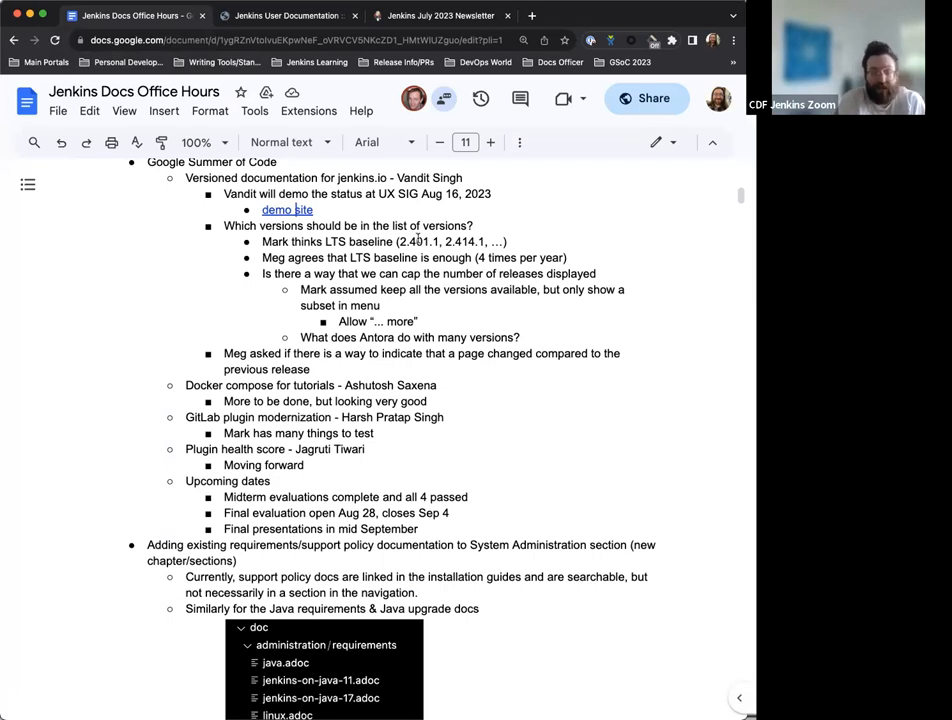
scroll(down, 3)
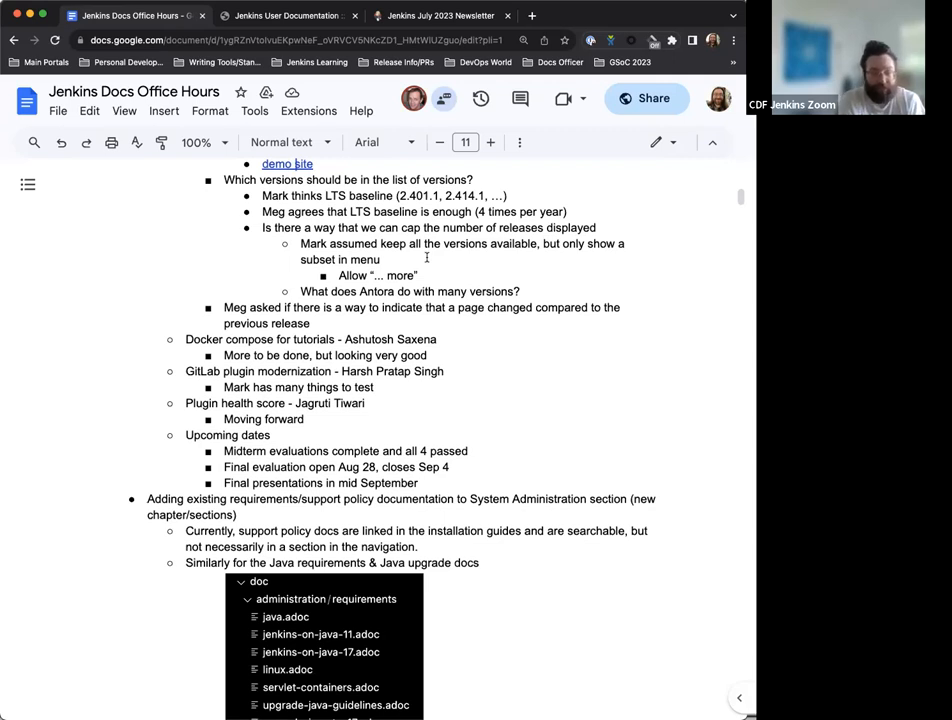
scroll(down, 3)
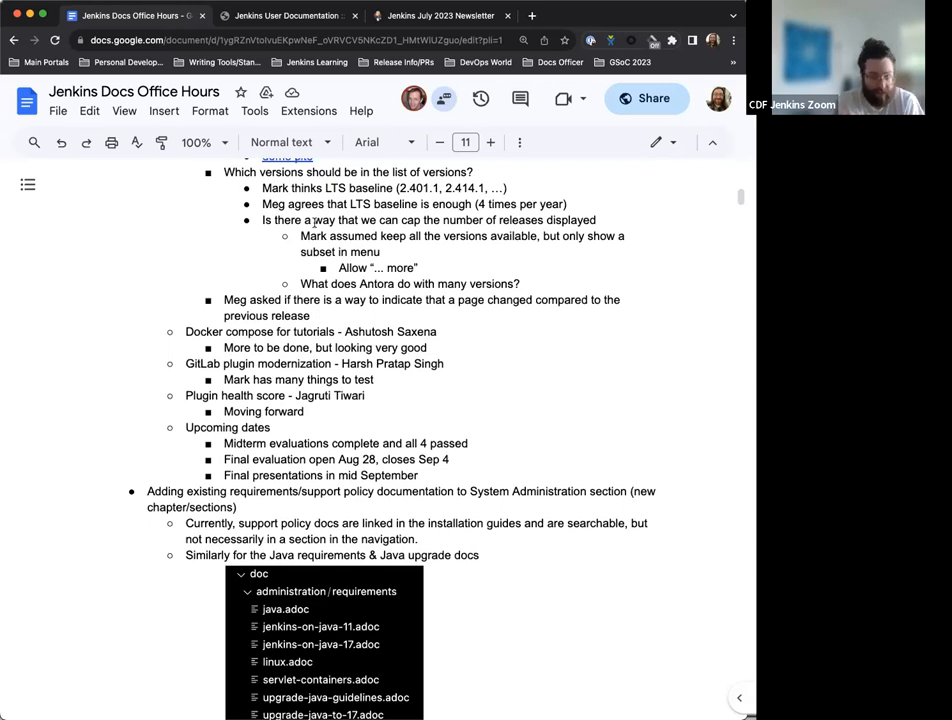
scroll(down, 3)
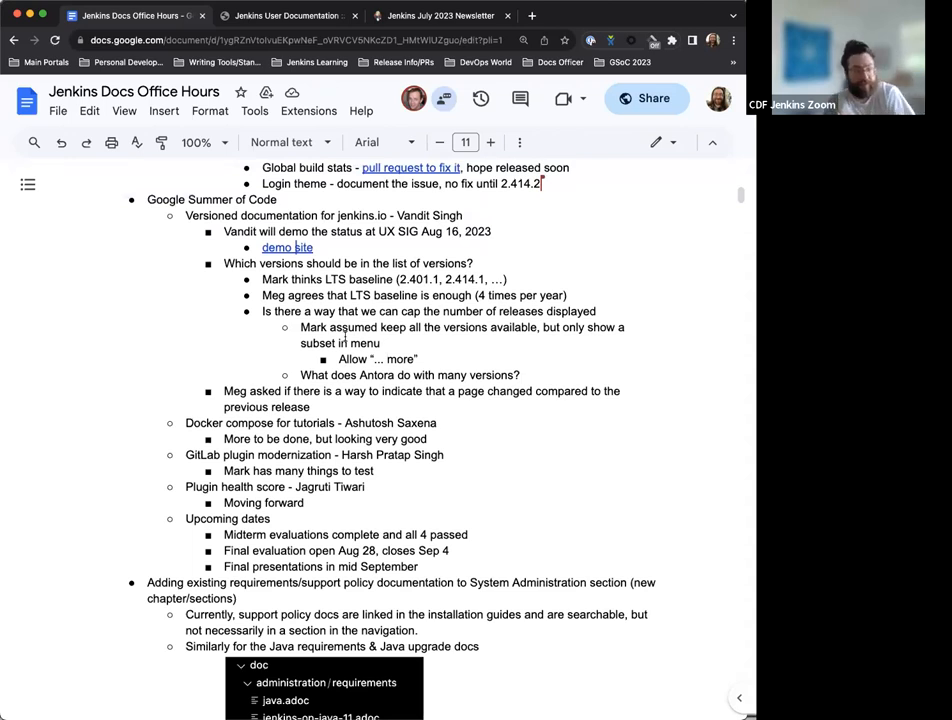
scroll(down, 3)
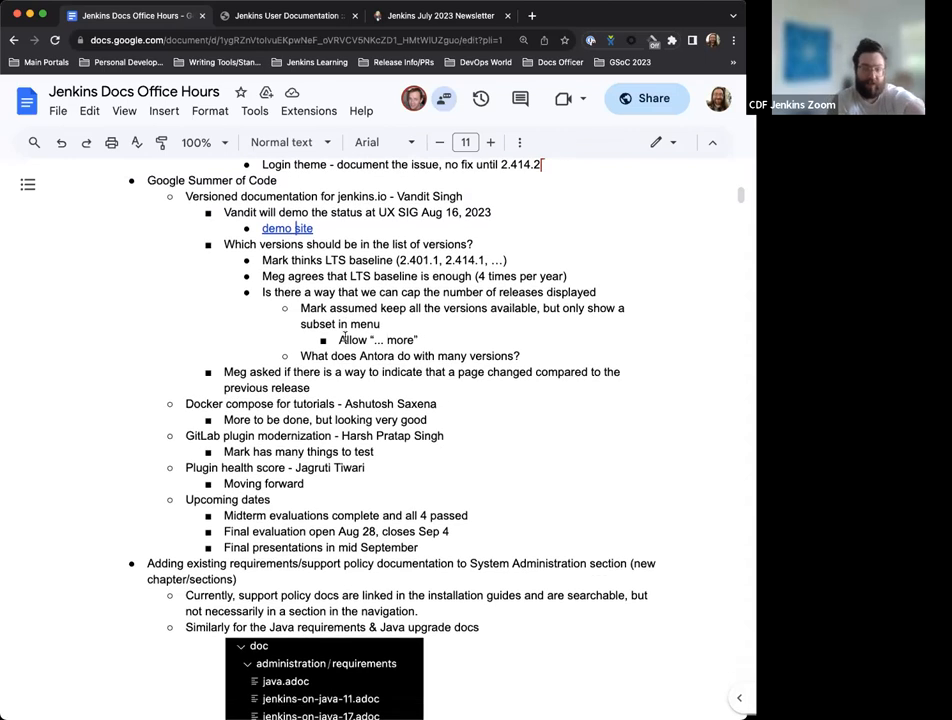
scroll(down, 3)
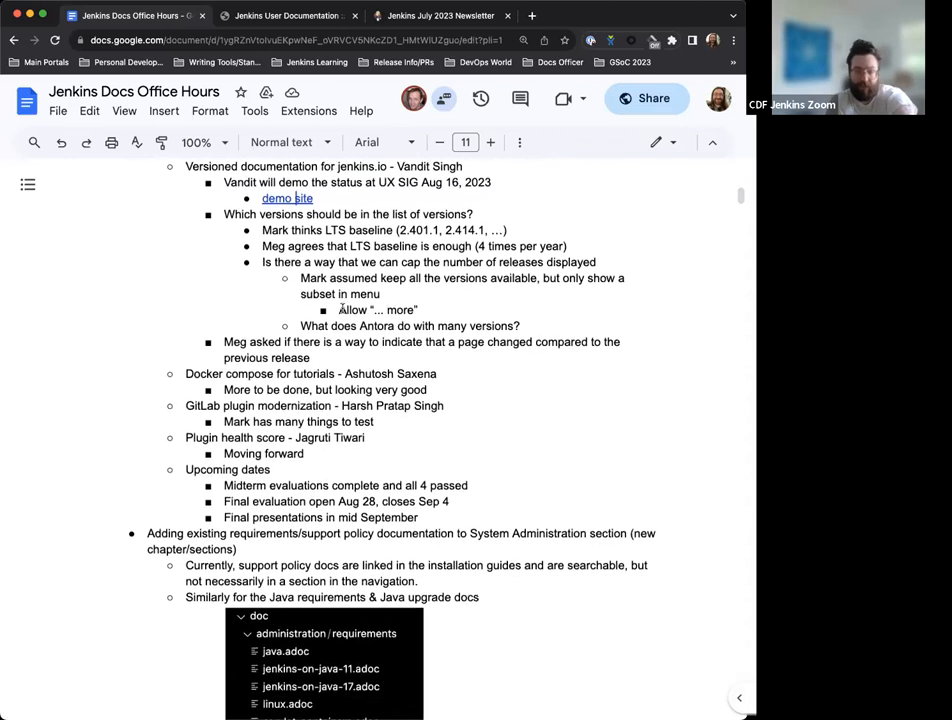
scroll(down, 3)
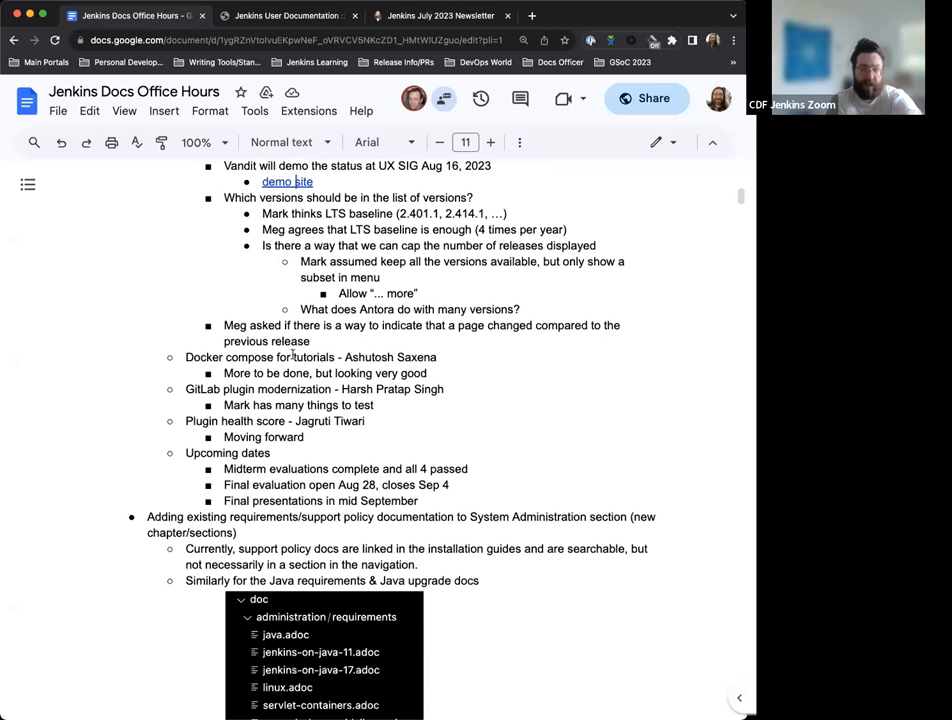
scroll(down, 3)
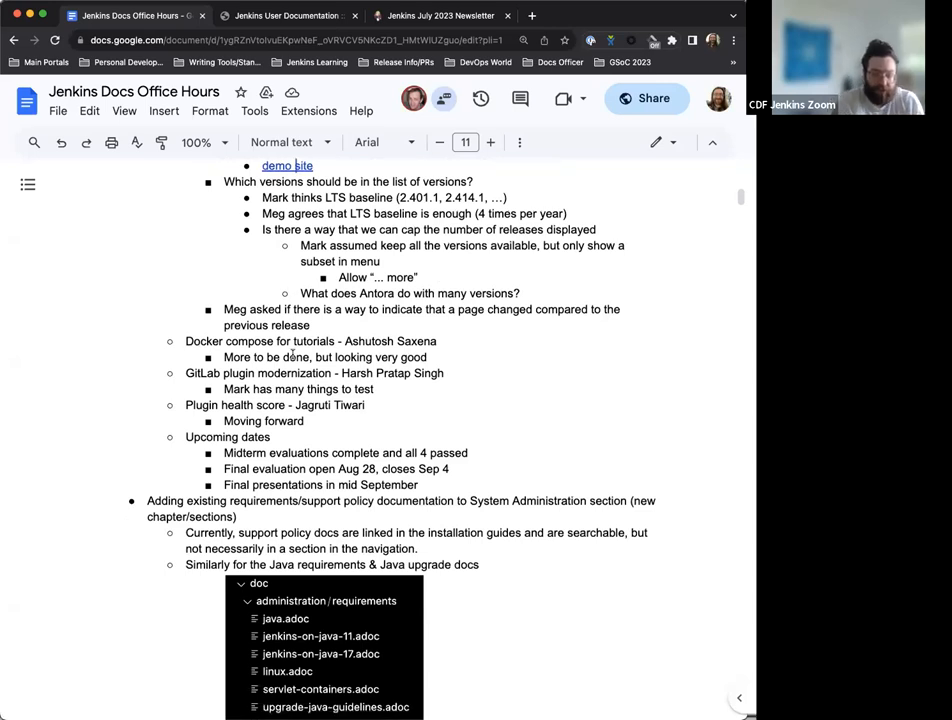
scroll(down, 3)
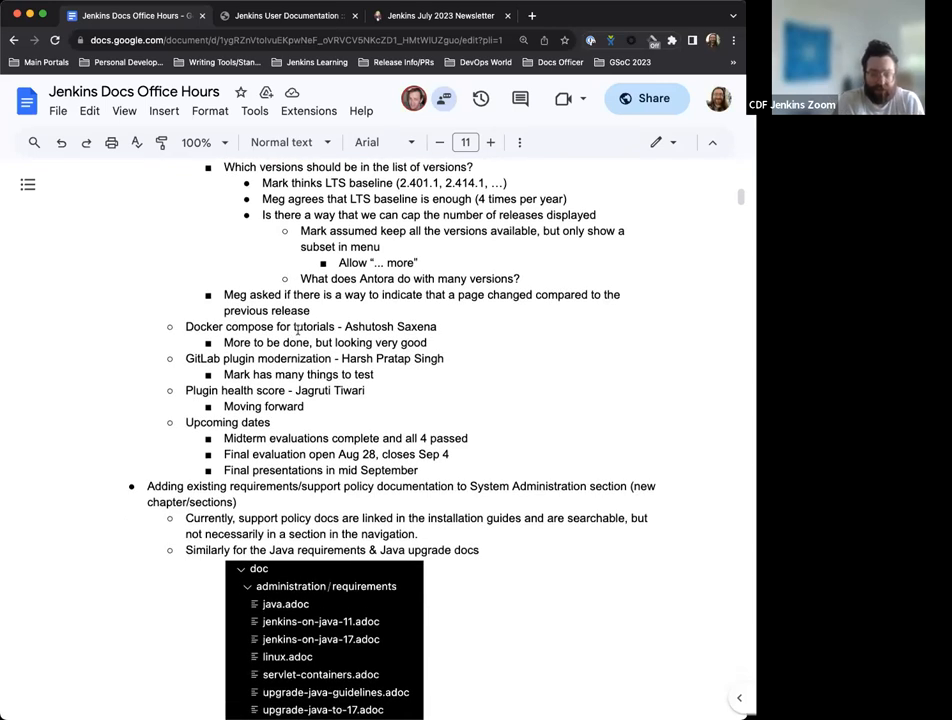
scroll(down, 3)
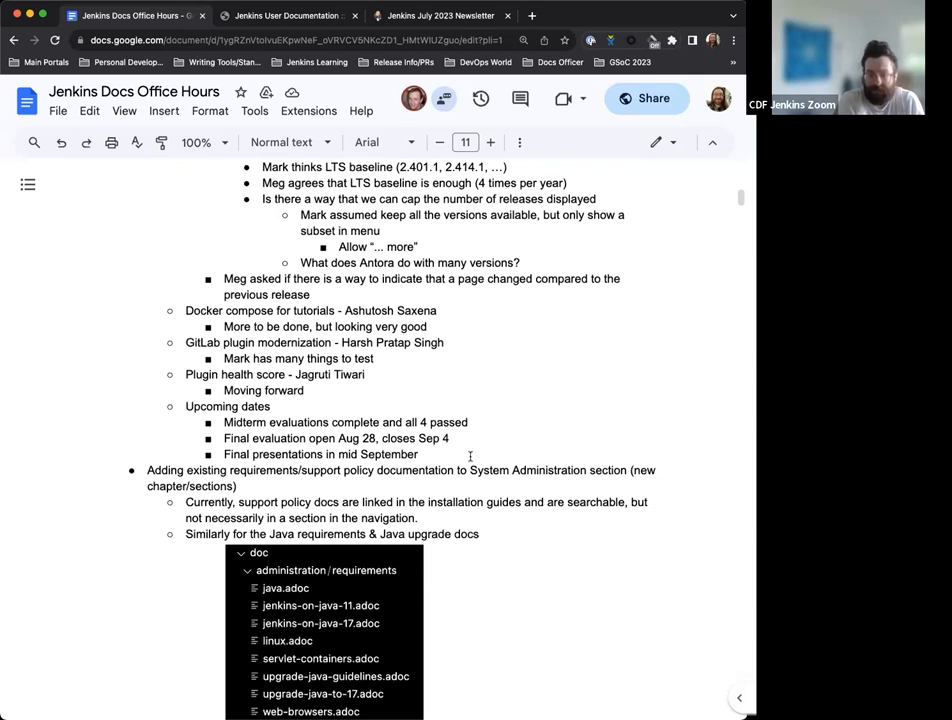
scroll(down, 3)
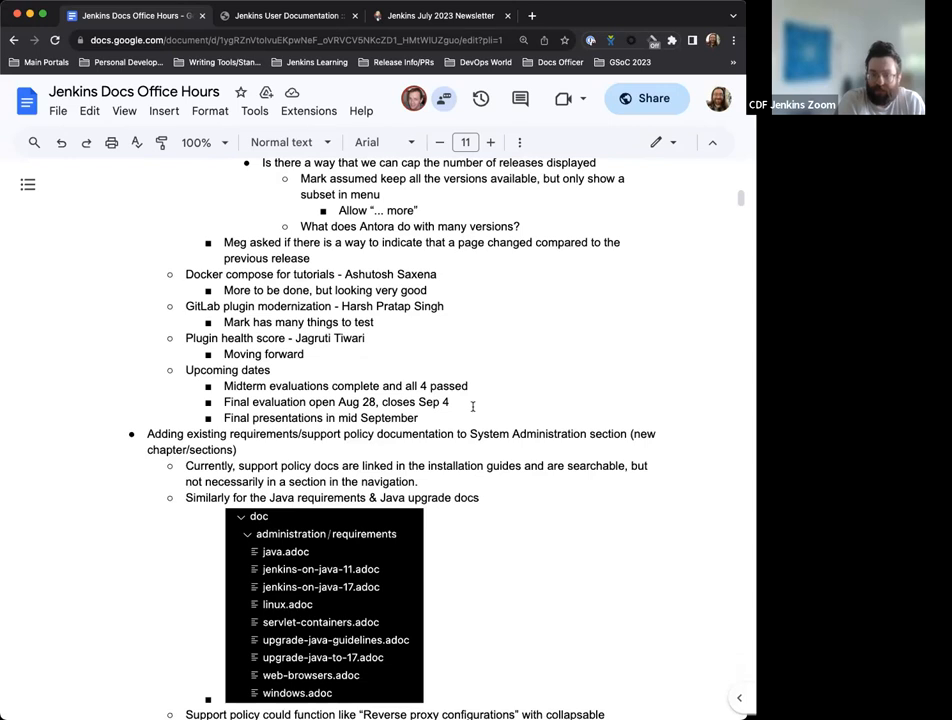
scroll(down, 3)
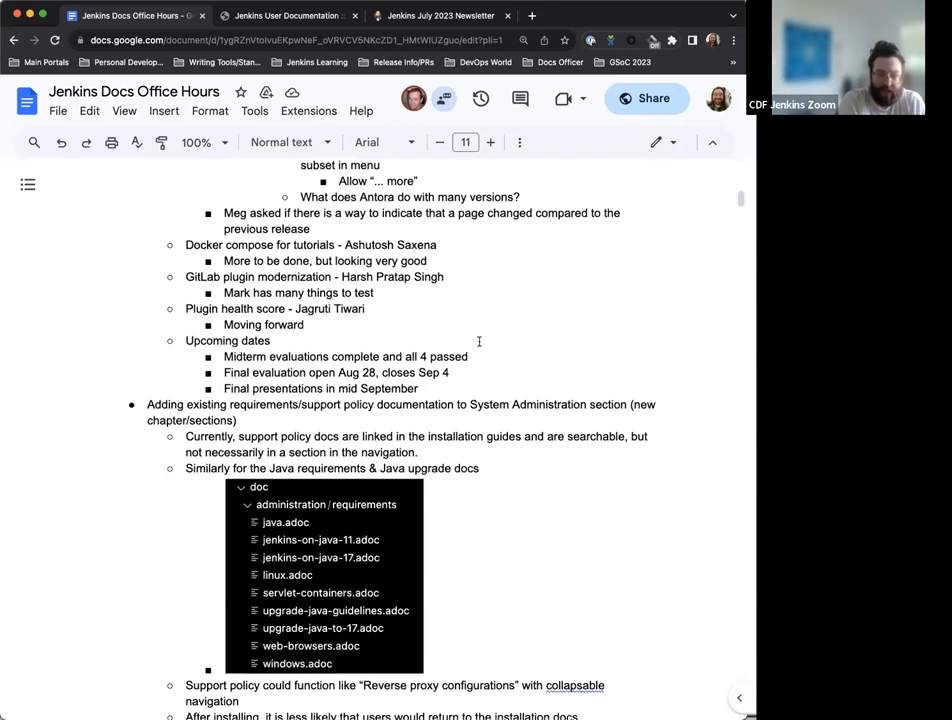
mouse_move(420, 302)
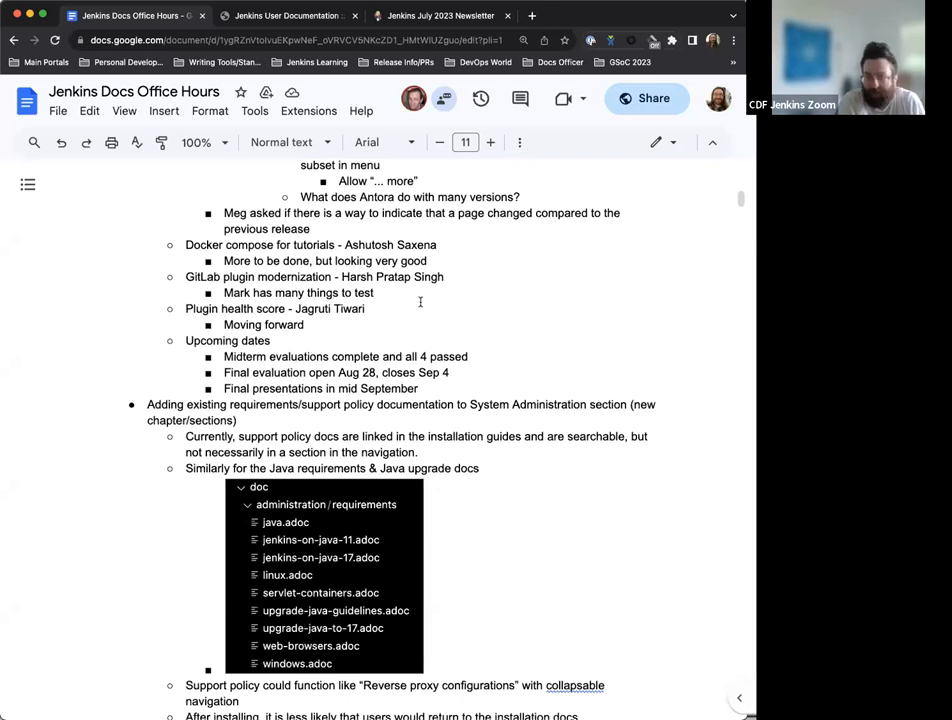
scroll(down, 3)
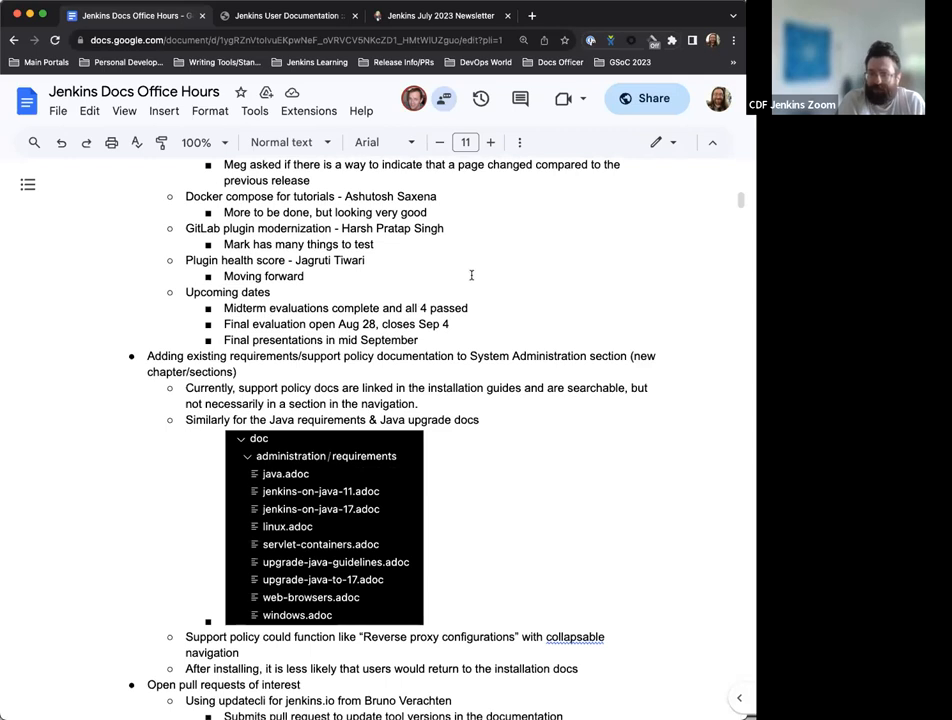
mouse_move(464, 296)
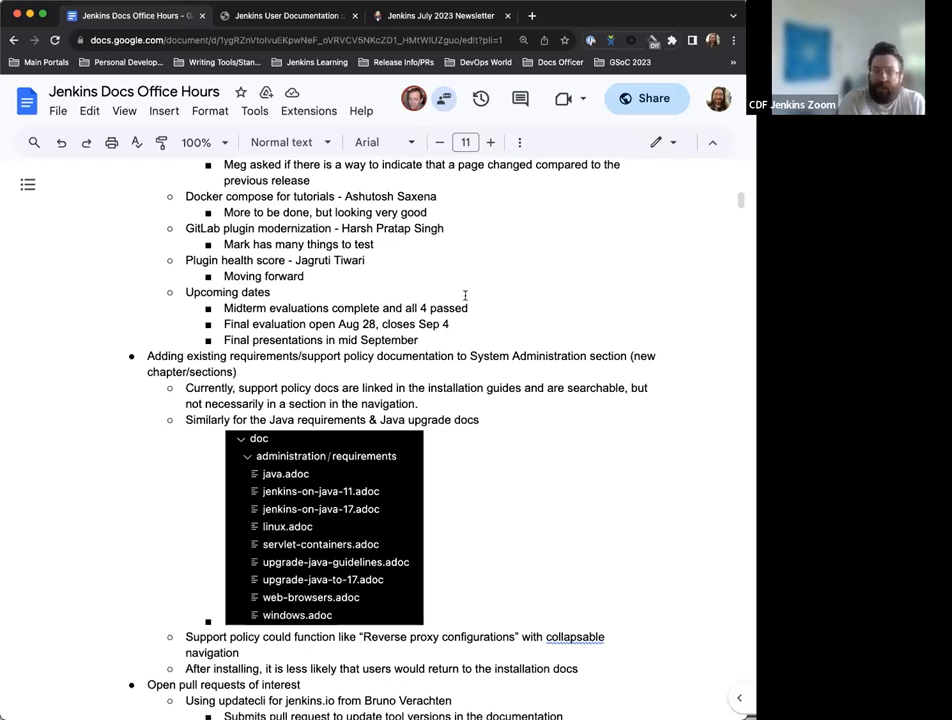
scroll(down, 3)
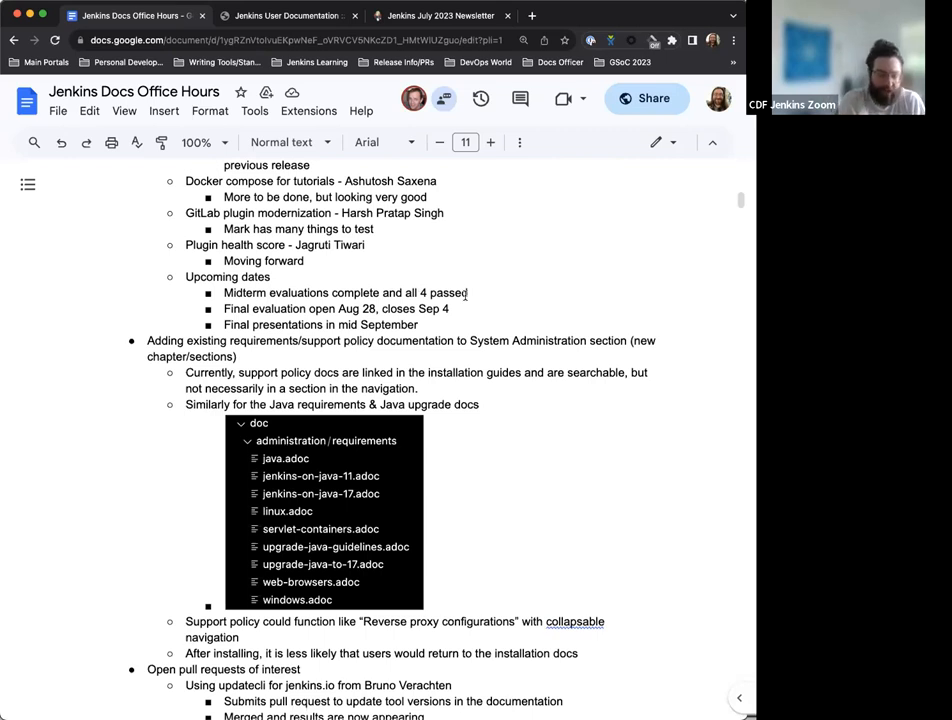
scroll(down, 3)
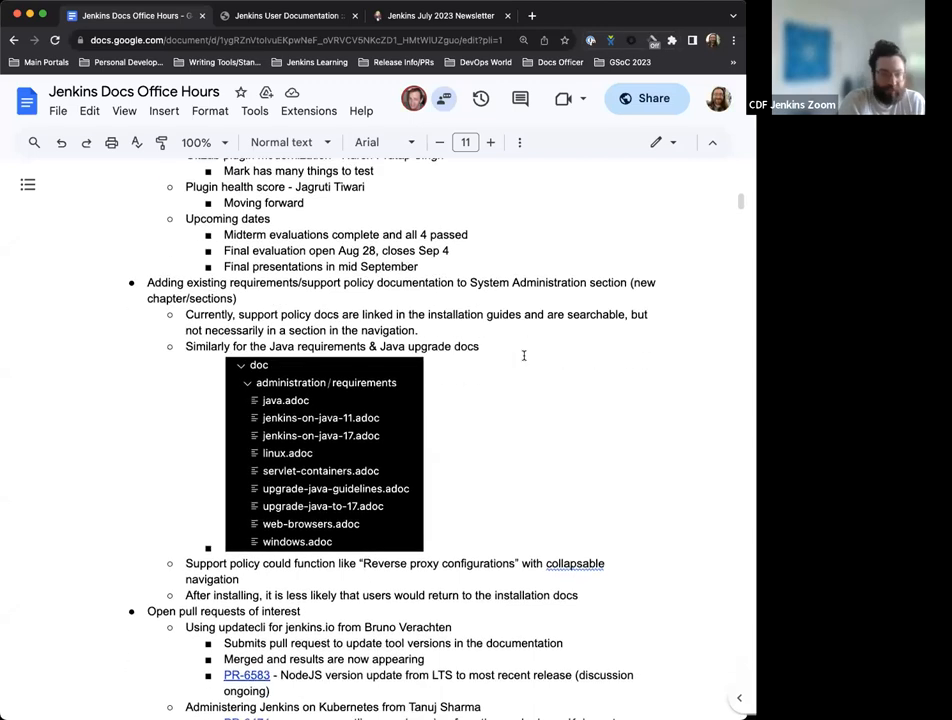
scroll(down, 3)
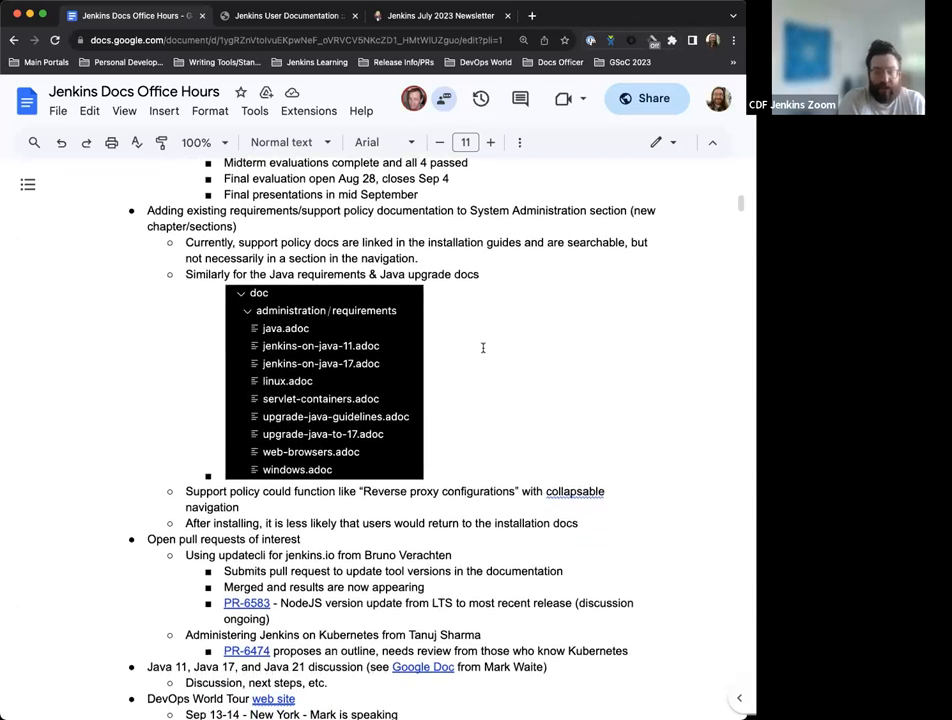
scroll(down, 3)
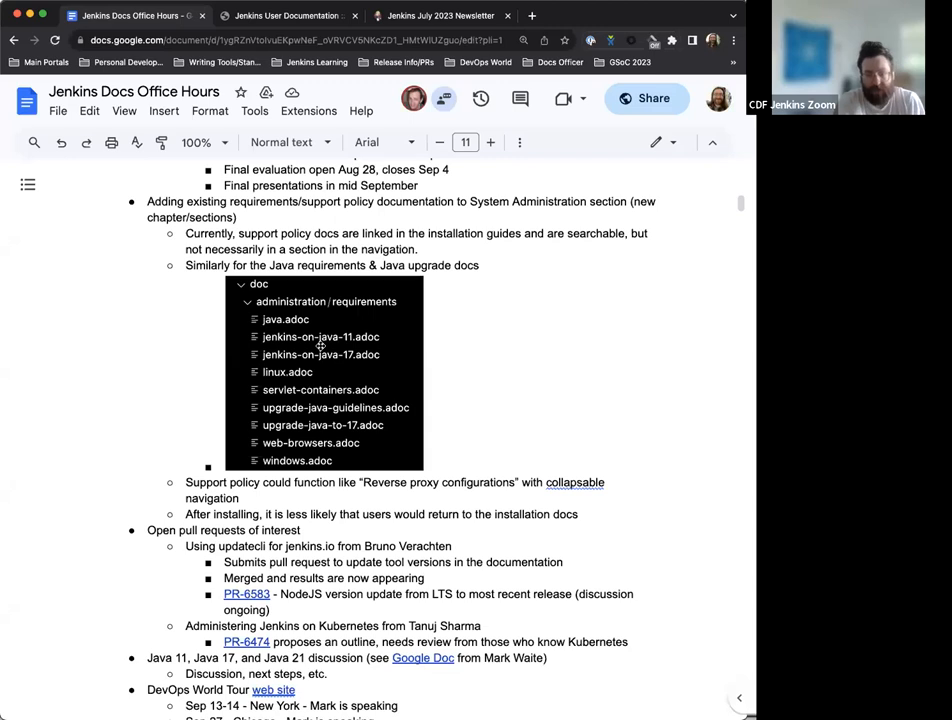
scroll(down, 3)
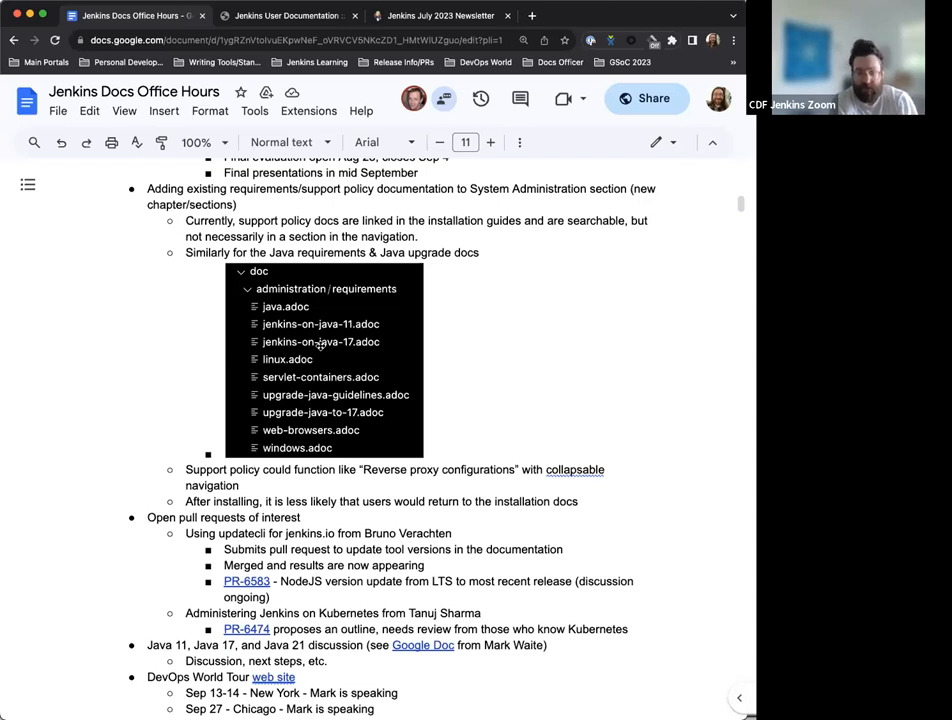
Step: Show the jenkins.io Linux installation page scrolled to its Prerequisites section
click(438, 16)
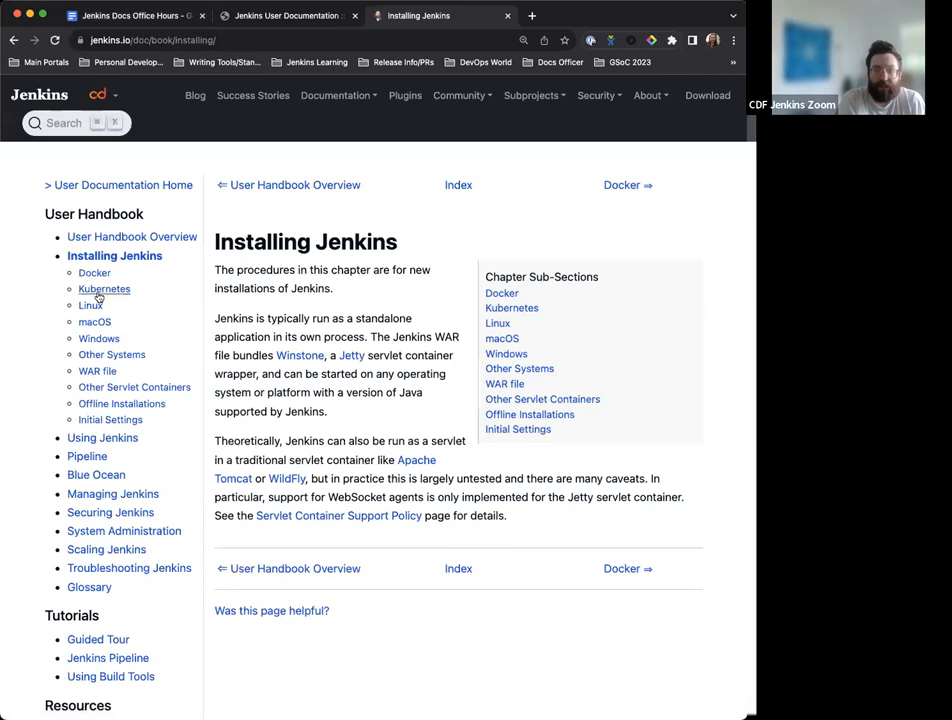
click(80, 306)
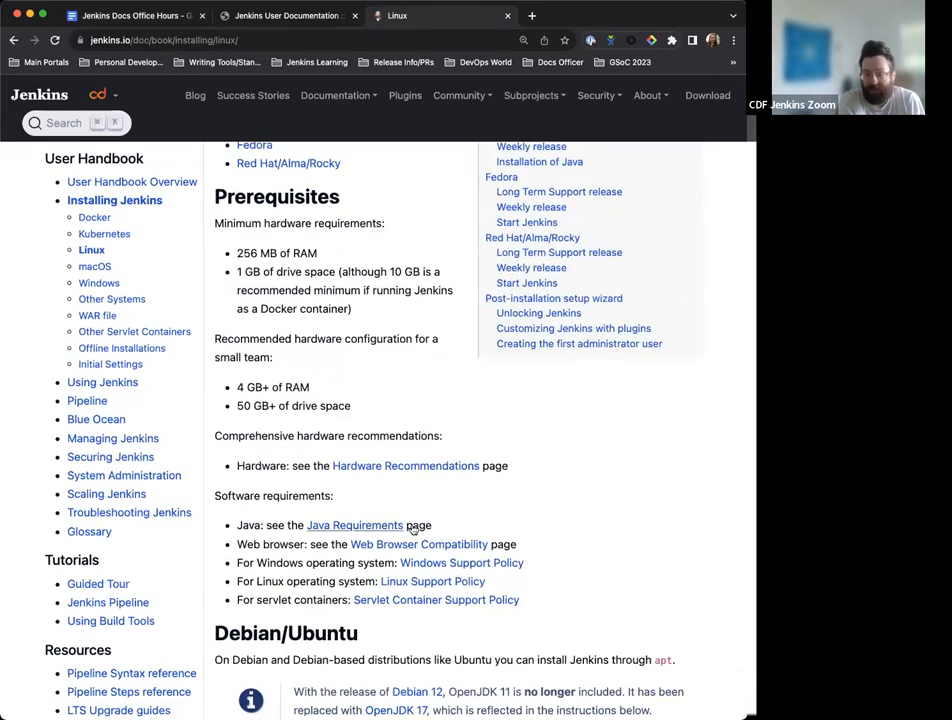
scroll(down, 3)
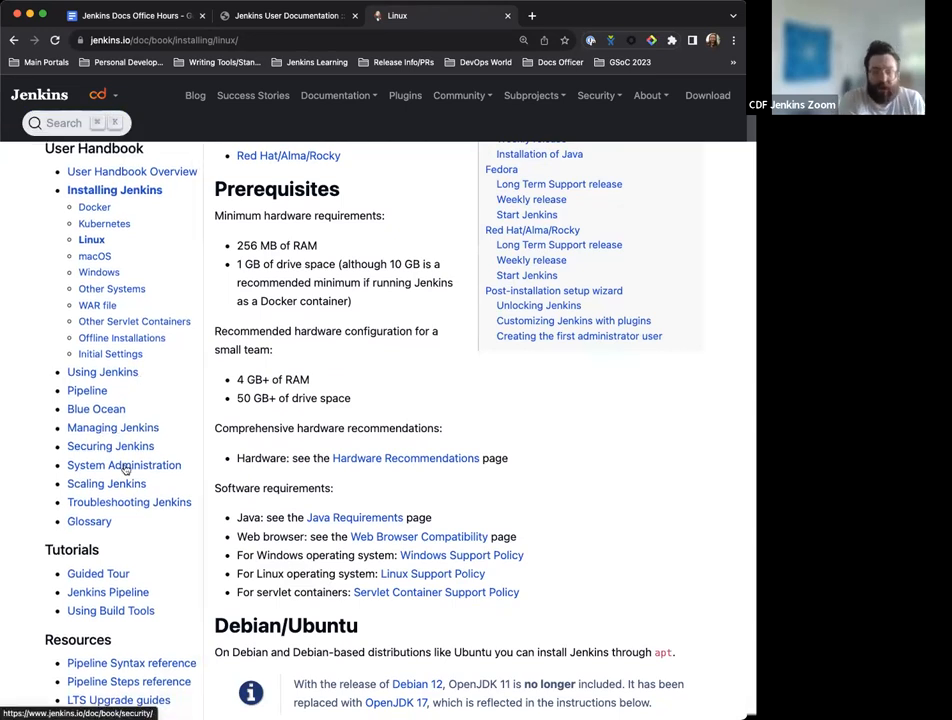
mouse_move(236, 494)
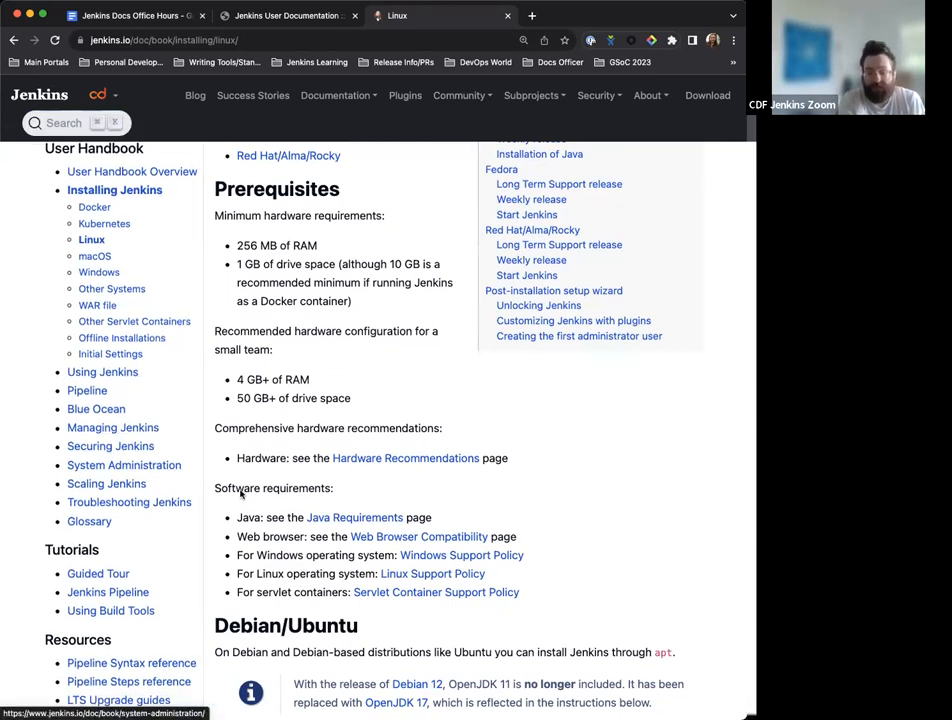
mouse_move(118, 464)
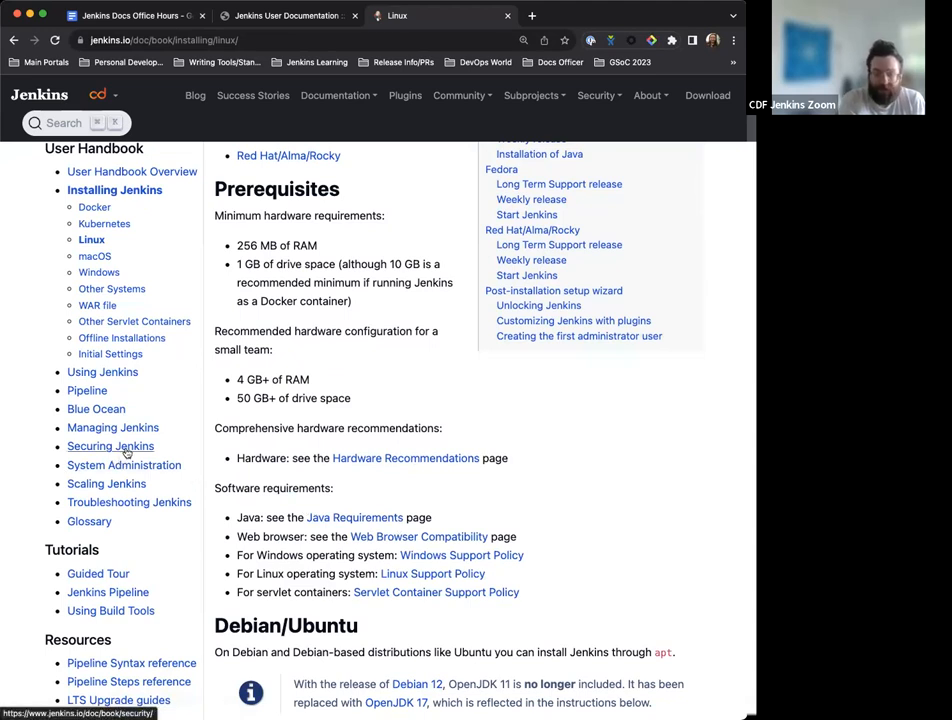
click(124, 464)
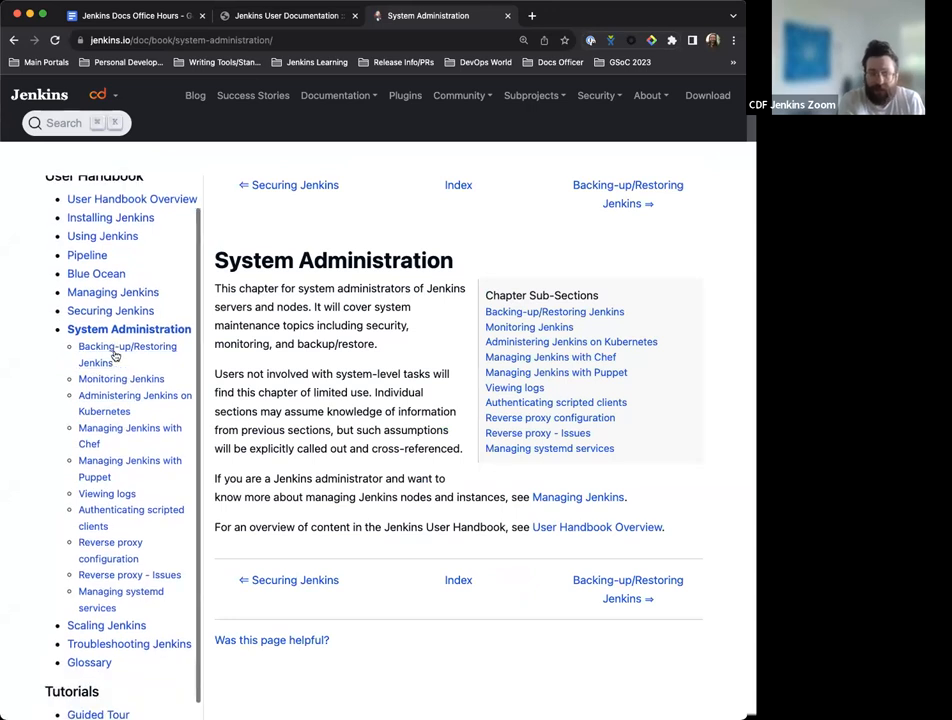
mouse_move(106, 492)
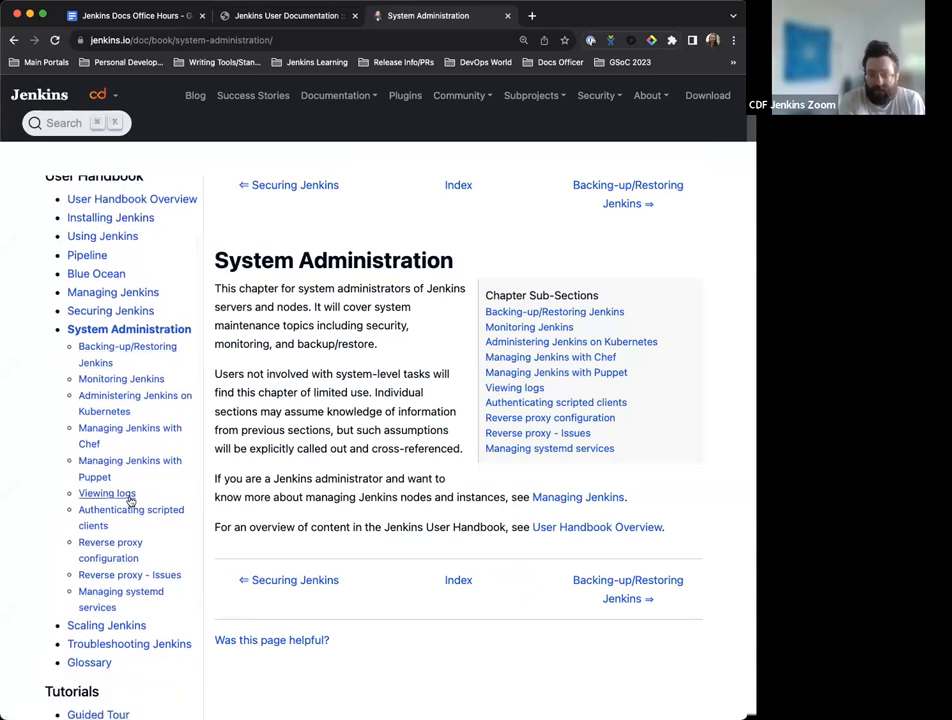
mouse_move(112, 624)
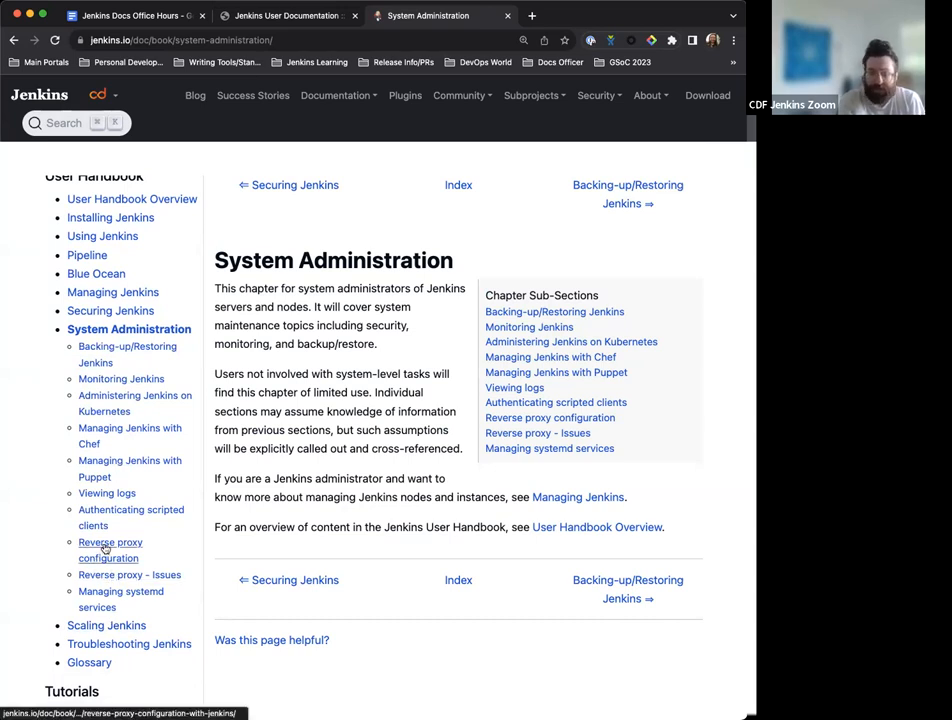
click(110, 542)
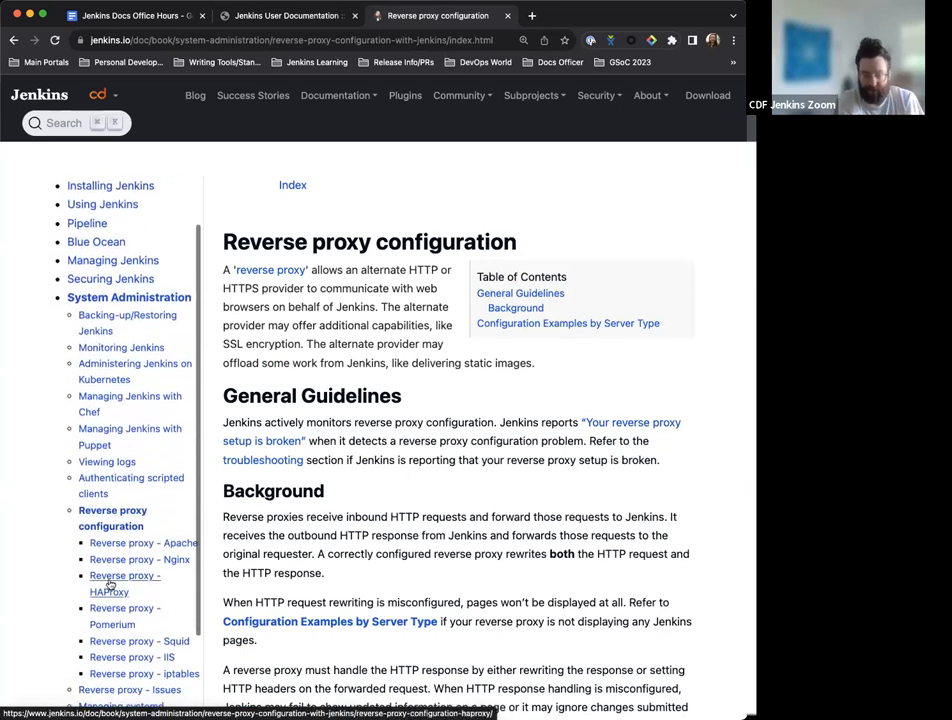
scroll(down, 3)
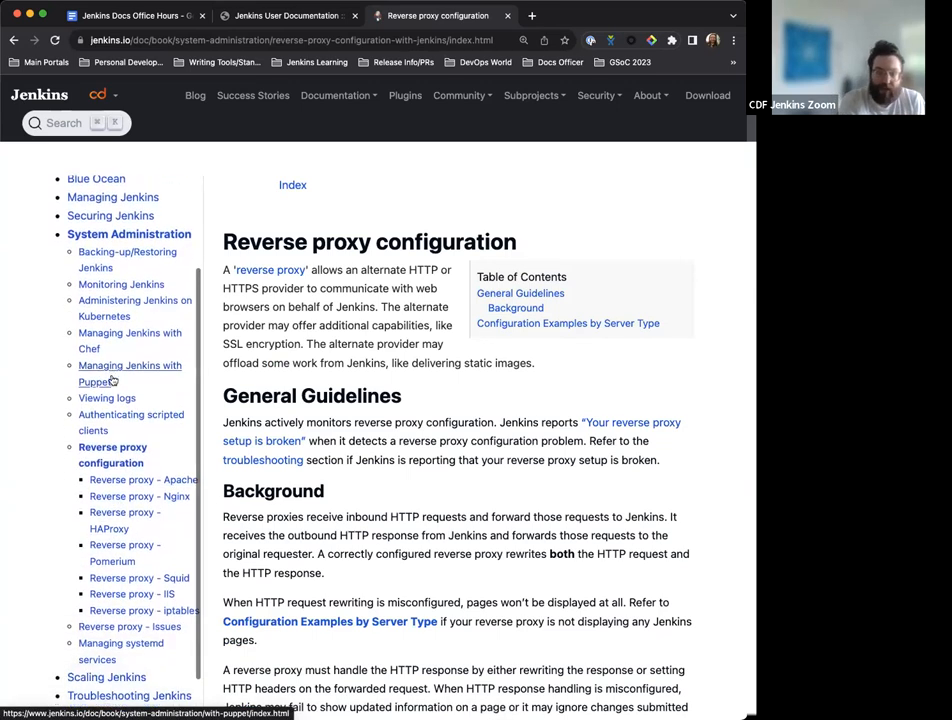
mouse_move(120, 284)
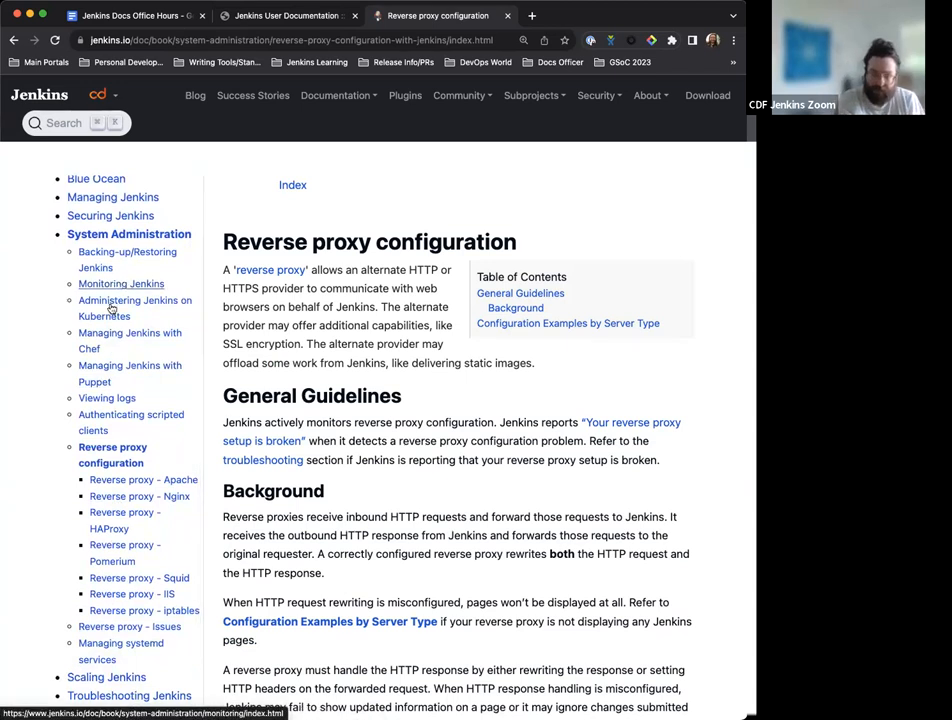
scroll(up, 3)
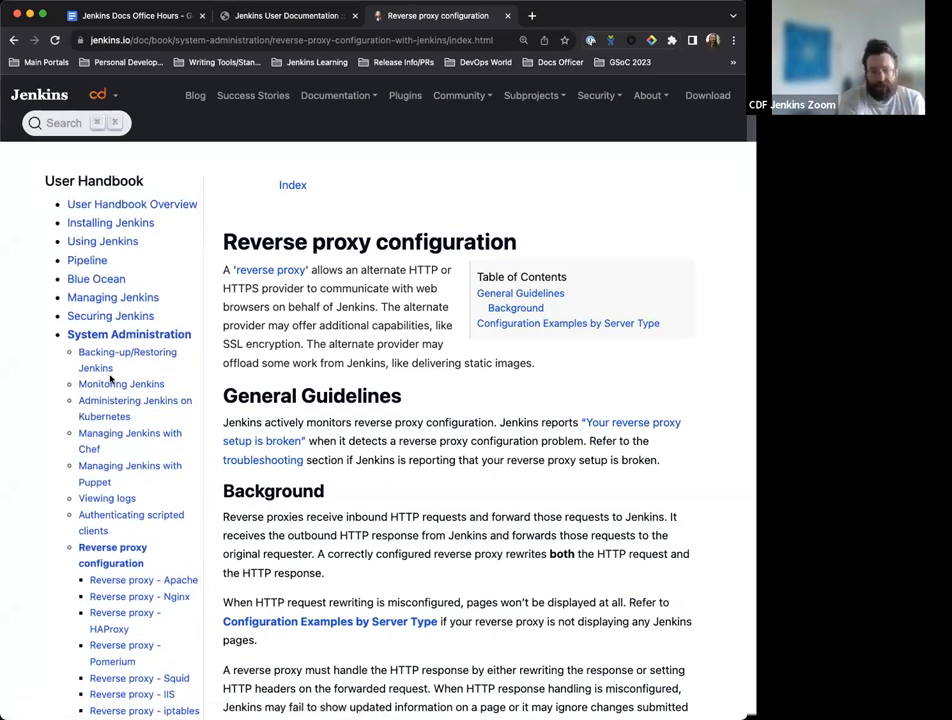
mouse_move(110, 368)
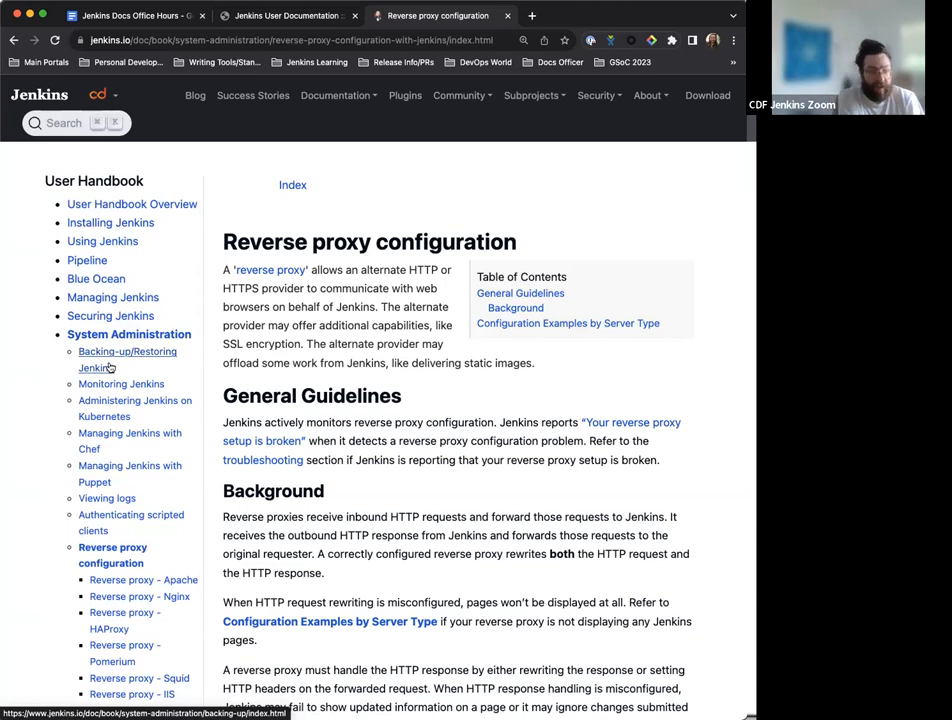
scroll(down, 3)
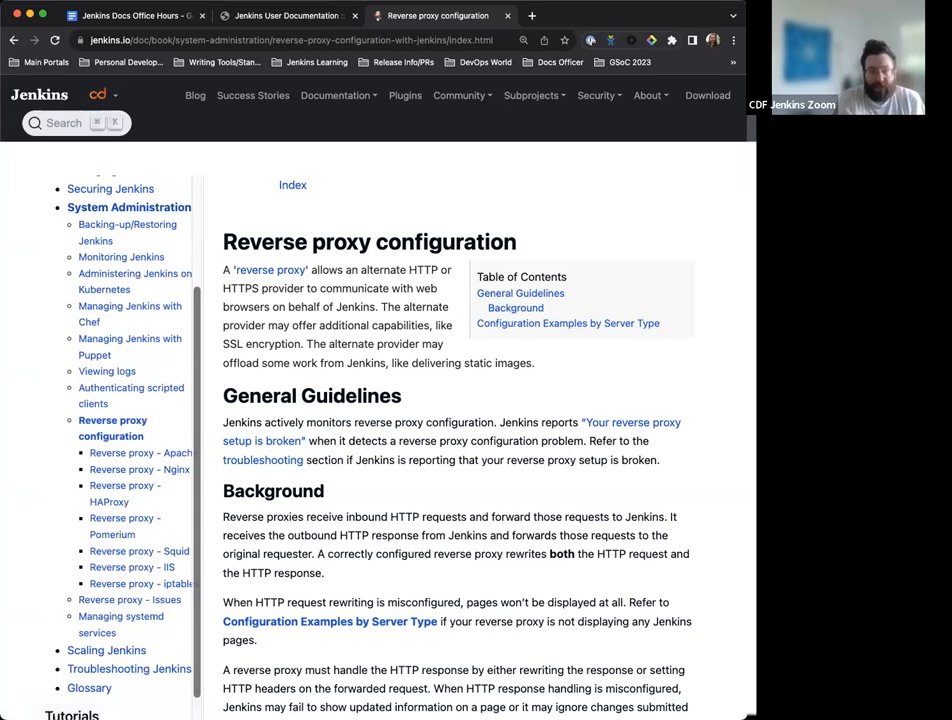
click(130, 16)
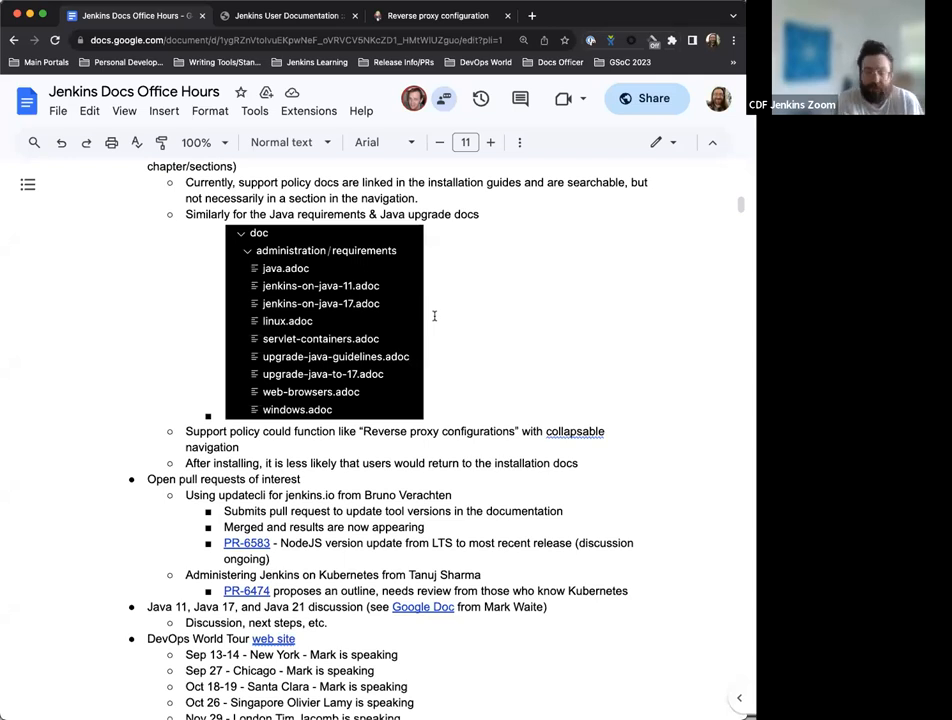
Step: Scroll down past the Open pull requests section to the DevOps World Tour and out-of-office entries
scroll(down, 3)
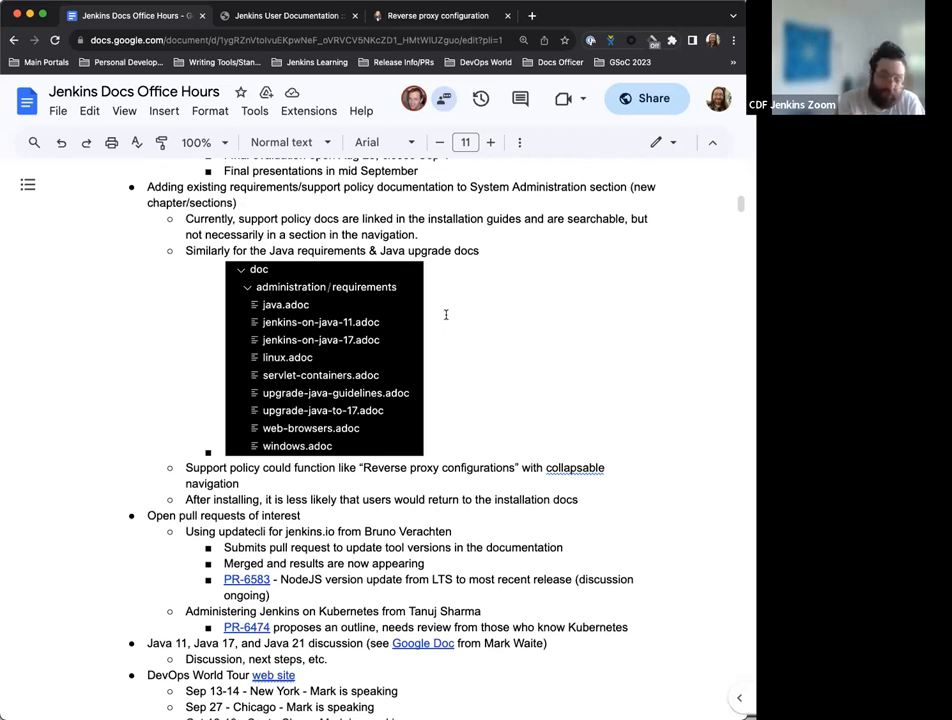
scroll(down, 3)
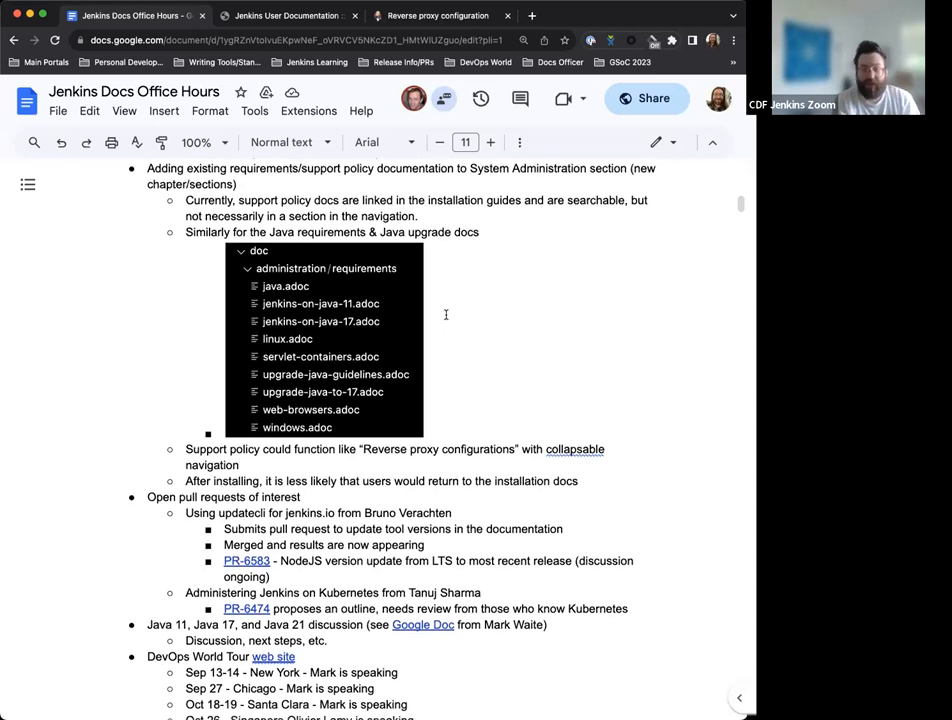
scroll(down, 3)
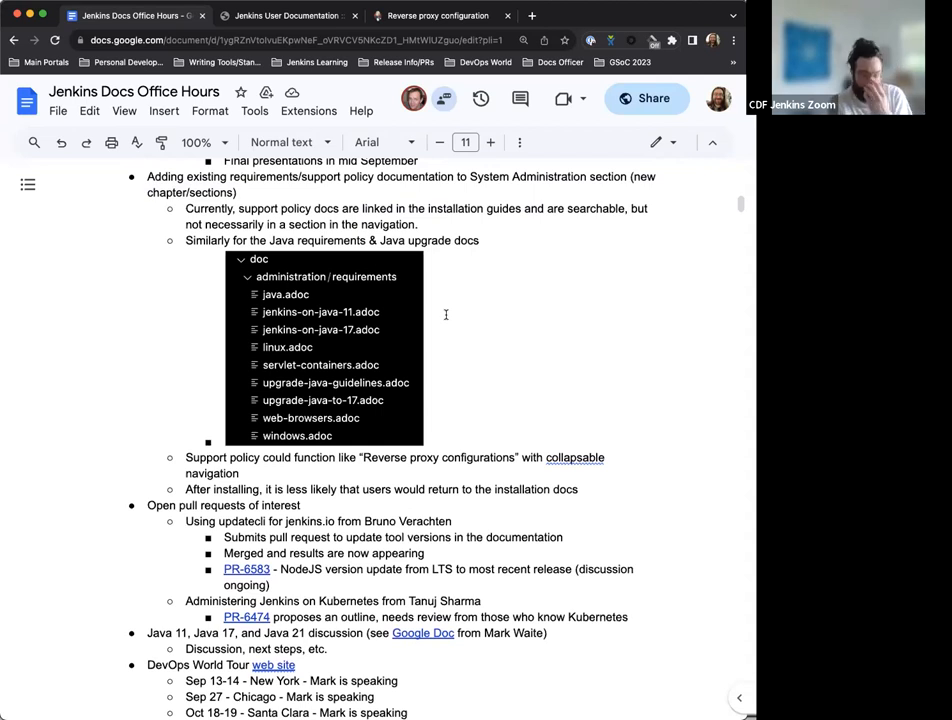
scroll(down, 3)
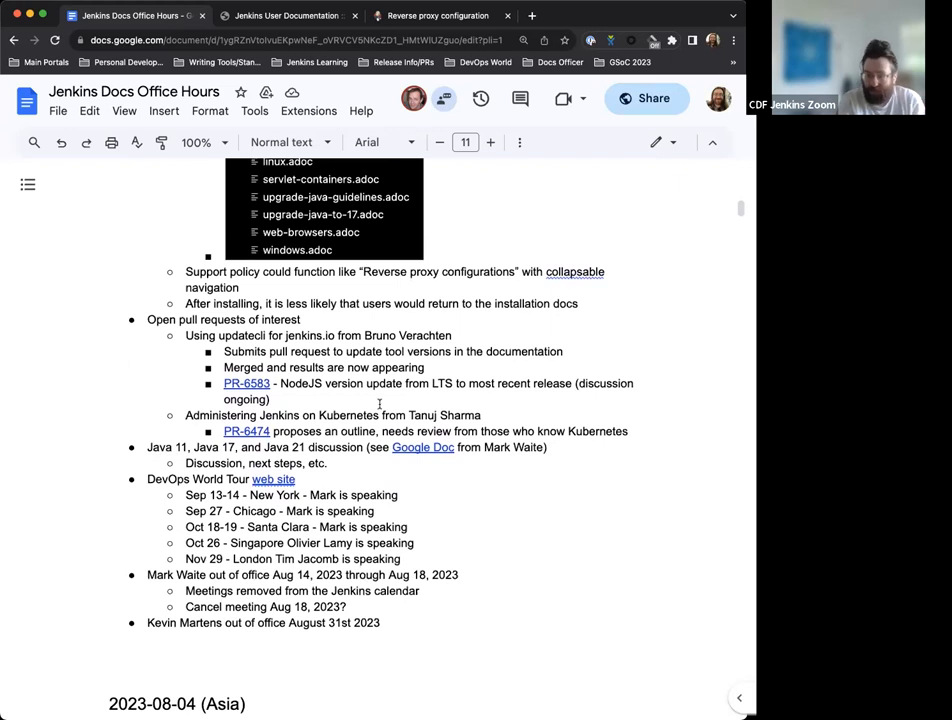
scroll(down, 3)
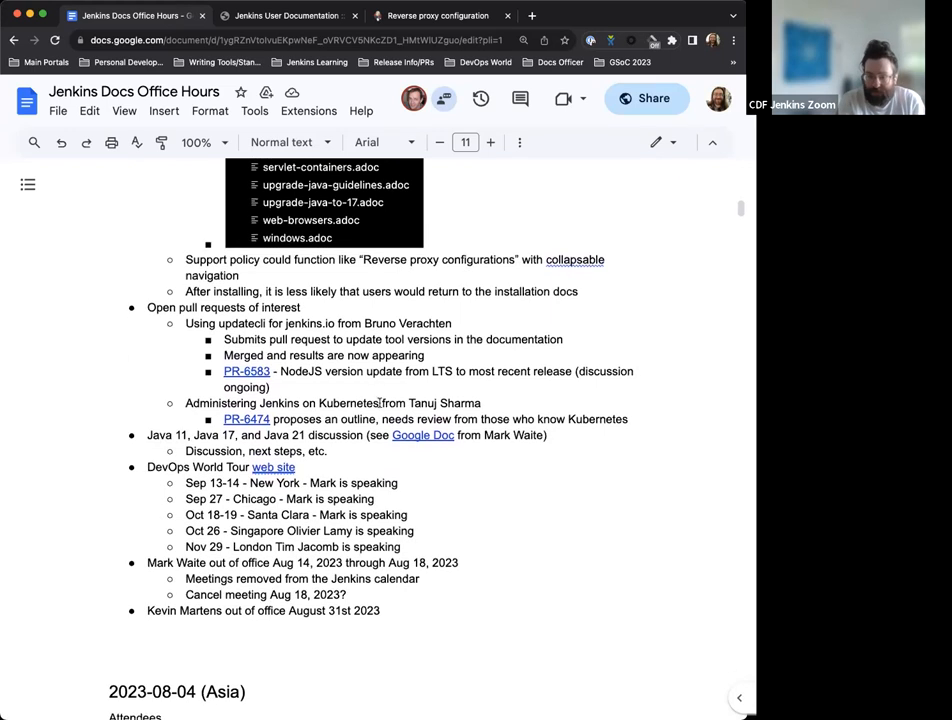
mouse_move(250, 330)
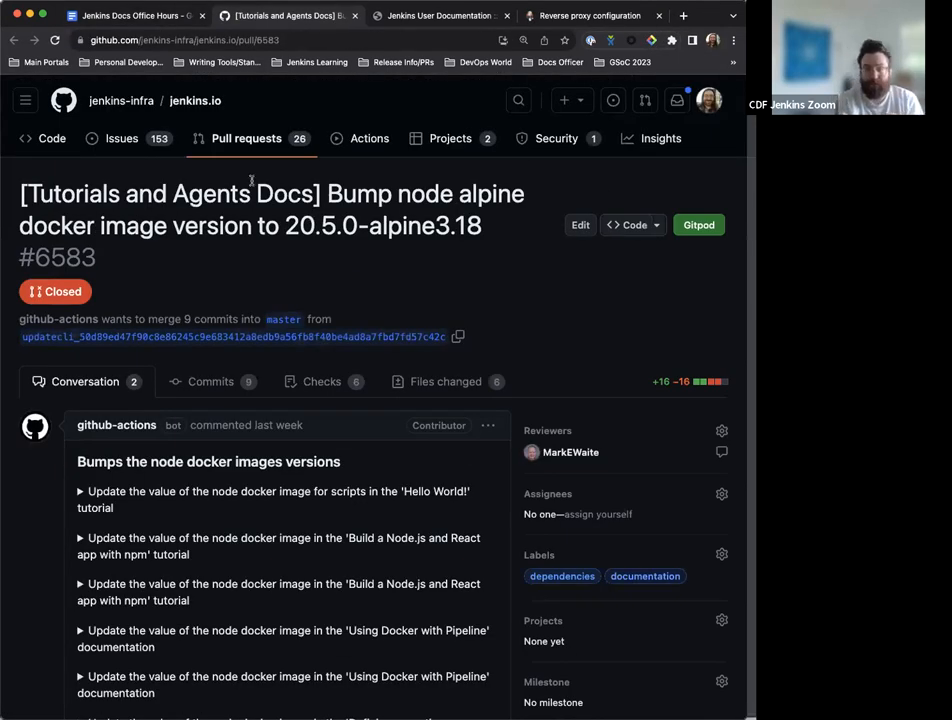
Step: Read PR #6583's conversation and commits for the node alpine image bump, then return to the notes tab
scroll(down, 3)
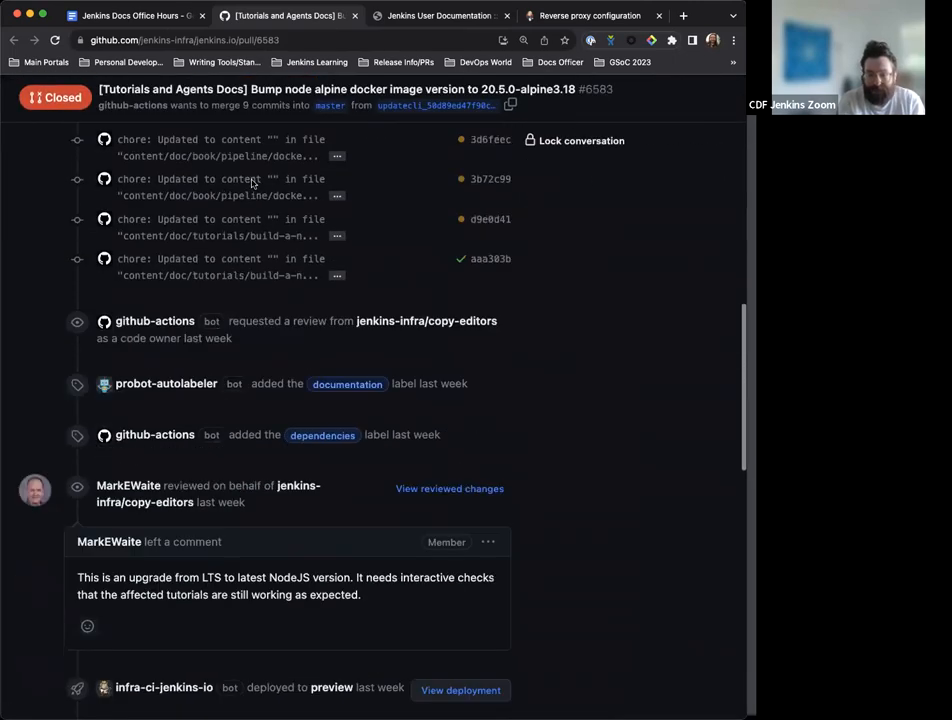
scroll(down, 3)
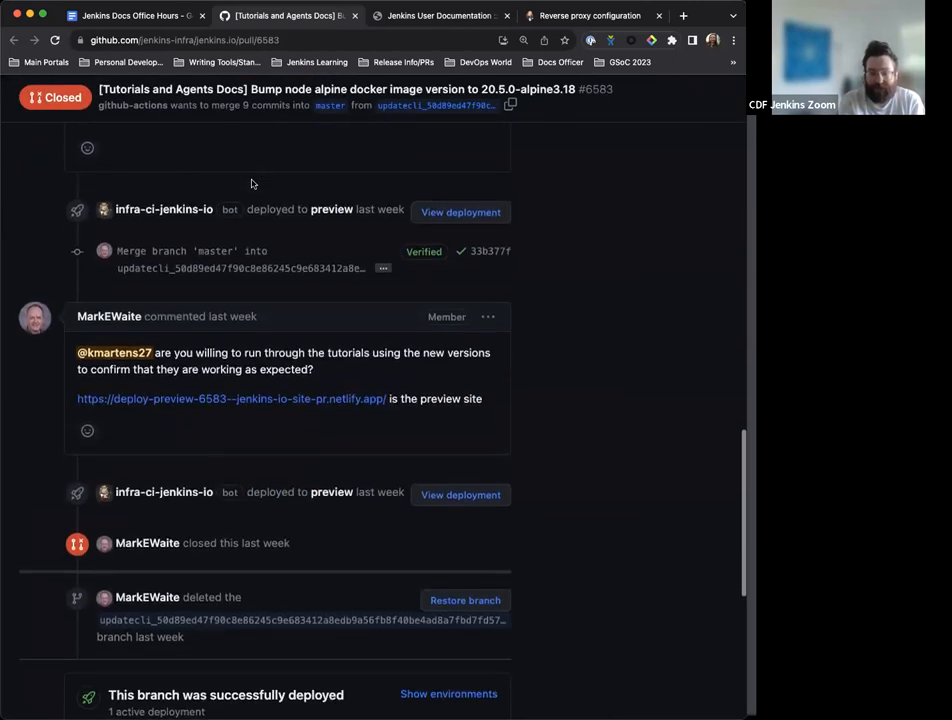
scroll(up, 3)
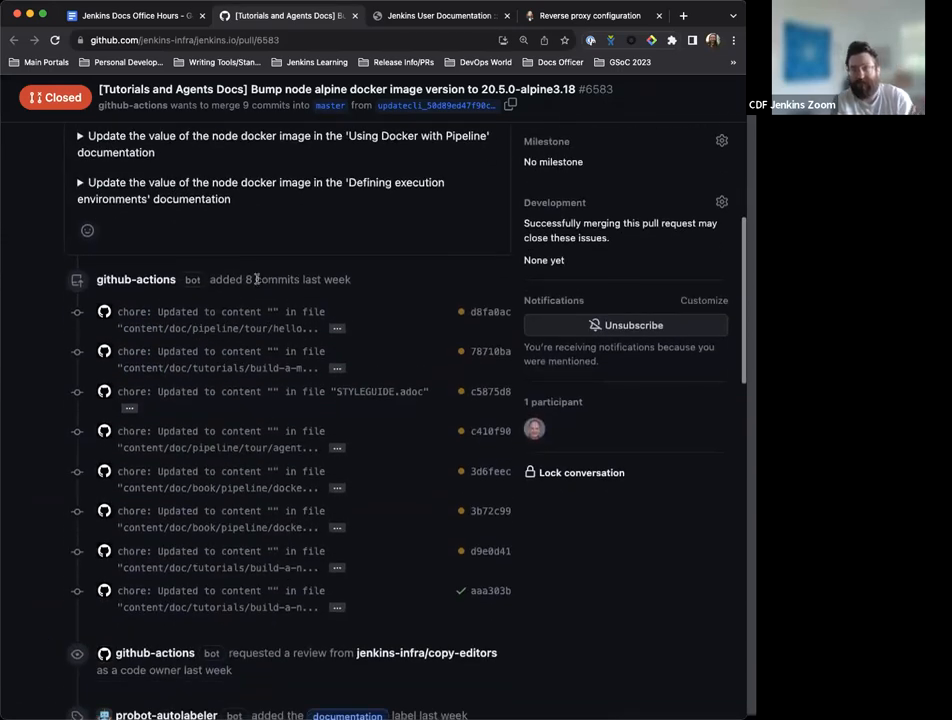
scroll(up, 3)
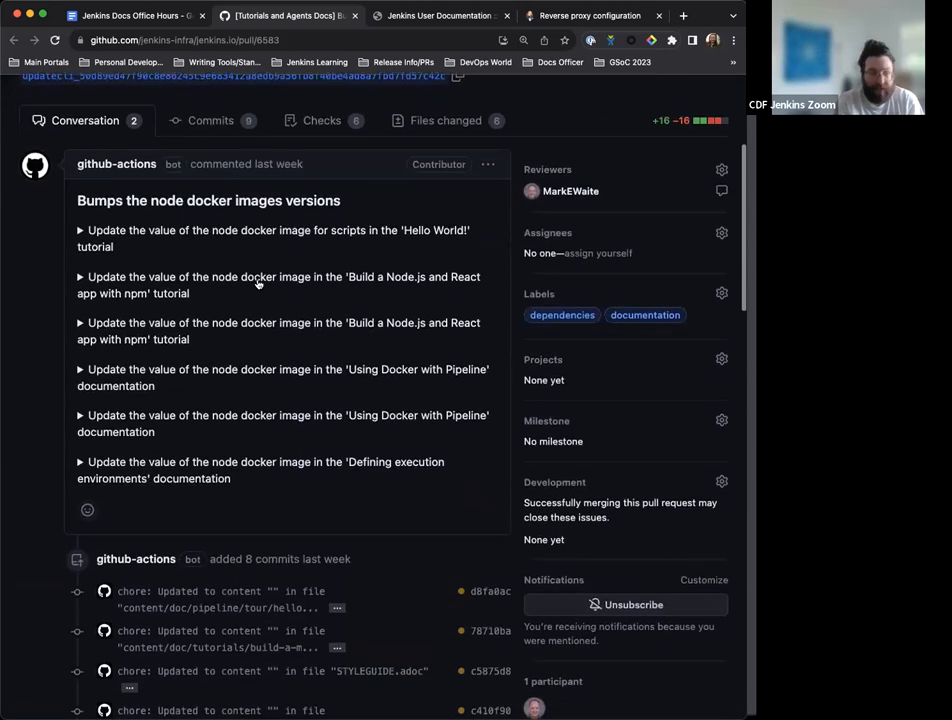
scroll(down, 3)
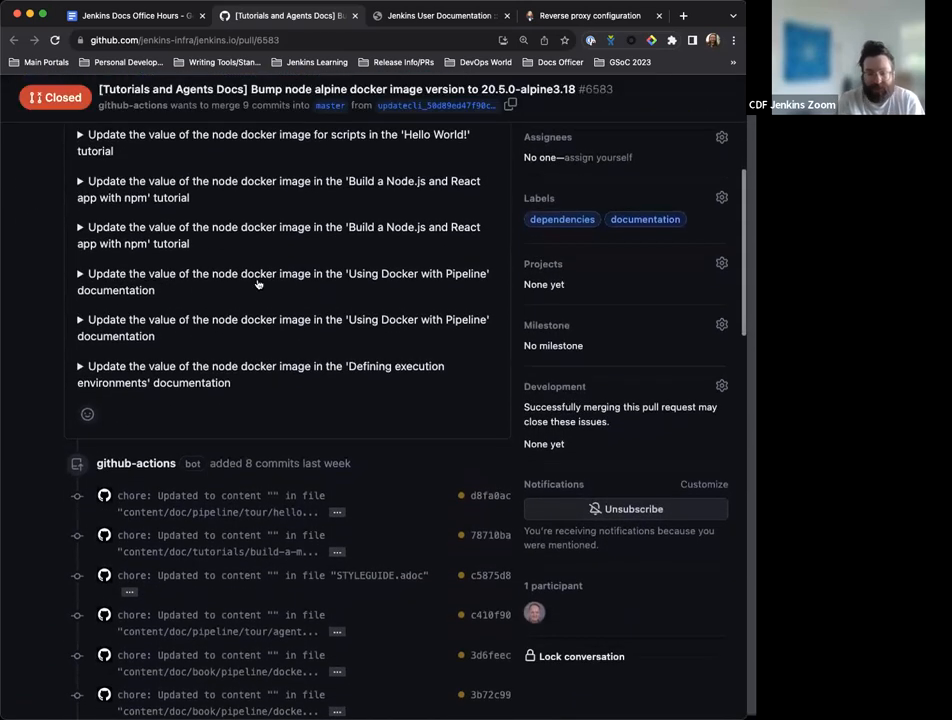
scroll(down, 3)
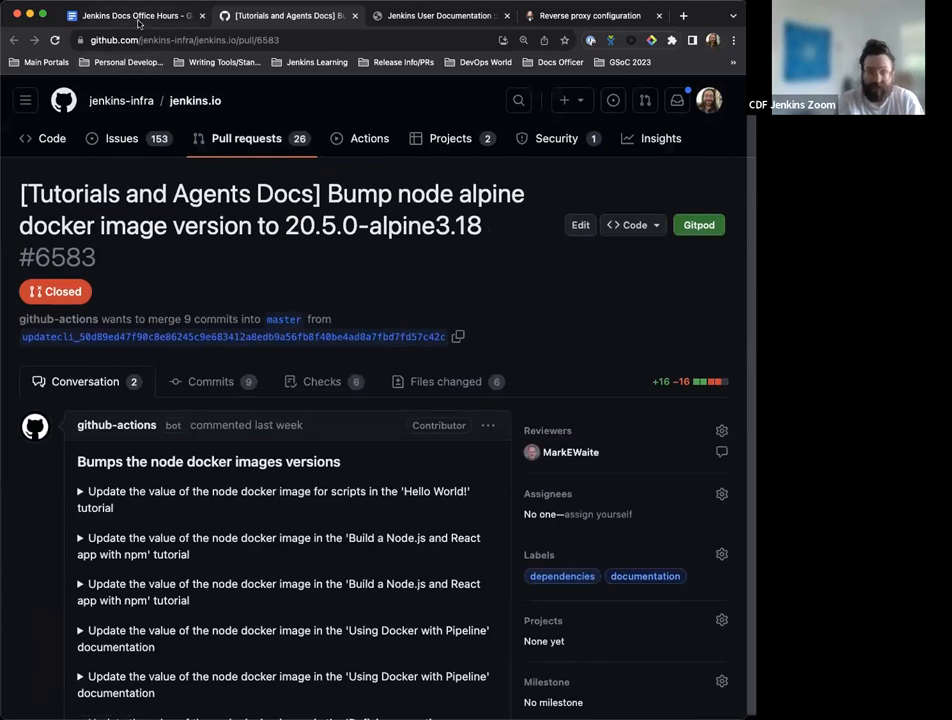
click(140, 18)
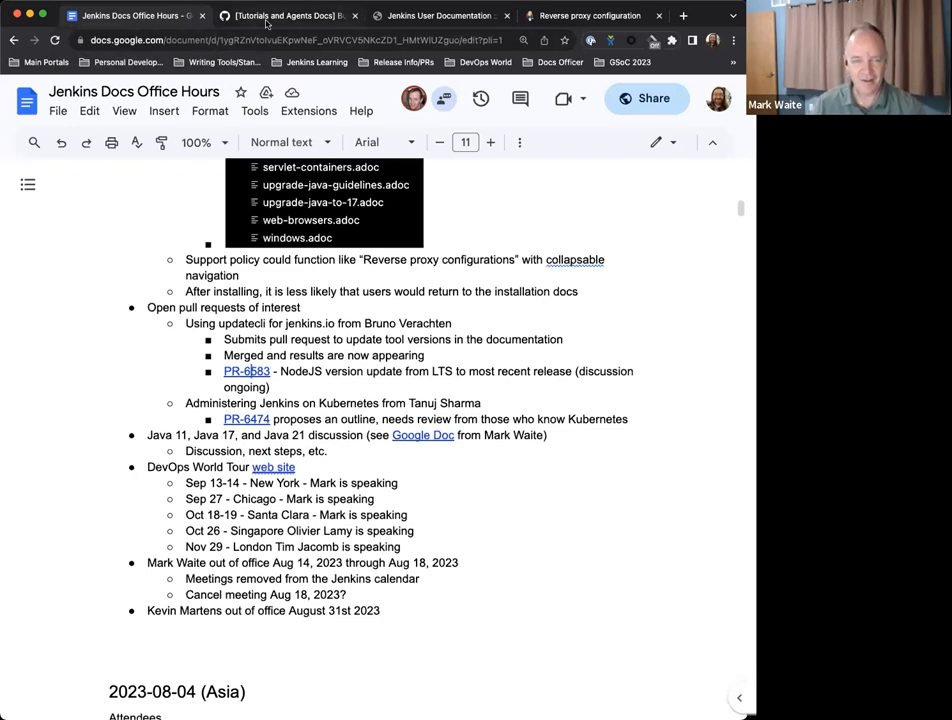
Step: Show the closed pull requests list for the jenkins-infra/jenkins.io repository
click(290, 16)
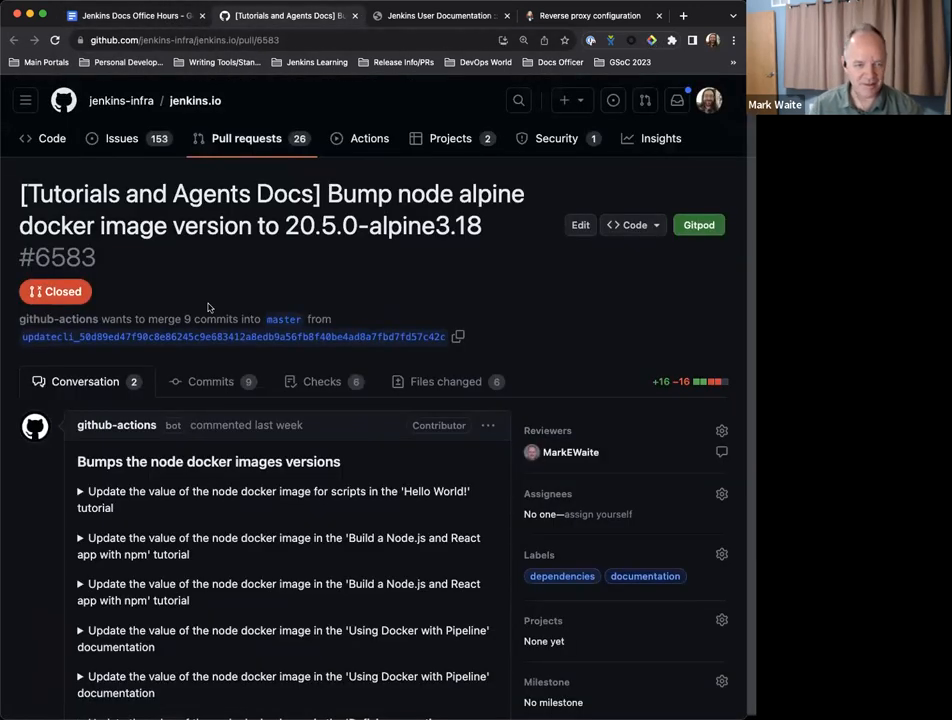
click(246, 138)
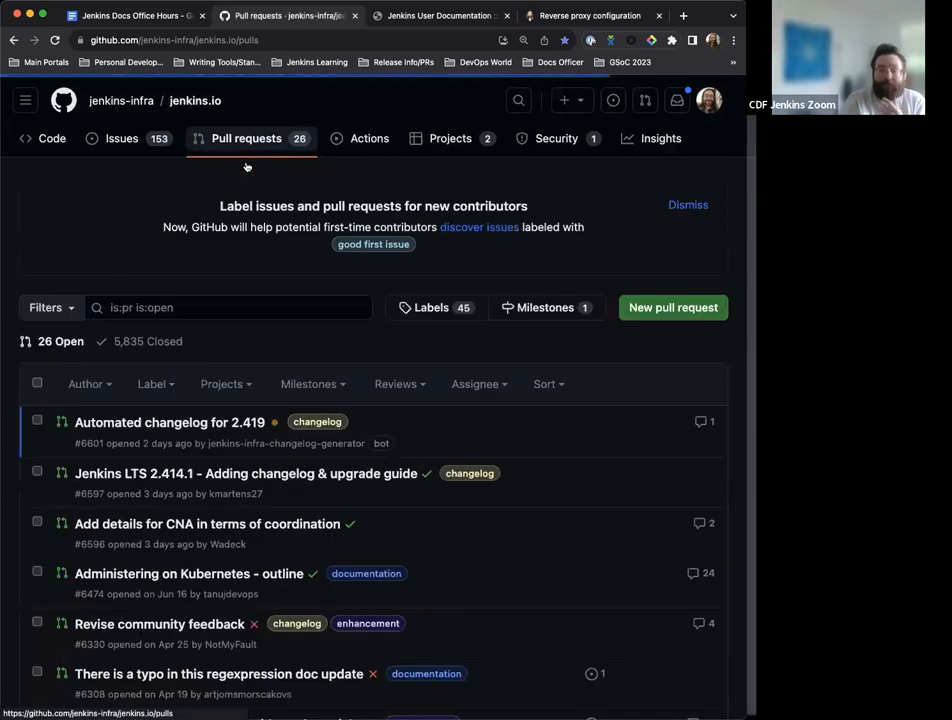
scroll(down, 3)
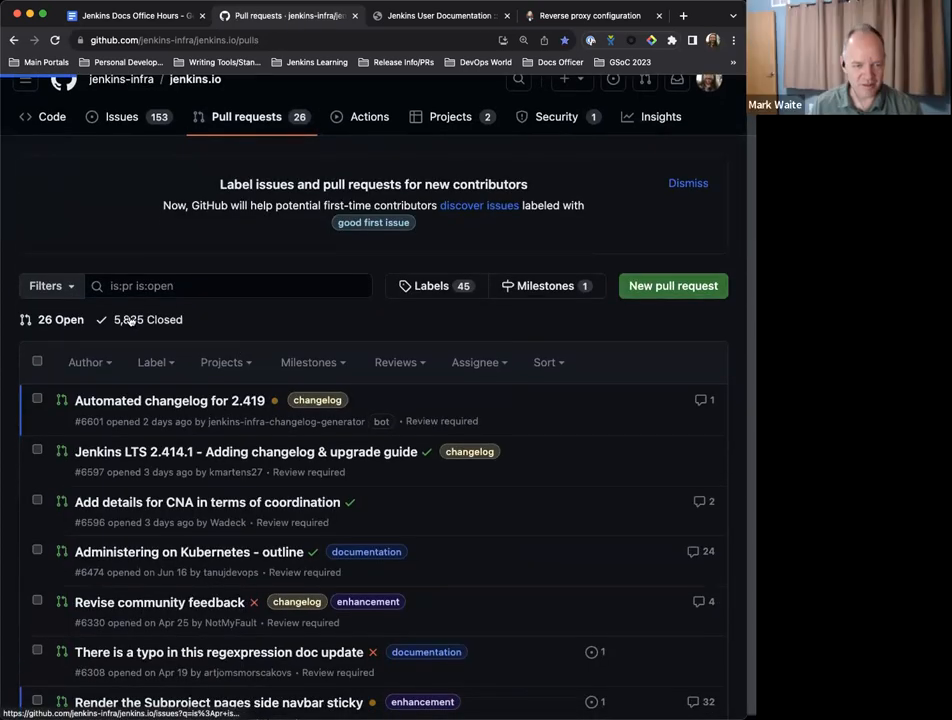
click(156, 320)
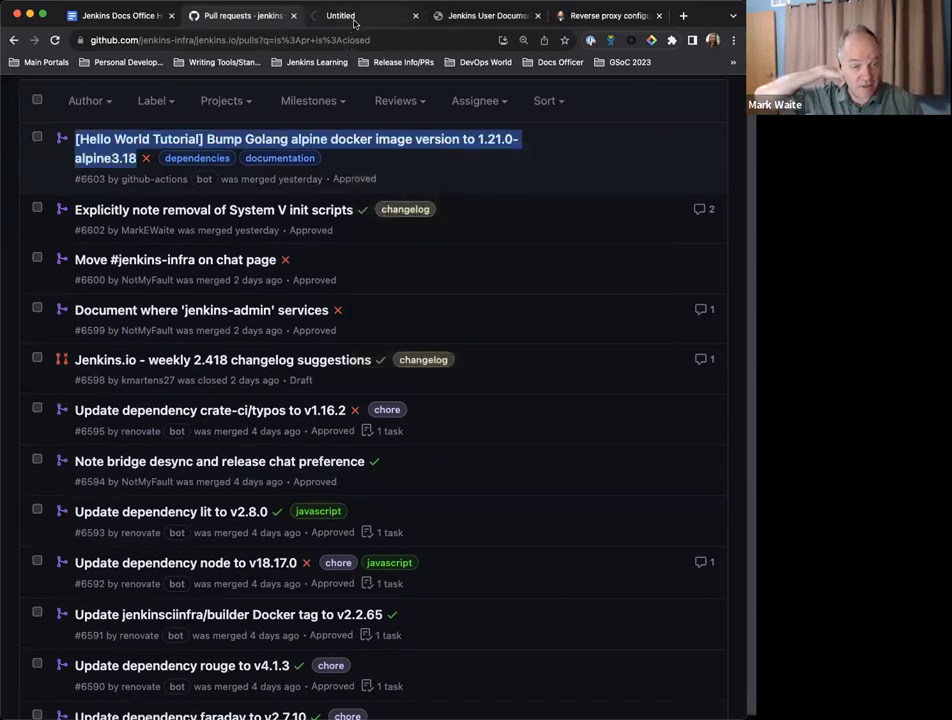
Step: Review merged PR #6603 bumping the Golang alpine image, go back to the closed list, then return to the notes
click(294, 140)
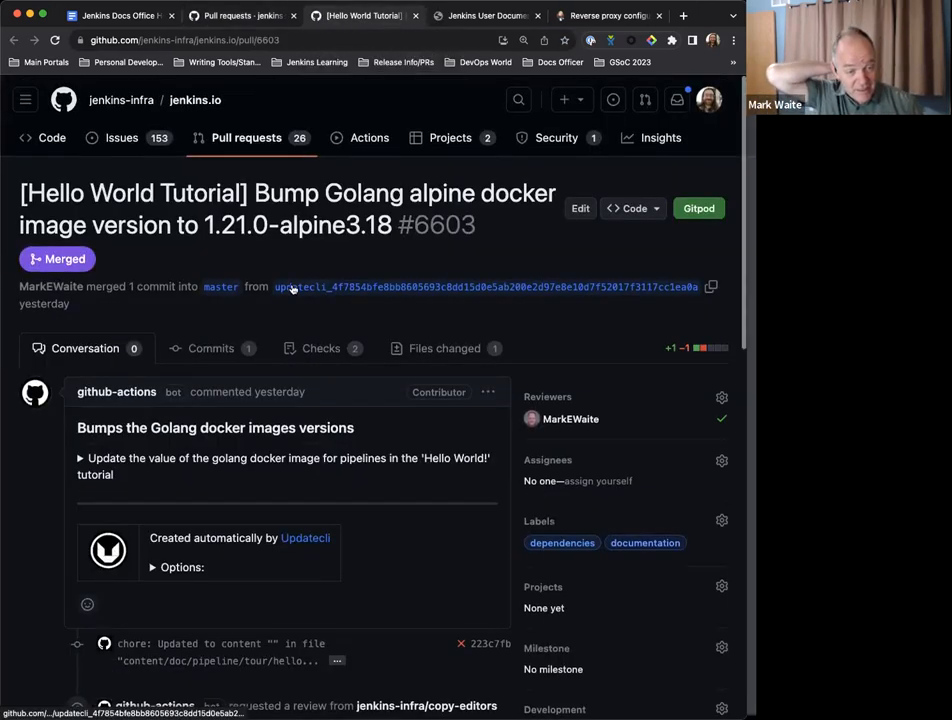
scroll(down, 3)
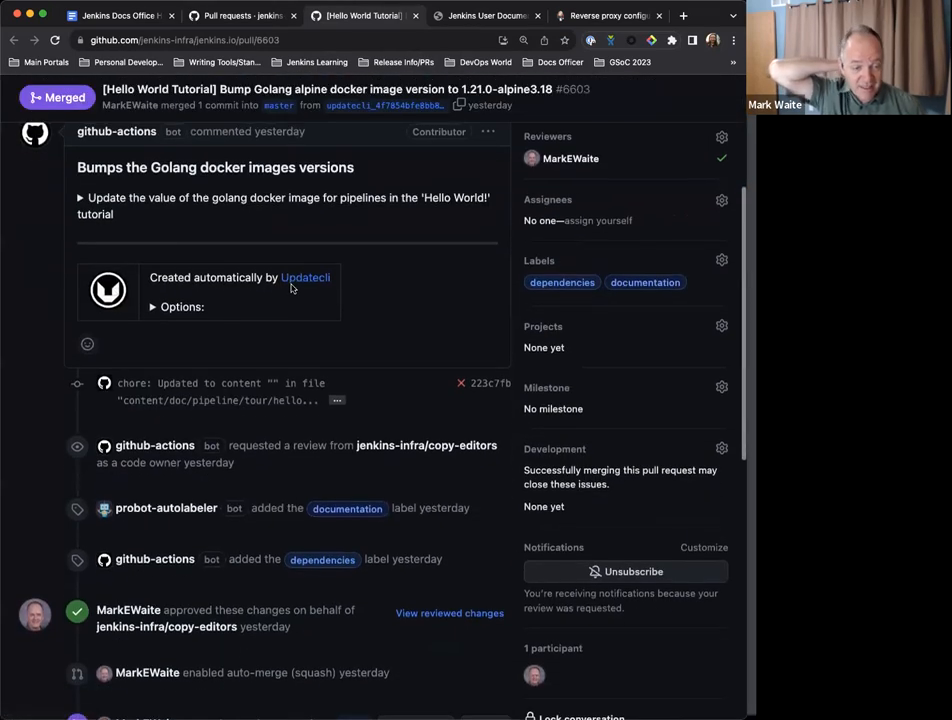
scroll(up, 3)
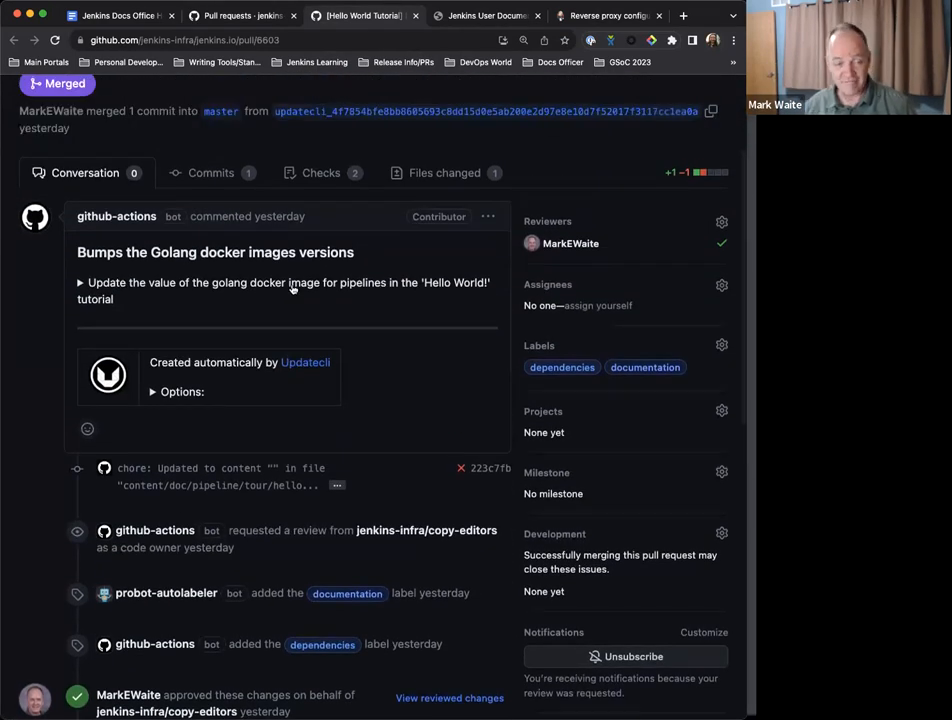
scroll(down, 3)
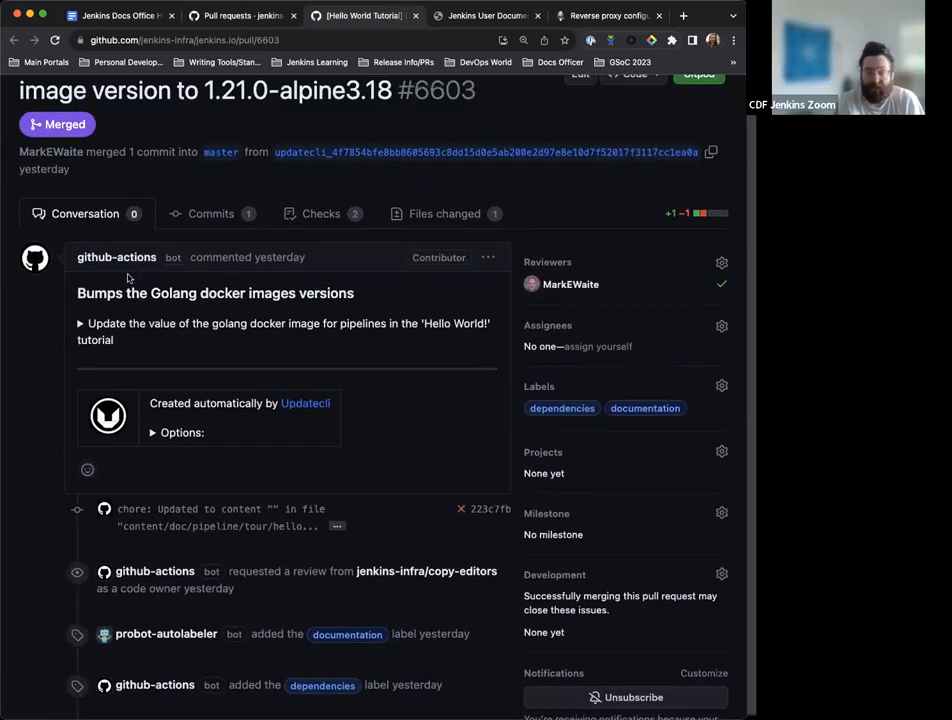
mouse_move(132, 270)
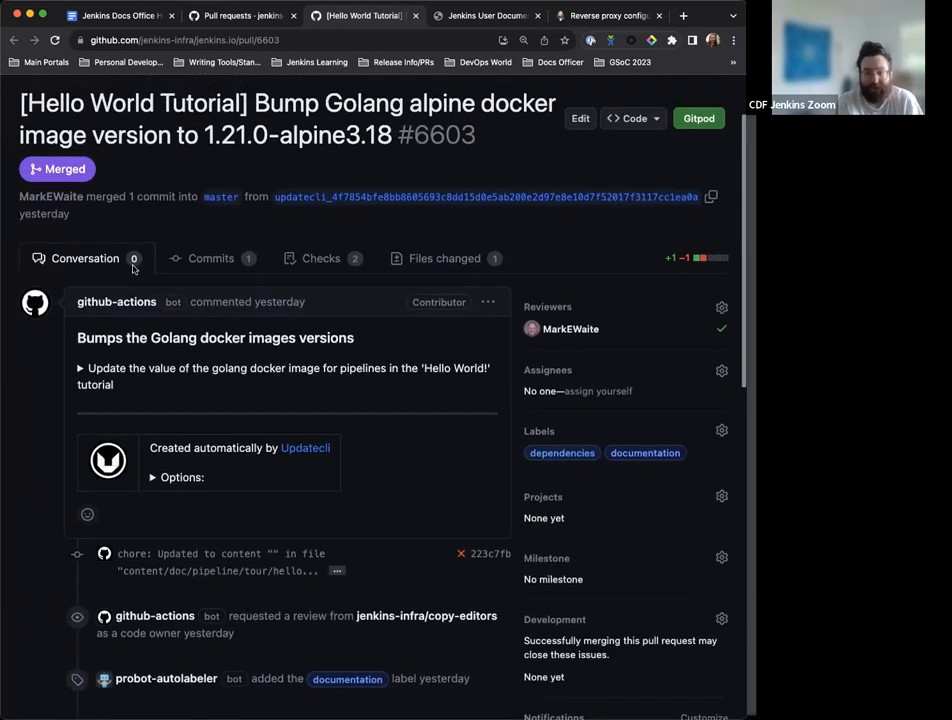
click(262, 16)
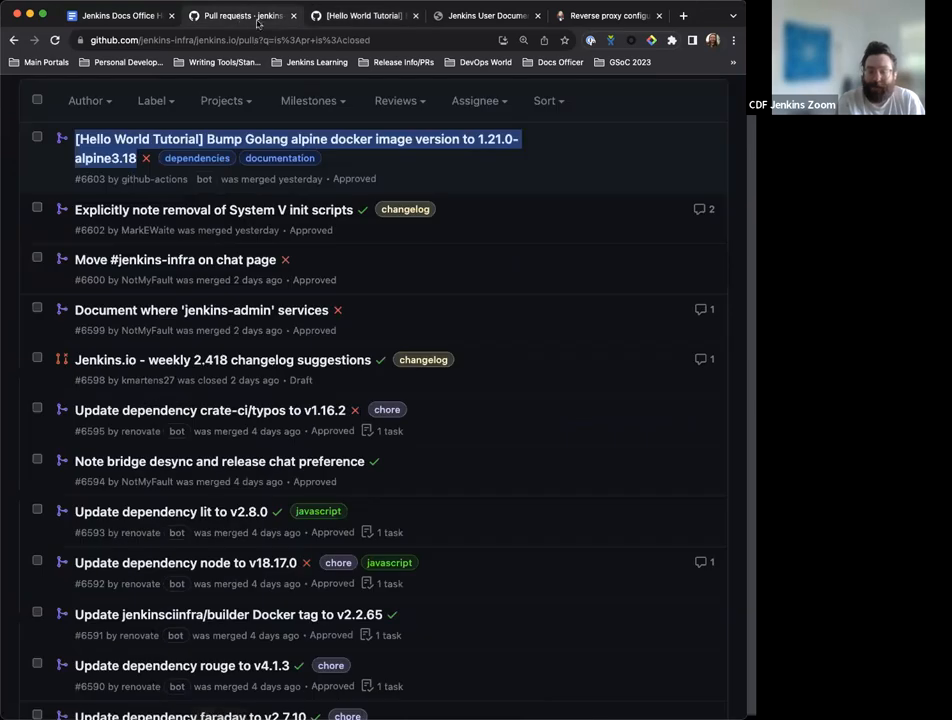
click(130, 16)
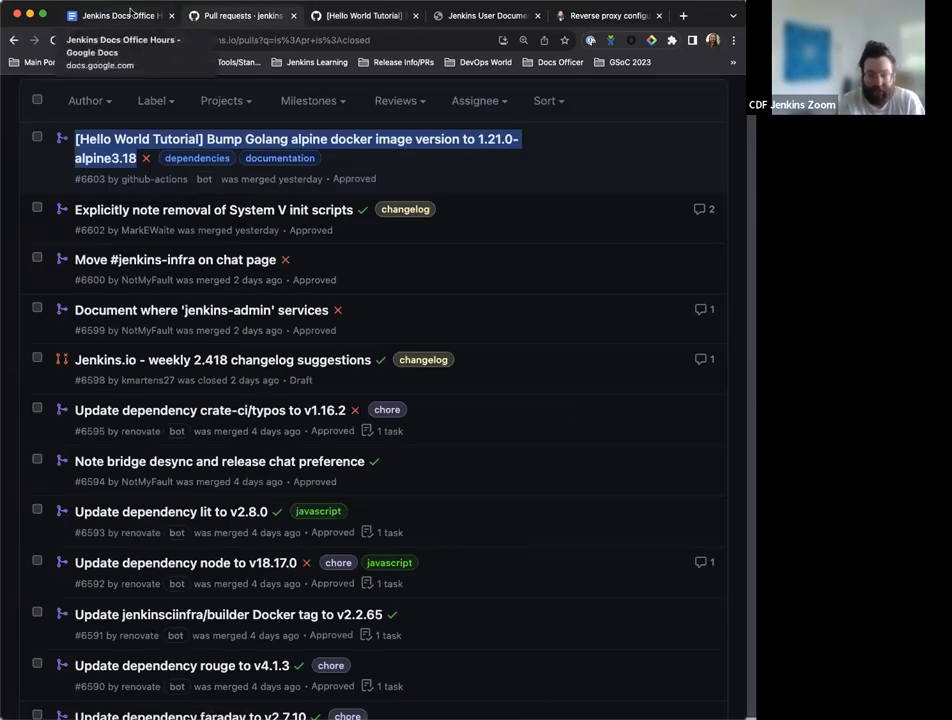
click(120, 16)
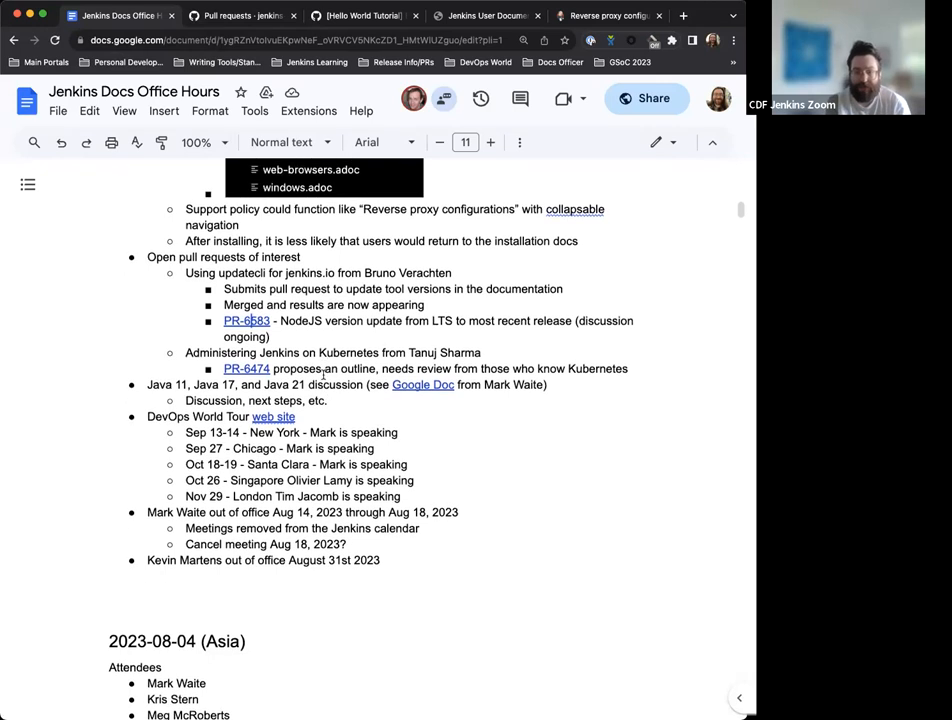
mouse_move(332, 364)
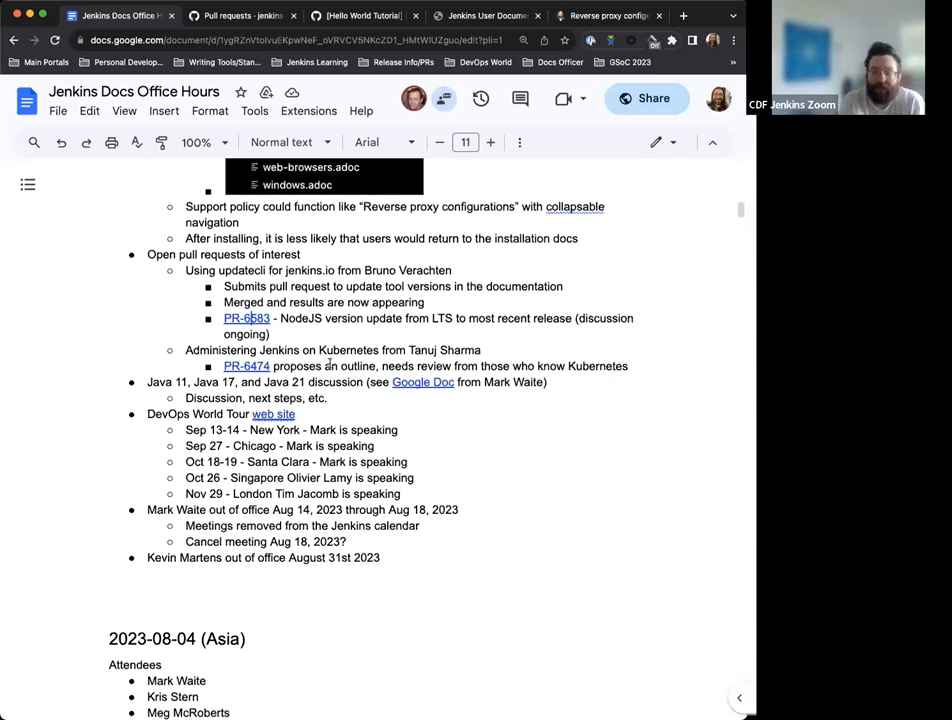
Step: Scroll down to the Java 11, 17, and 21 discussion bullet with its Google Doc link
scroll(down, 3)
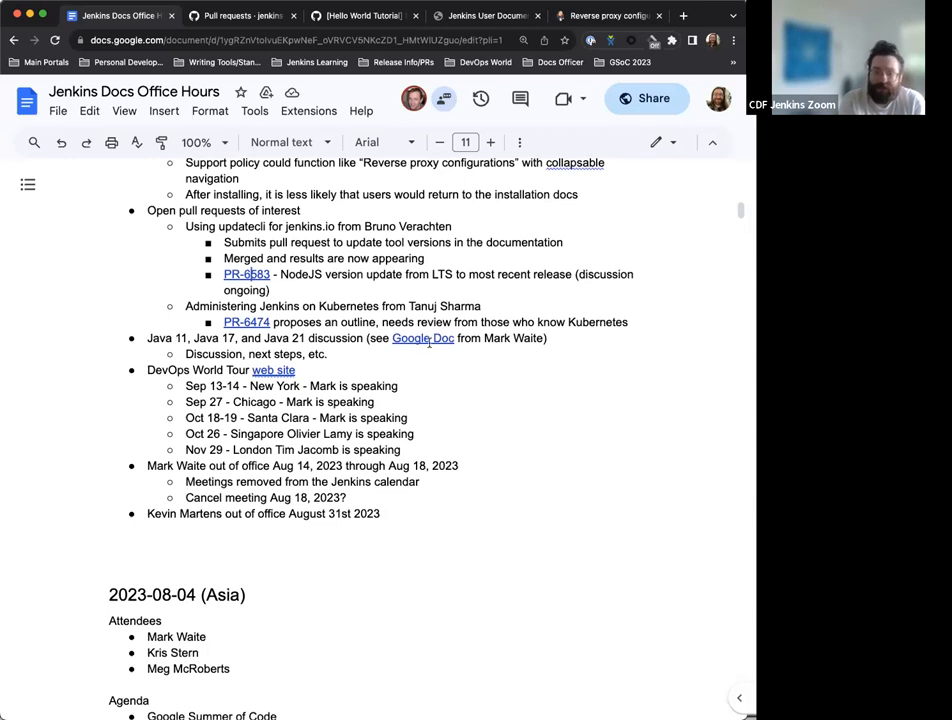
mouse_move(396, 348)
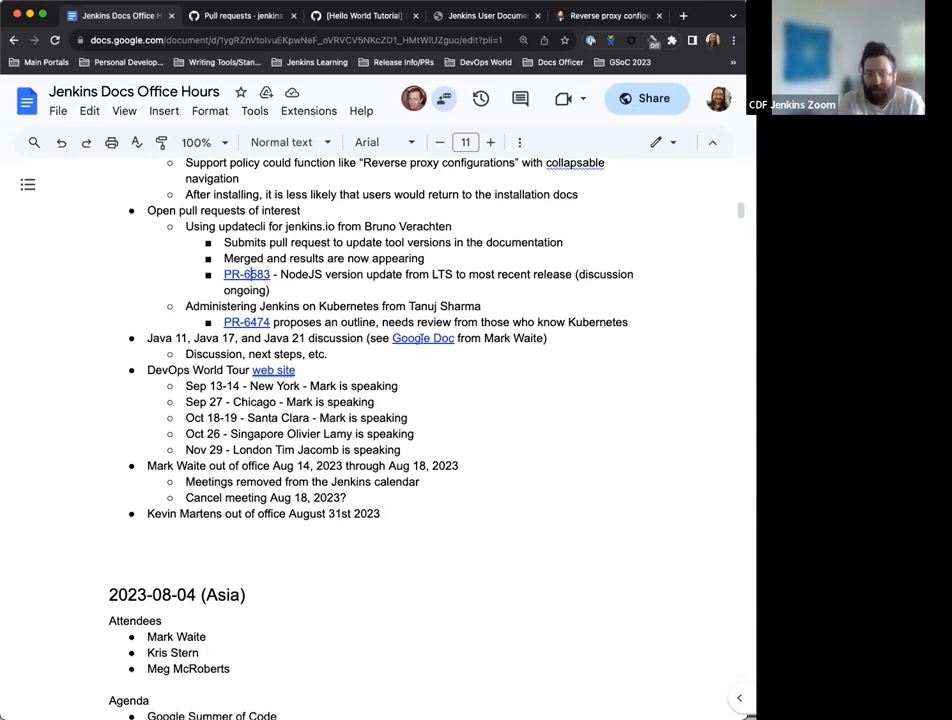
mouse_move(422, 338)
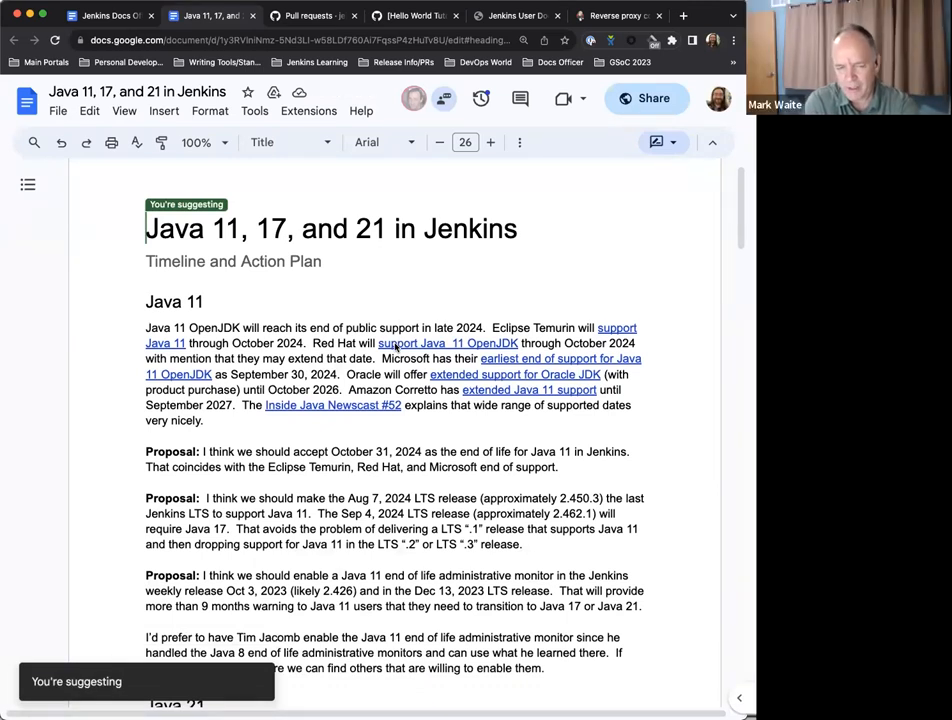
scroll(down, 3)
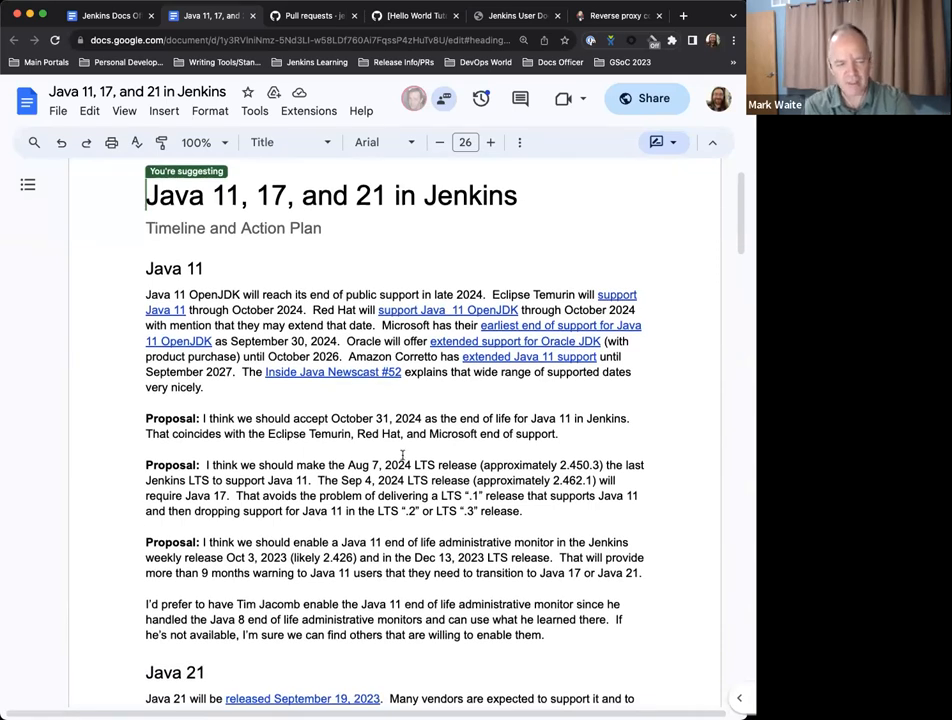
scroll(down, 3)
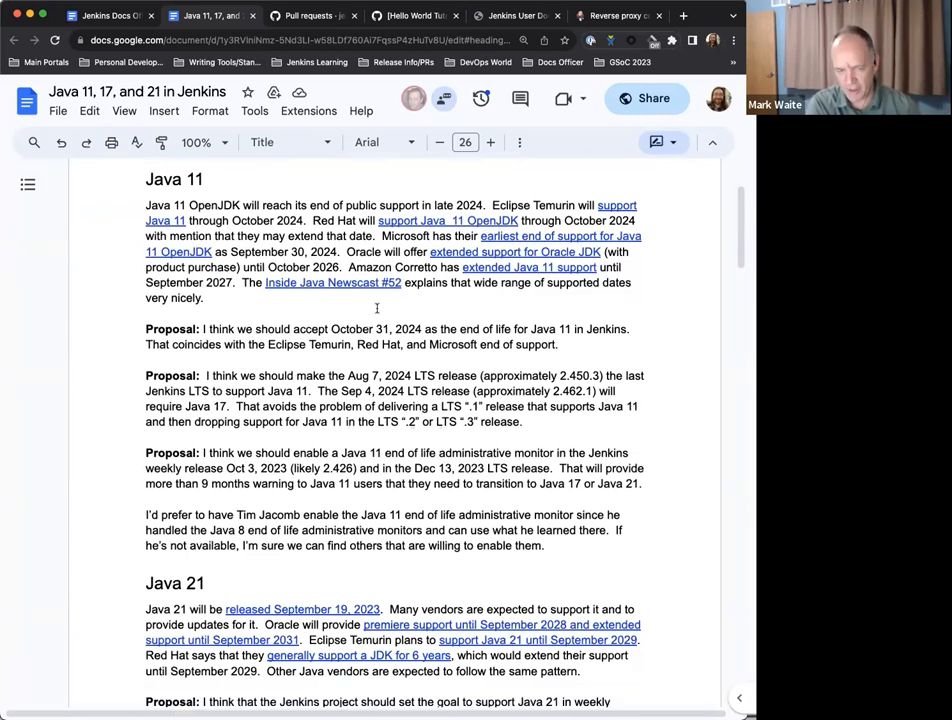
mouse_move(380, 308)
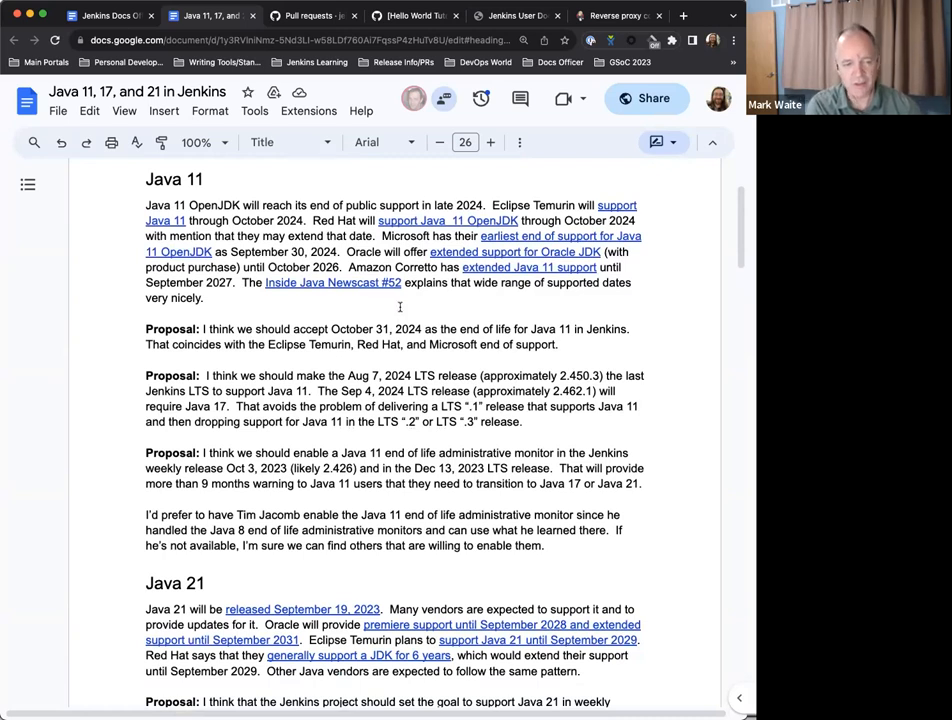
scroll(down, 3)
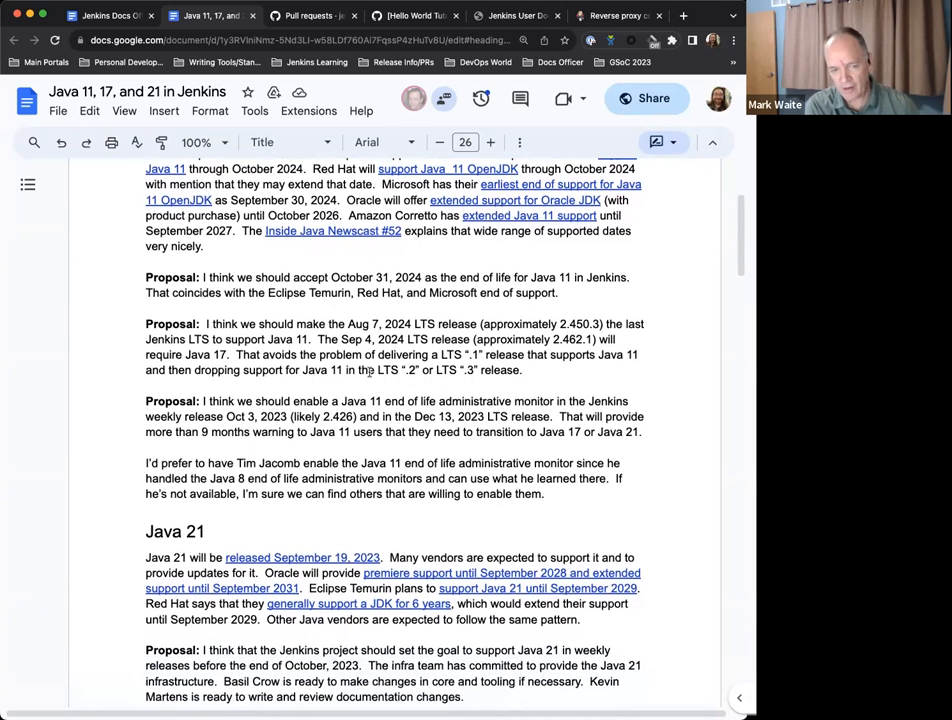
mouse_move(520, 432)
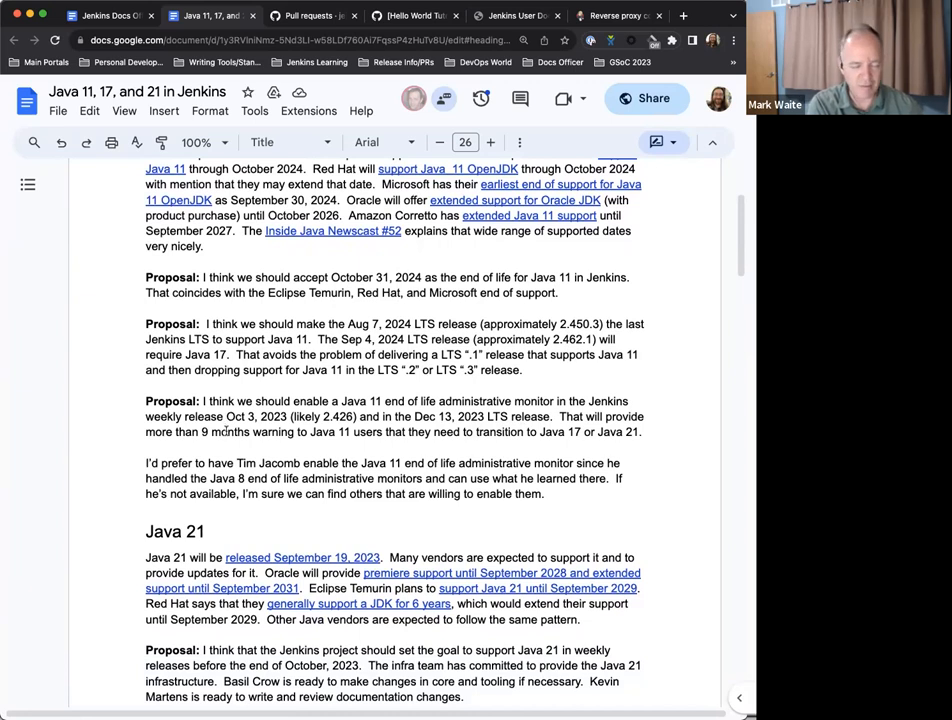
mouse_move(248, 458)
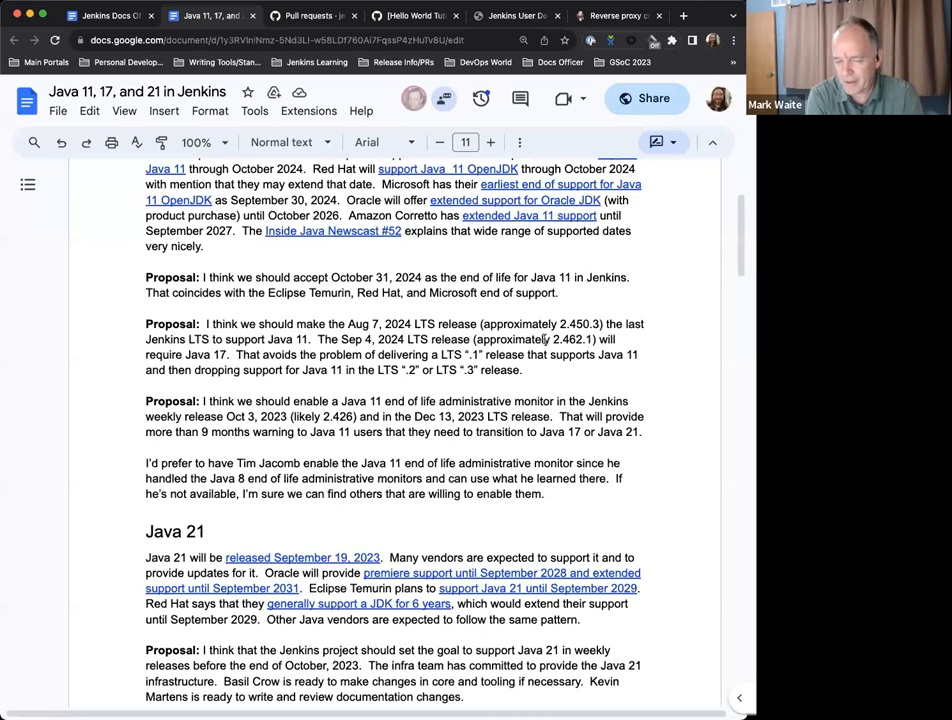
mouse_move(560, 376)
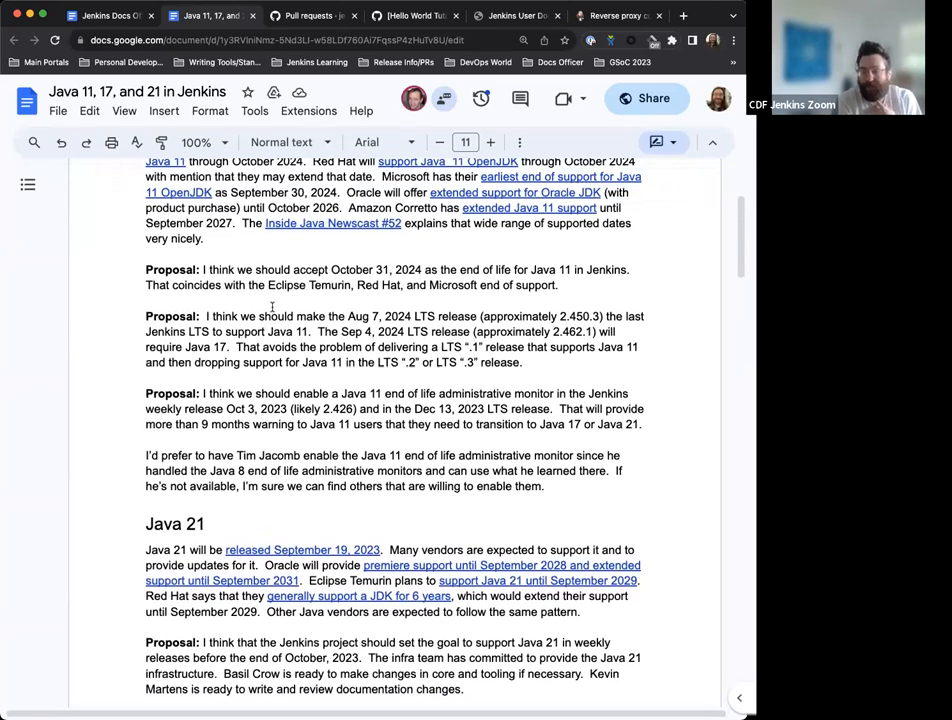
scroll(down, 3)
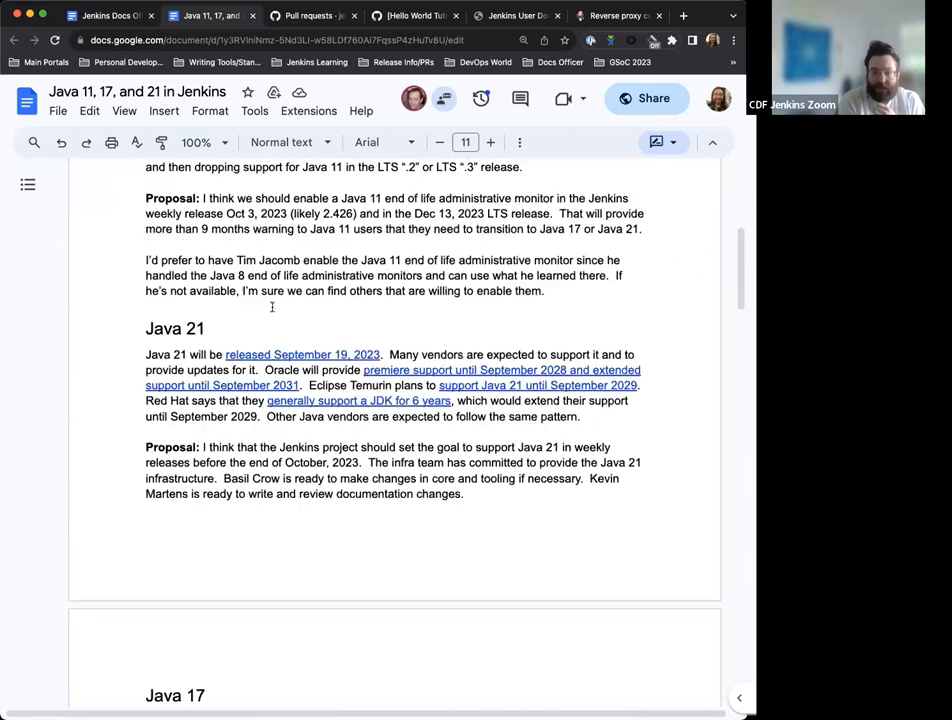
Step: Return to the Jenkins Docs Office Hours notes tab from the Java planning document
scroll(down, 3)
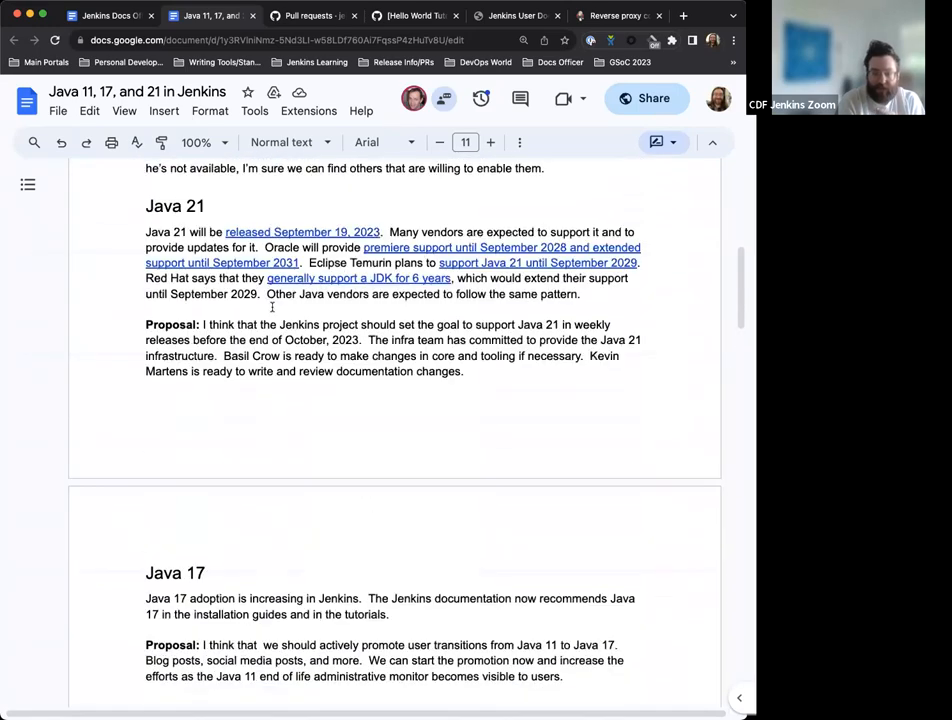
click(108, 18)
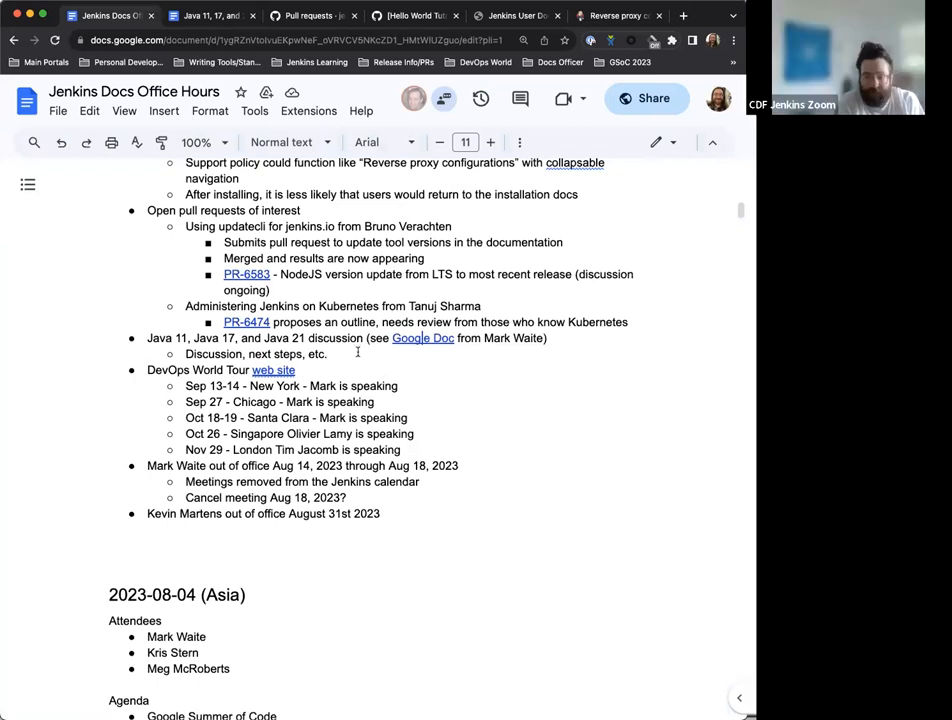
scroll(down, 3)
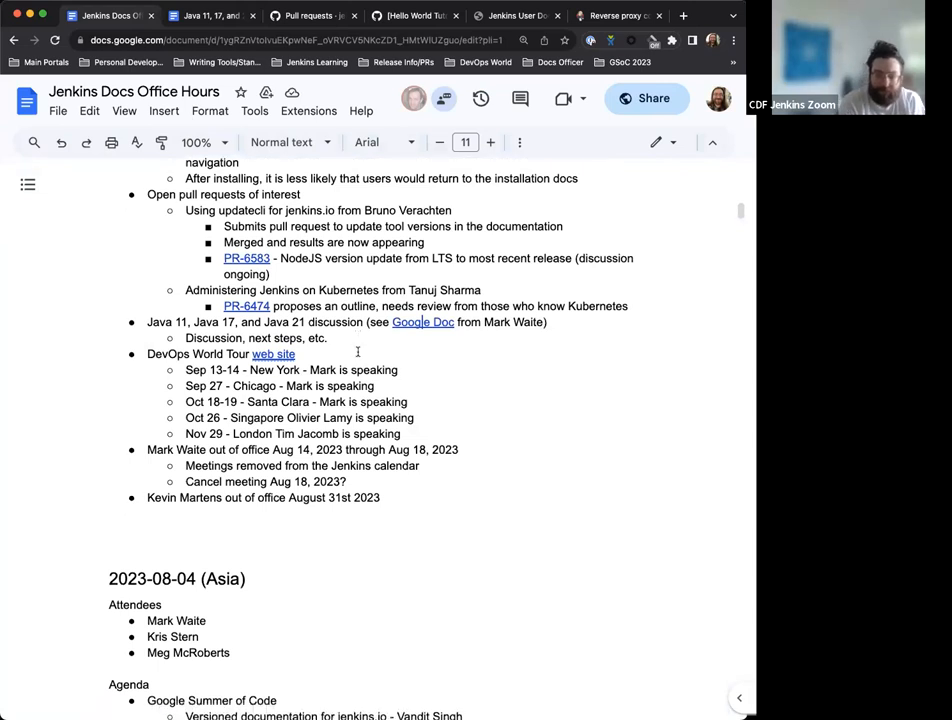
scroll(down, 3)
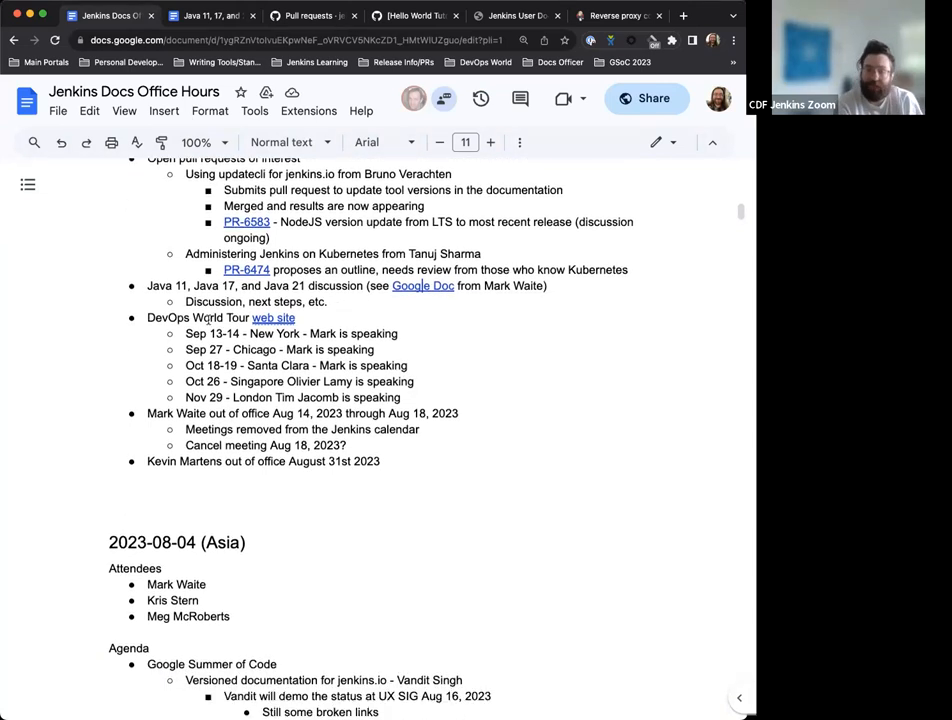
scroll(down, 3)
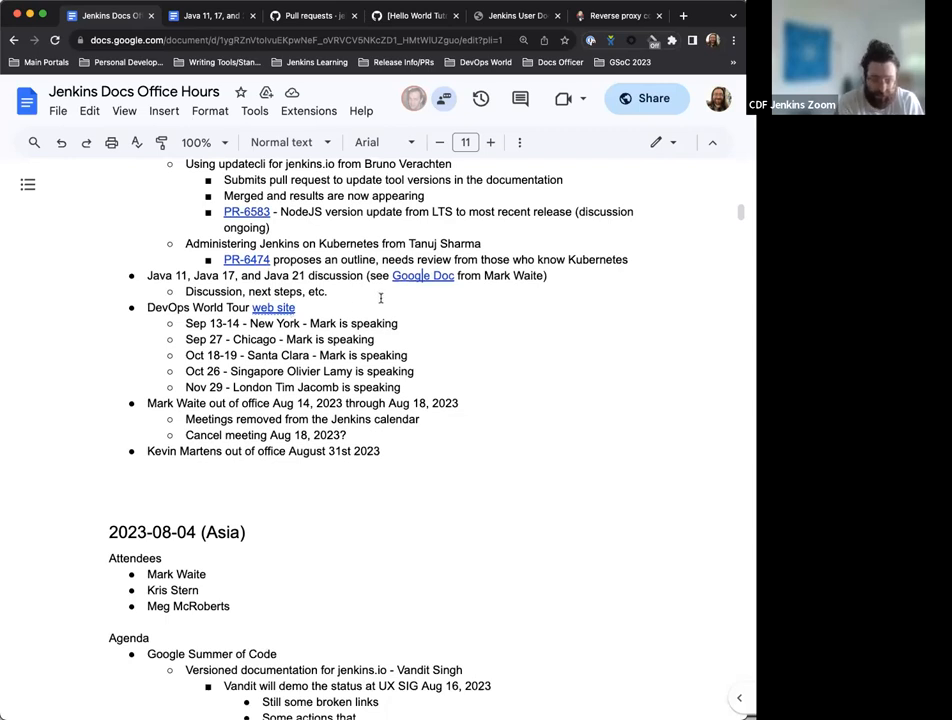
mouse_move(456, 348)
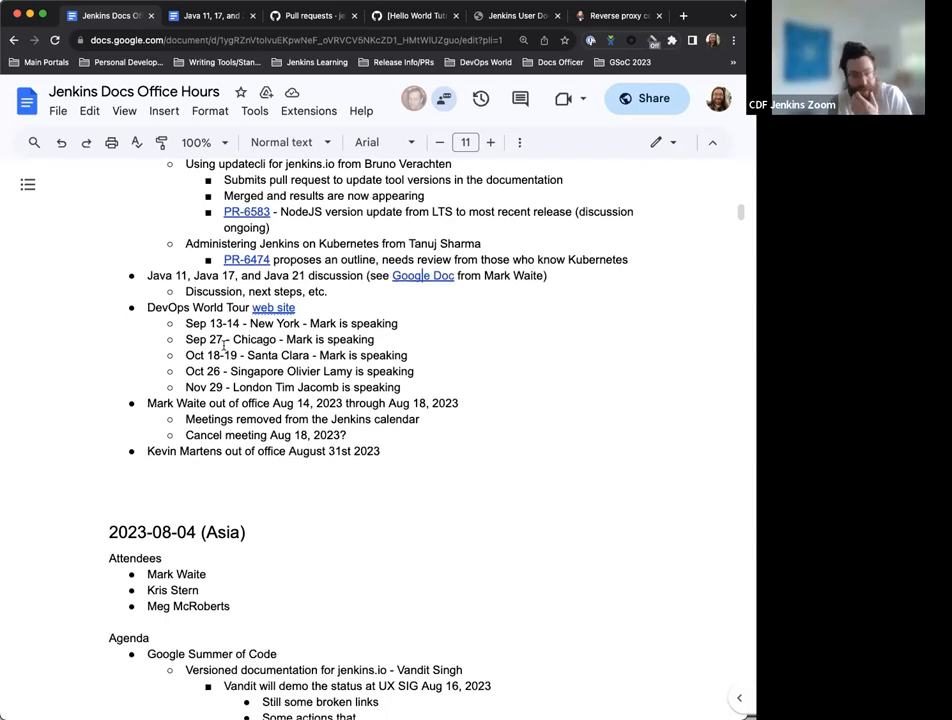
scroll(down, 3)
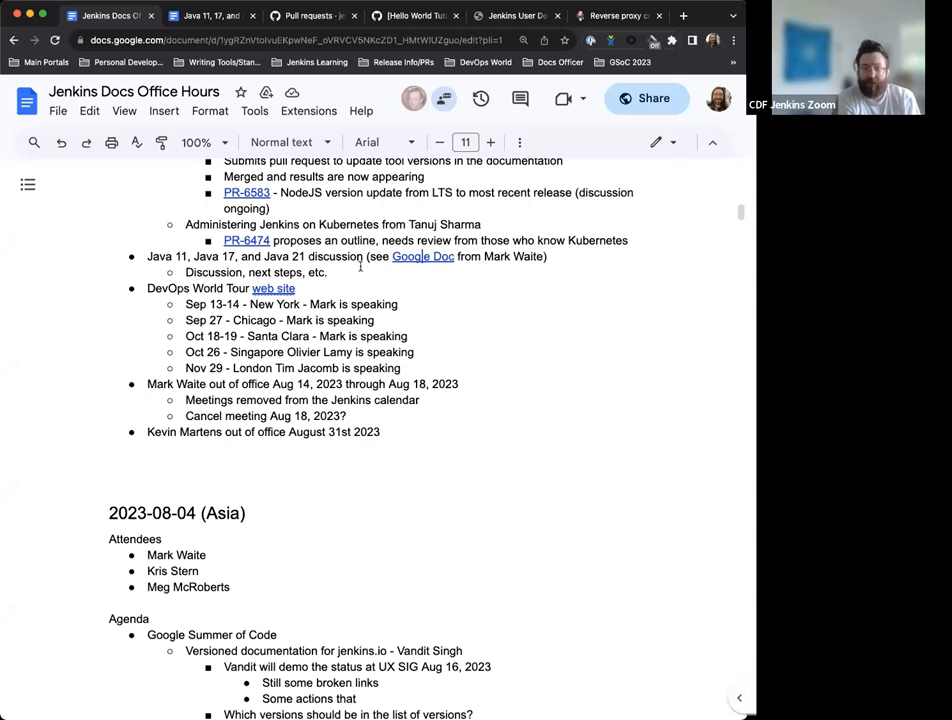
mouse_move(272, 288)
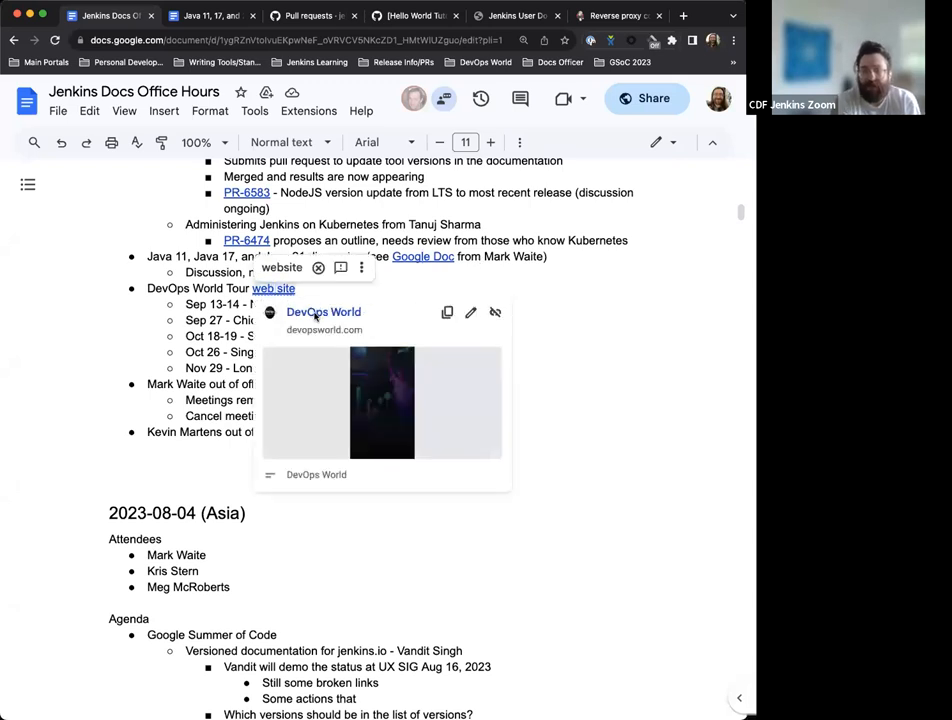
Step: Browse the DevOps World Tour 2023 site opened from the notes' 'web site' link
click(324, 312)
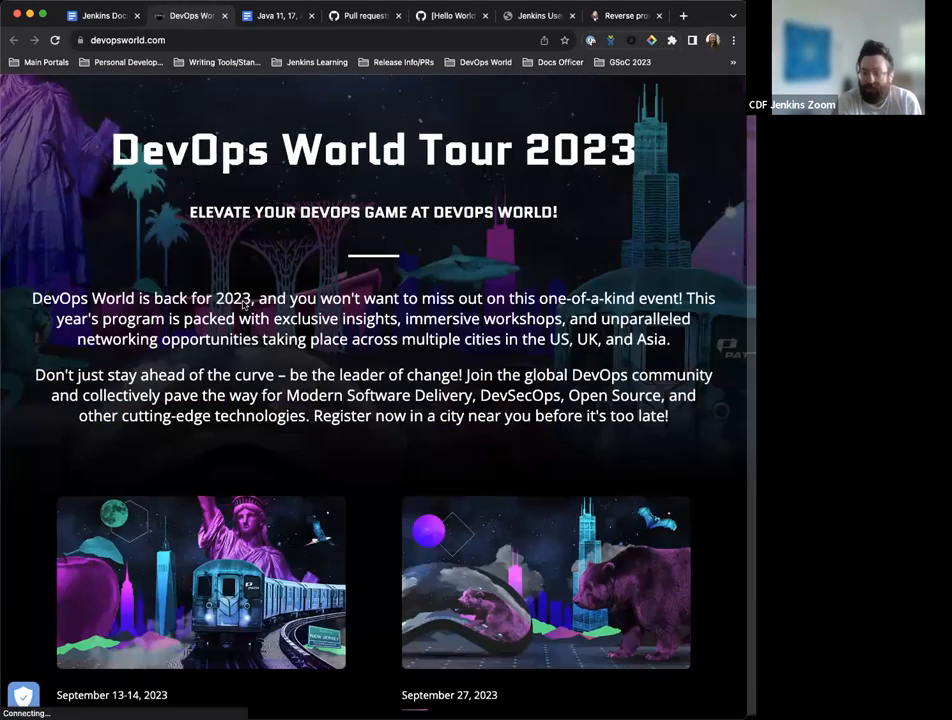
scroll(down, 3)
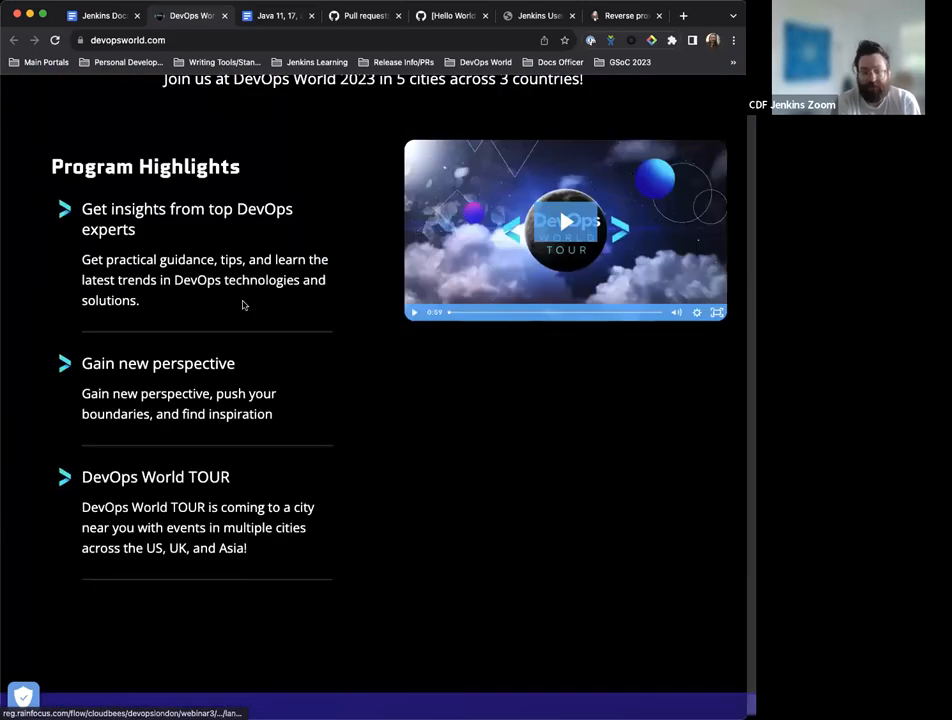
scroll(down, 3)
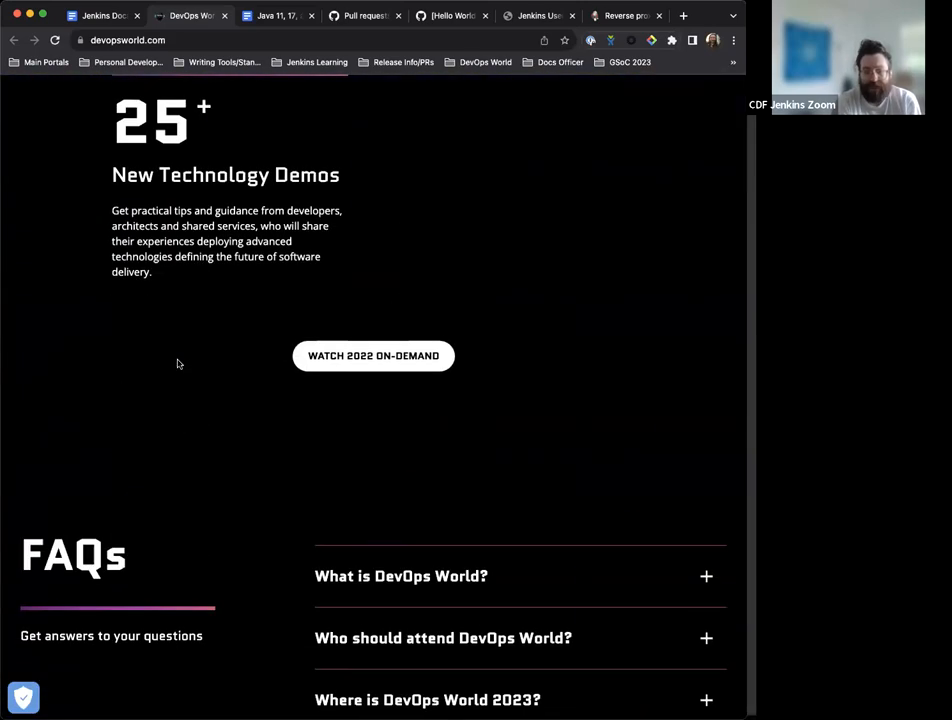
scroll(down, 3)
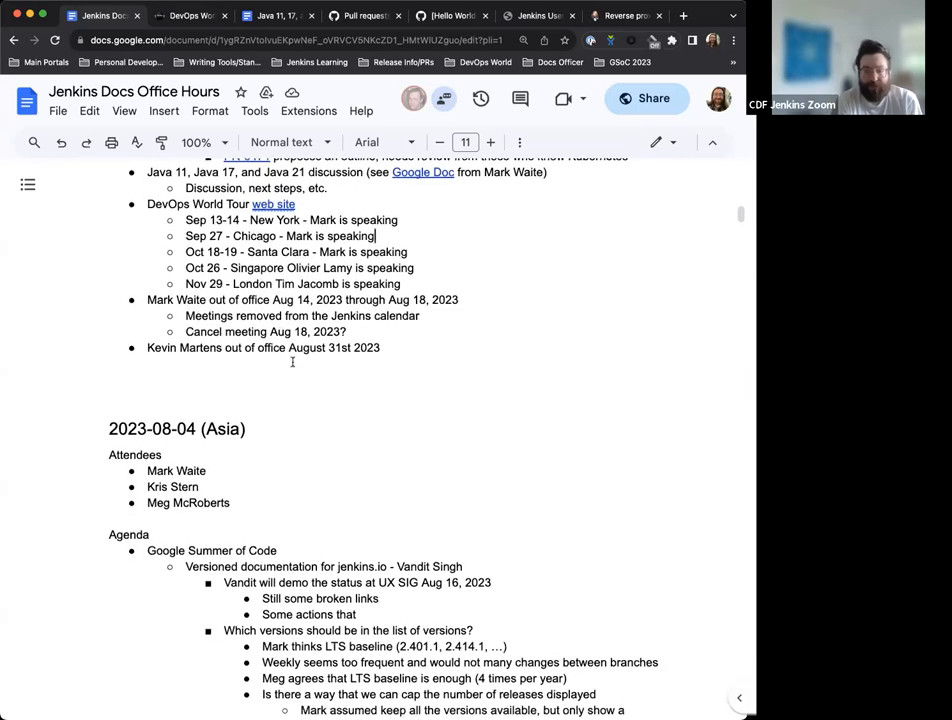
mouse_move(304, 396)
text( Asia )
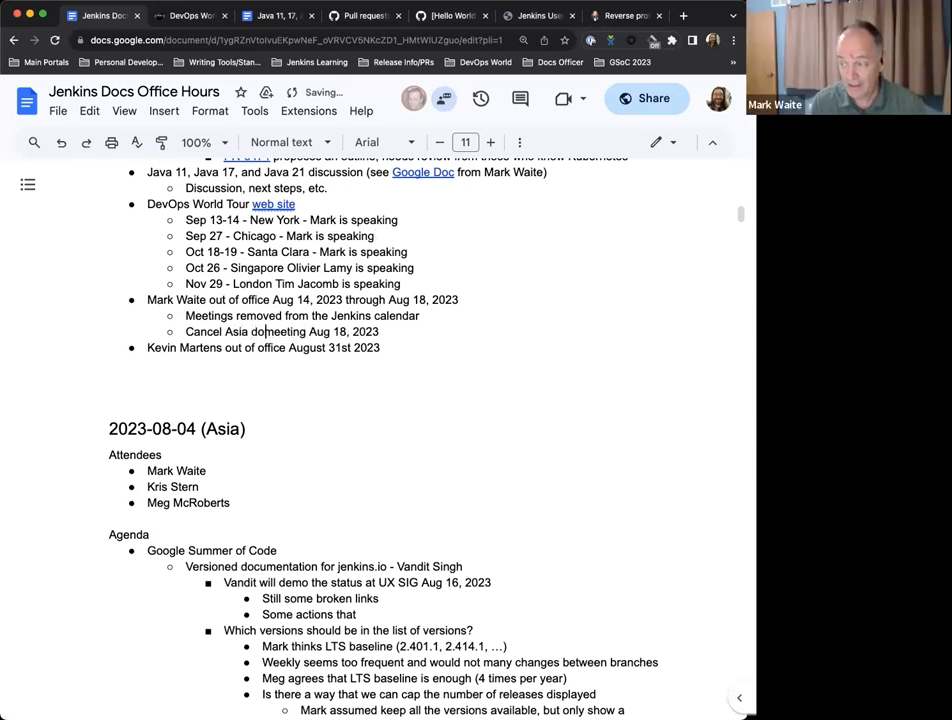
Step: Finish 'docs office hours' and add sub-bullet 'Mark will host EU/US docs office hours'
text(docs office hours)
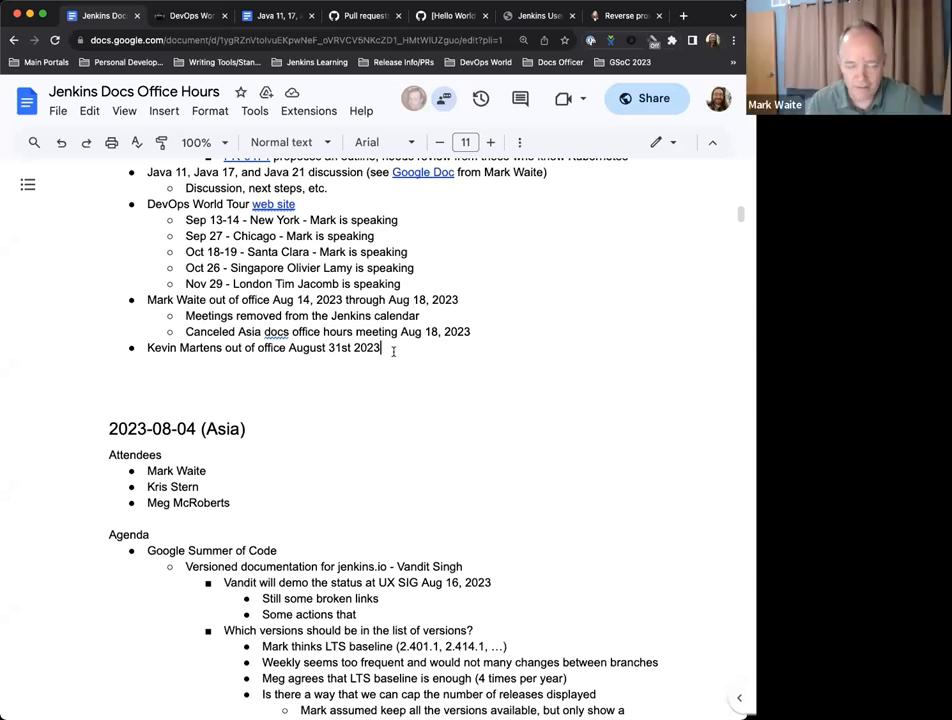
key(enter)
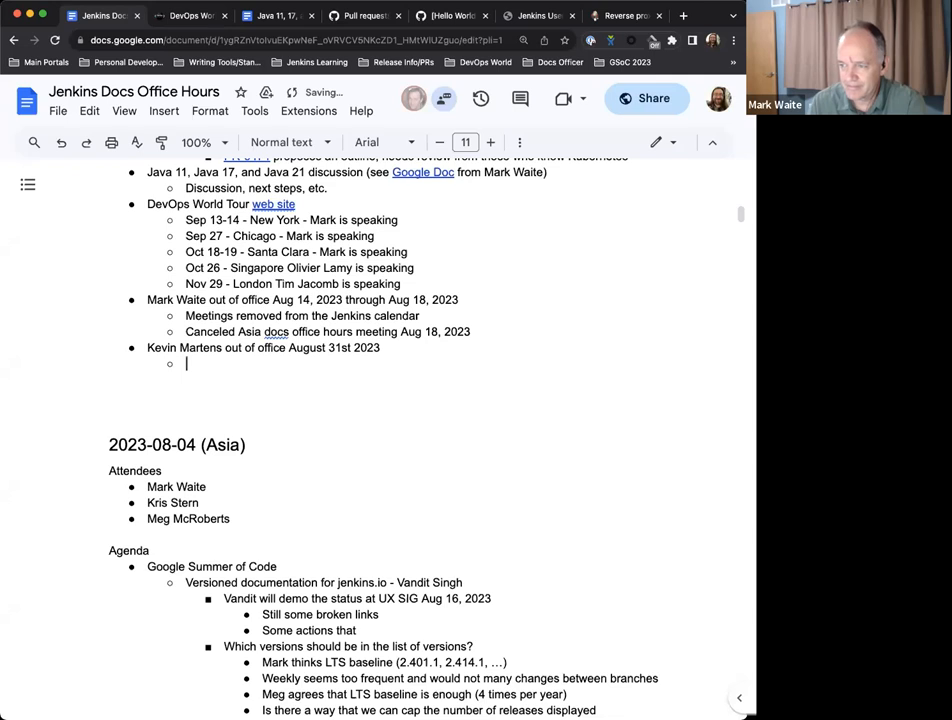
text(Mark)
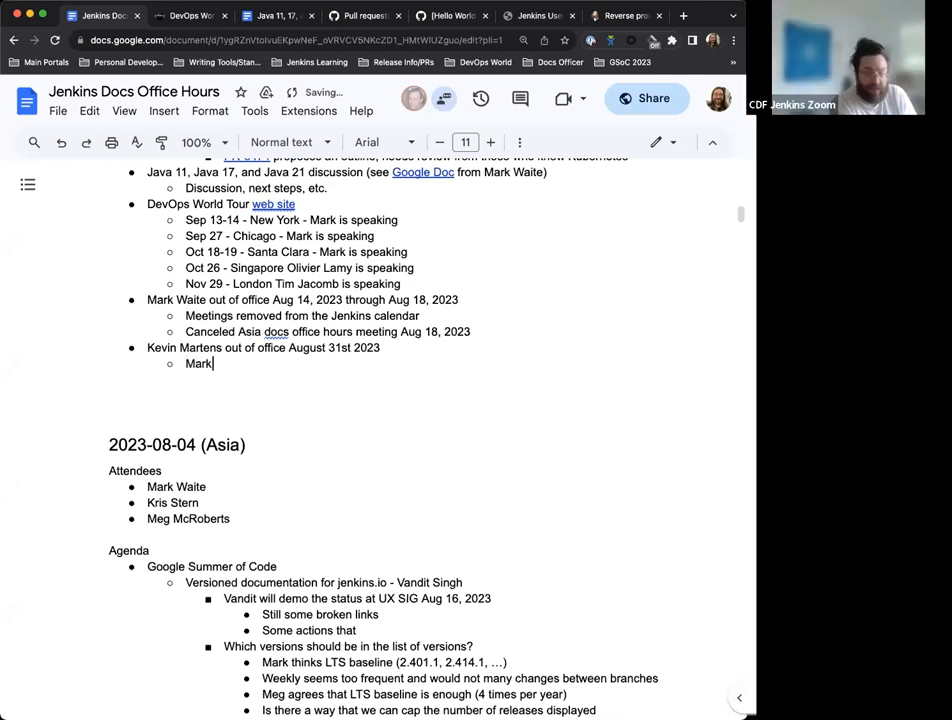
text(will host E)
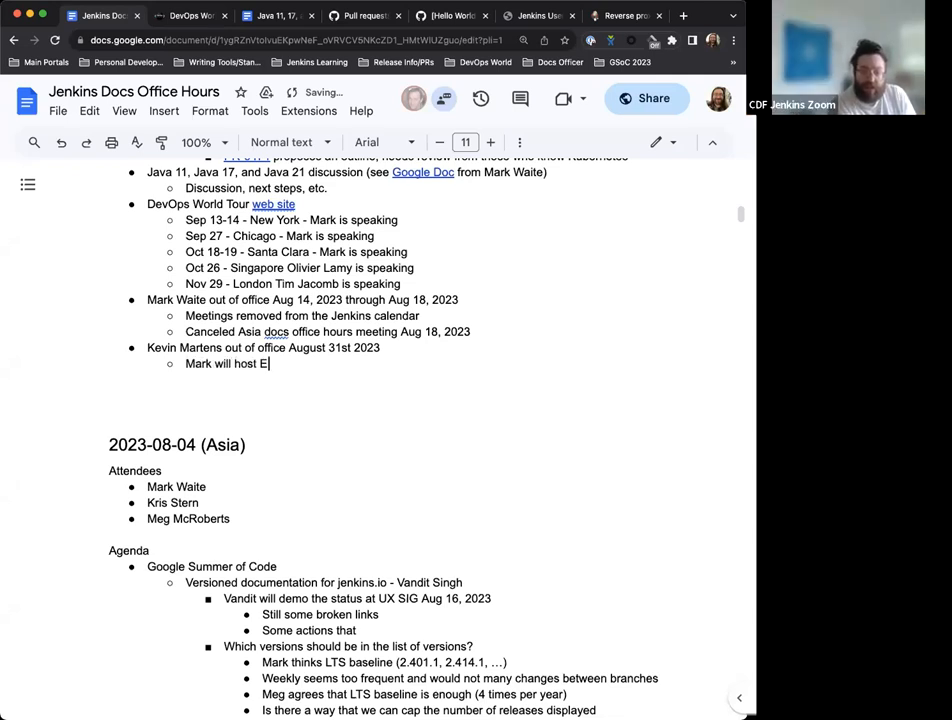
text(U/U)
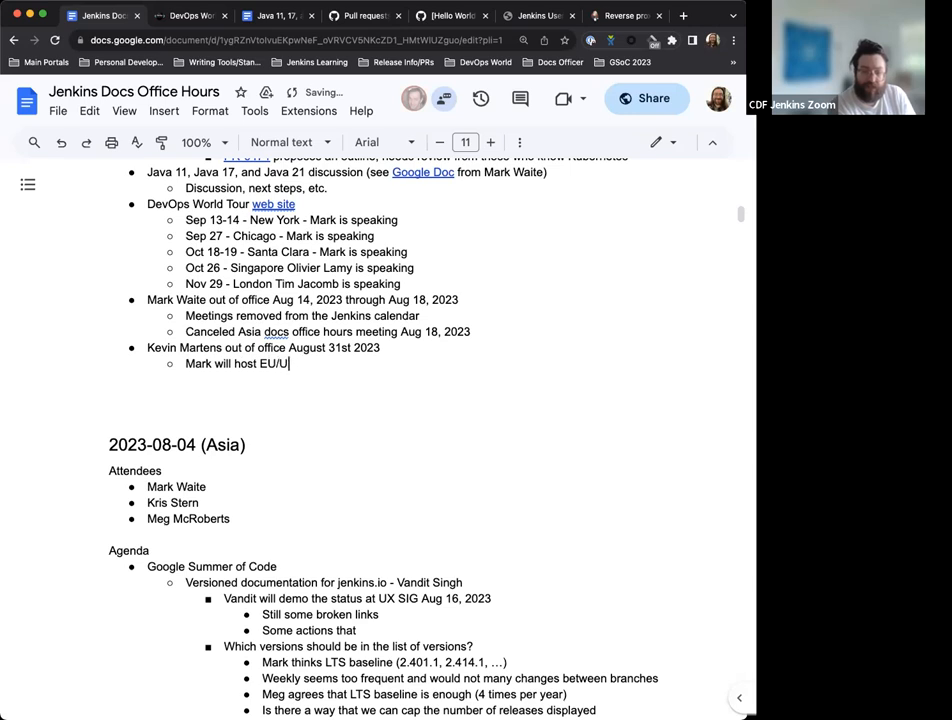
text(S docs office horus)
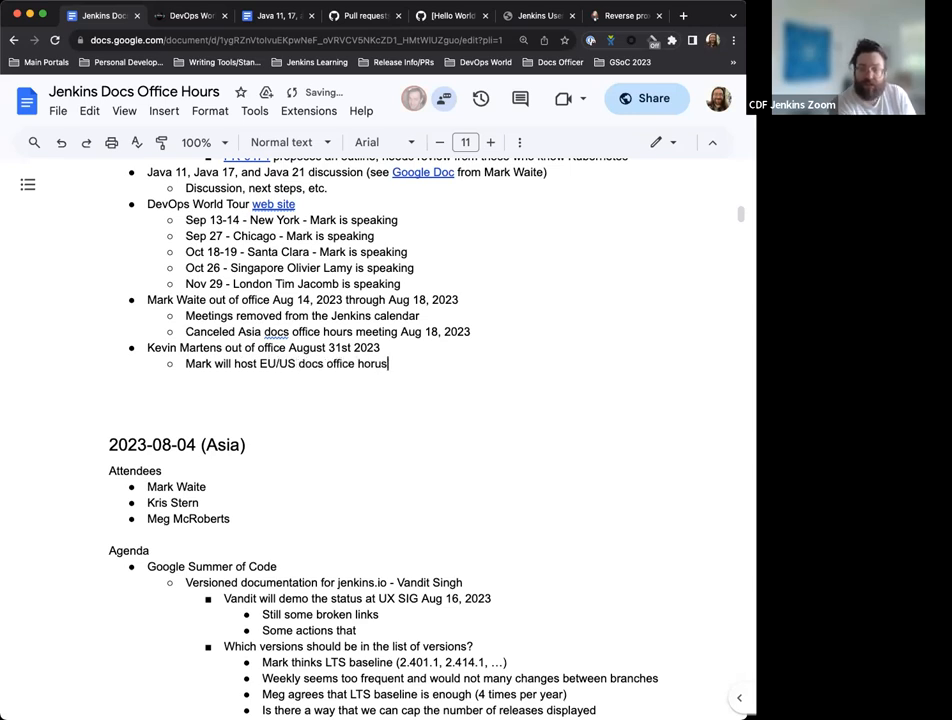